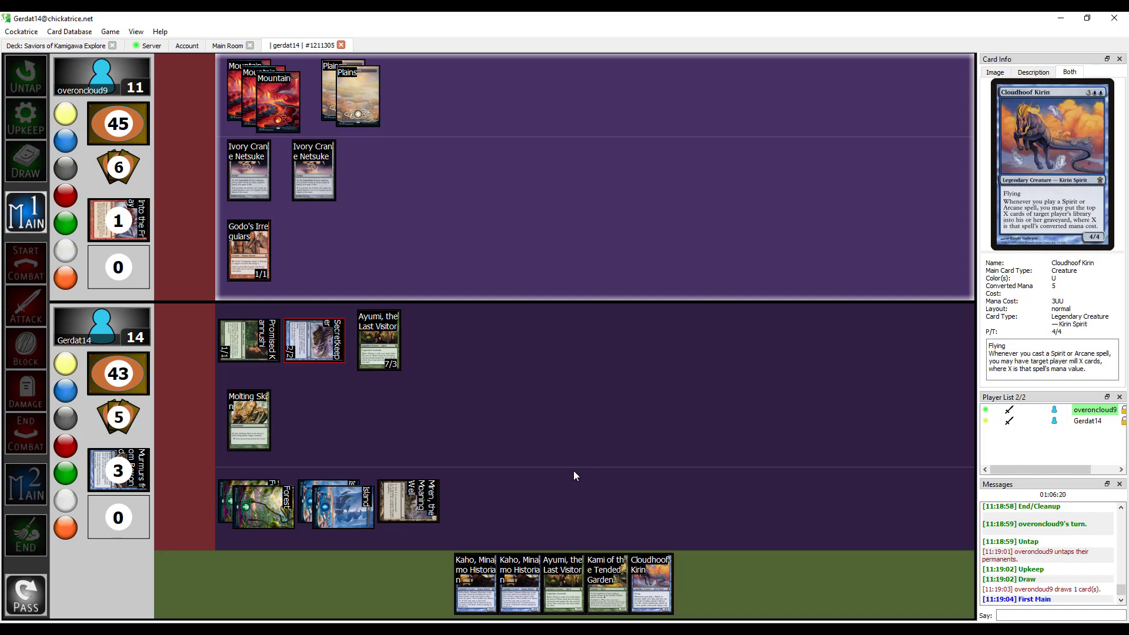
{"action": "mouse_move", "coordinate": [461, 254]}
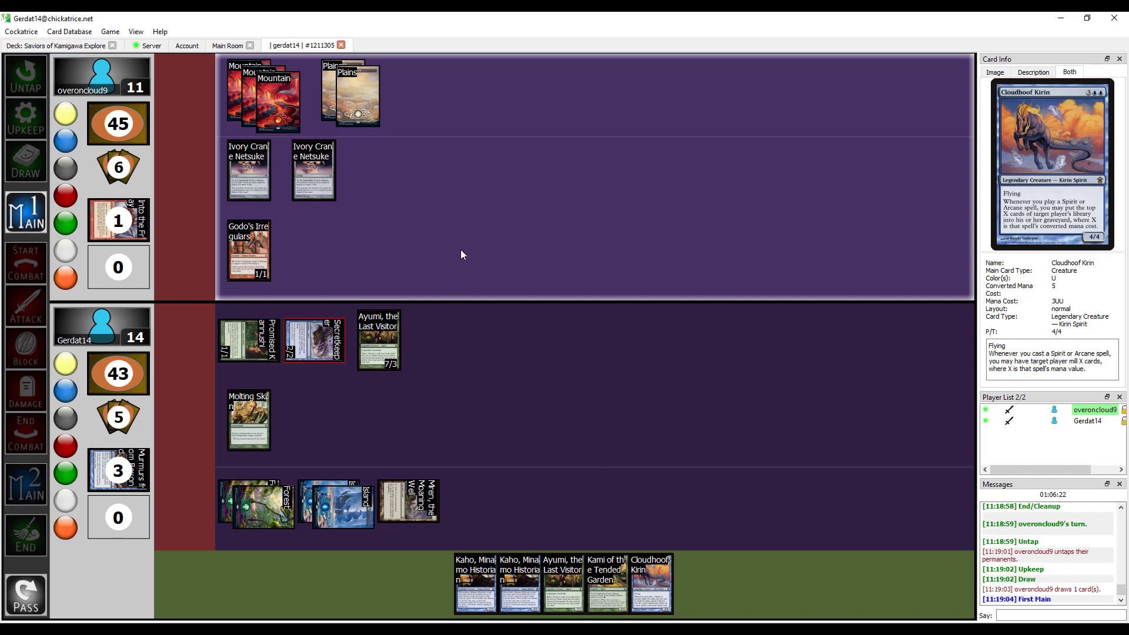
{"action": "mouse_move", "coordinate": [455, 253]}
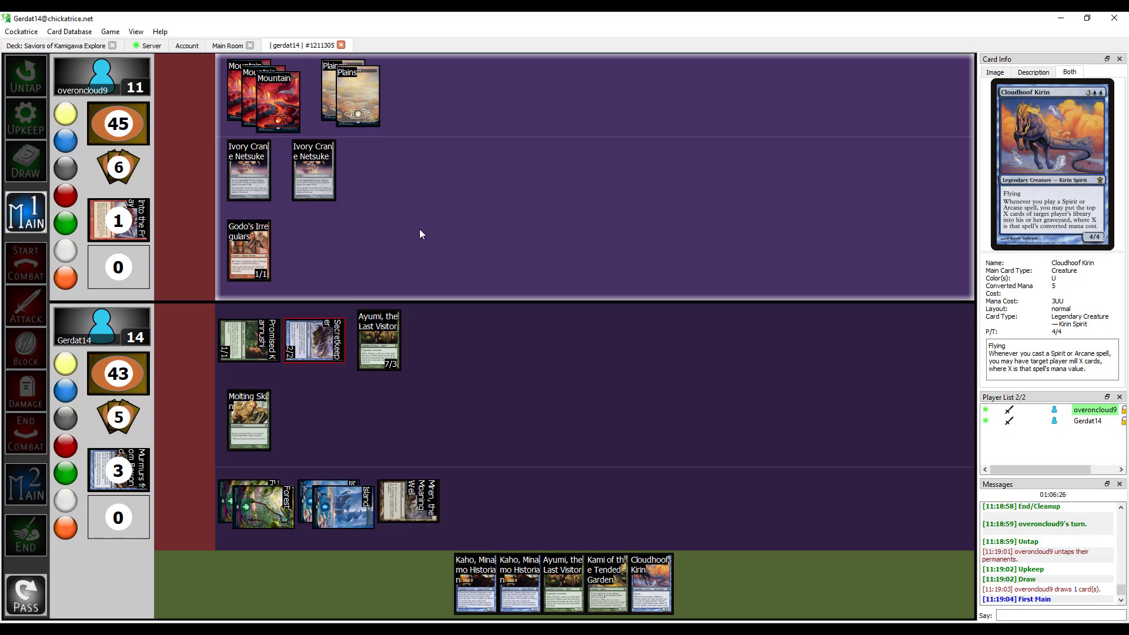
{"action": "mouse_move", "coordinate": [419, 253]}
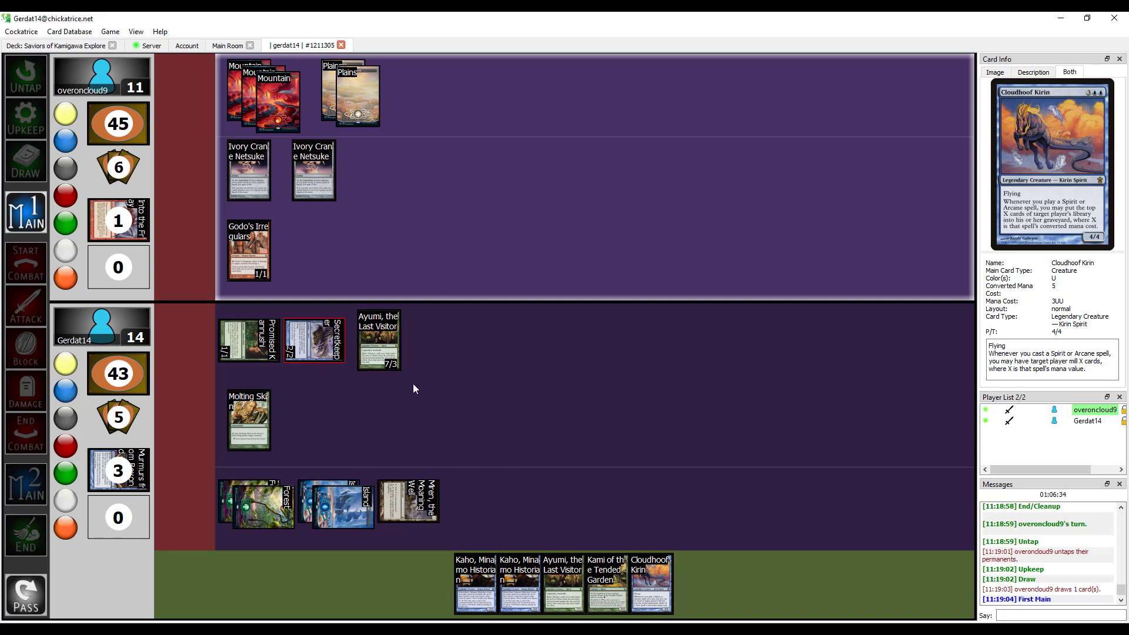
{"action": "mouse_move", "coordinate": [442, 398]}
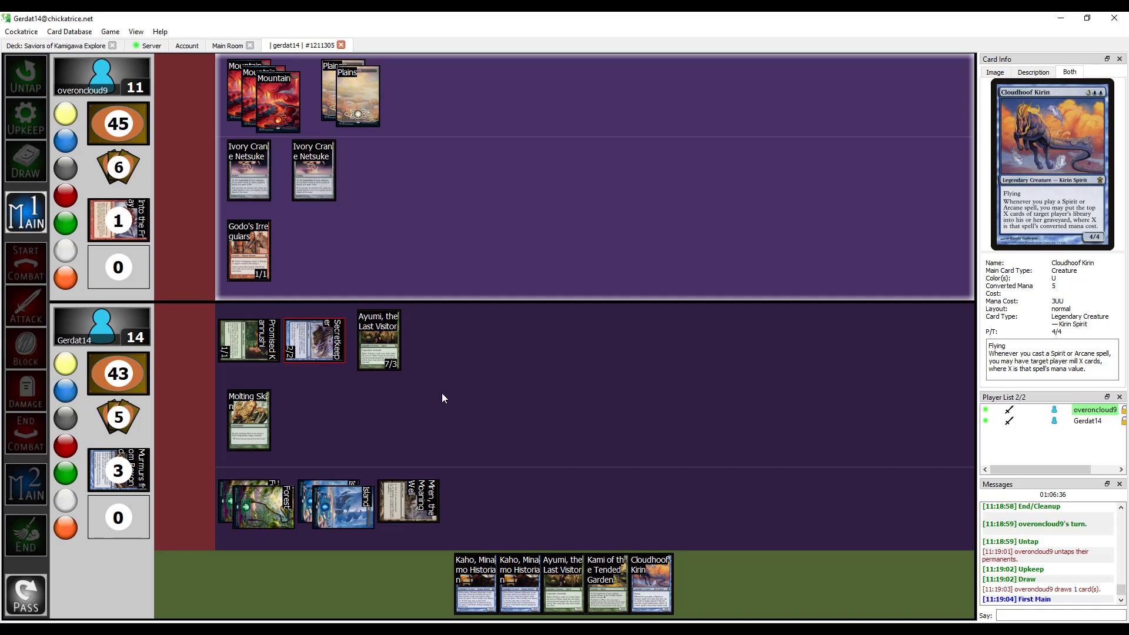
{"action": "mouse_move", "coordinate": [313, 339]}
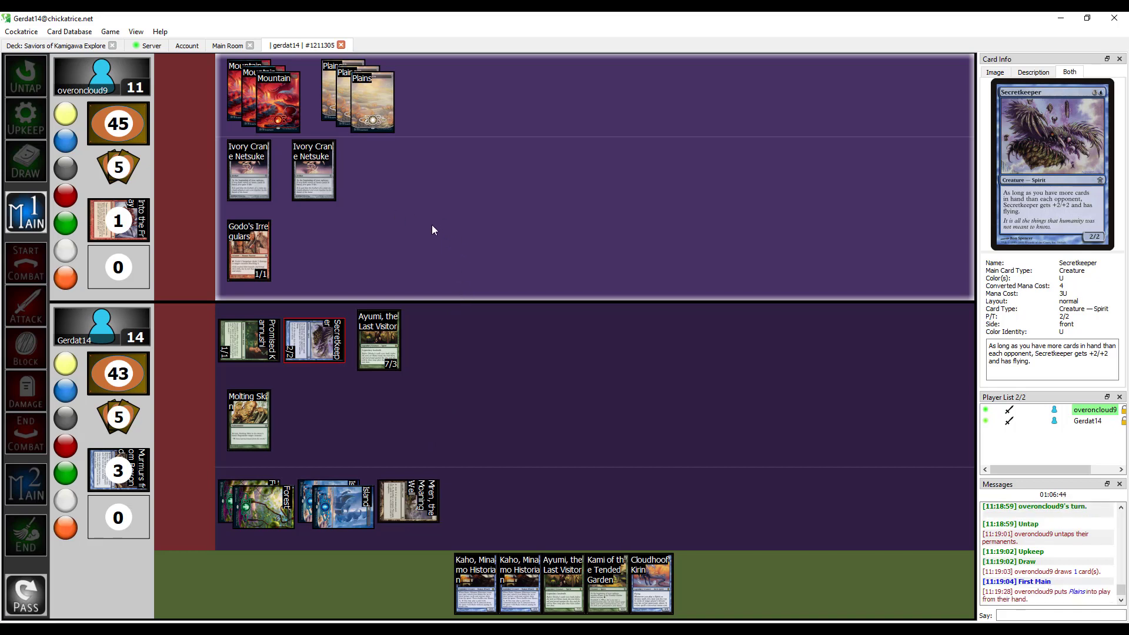
{"action": "mouse_move", "coordinate": [410, 230]}
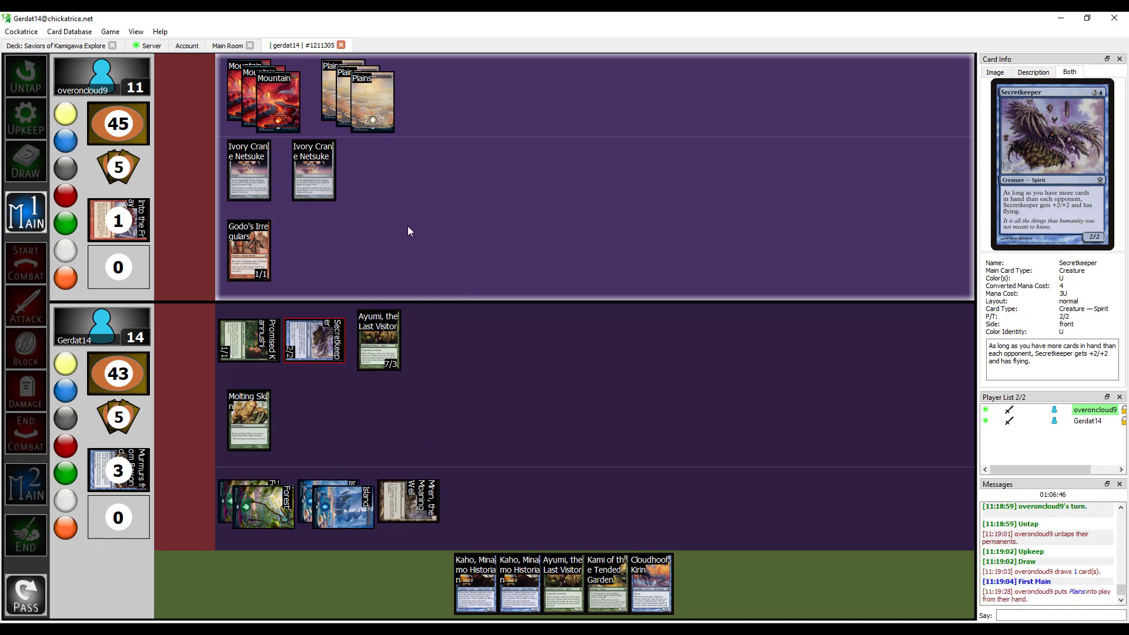
{"action": "mouse_move", "coordinate": [390, 236]}
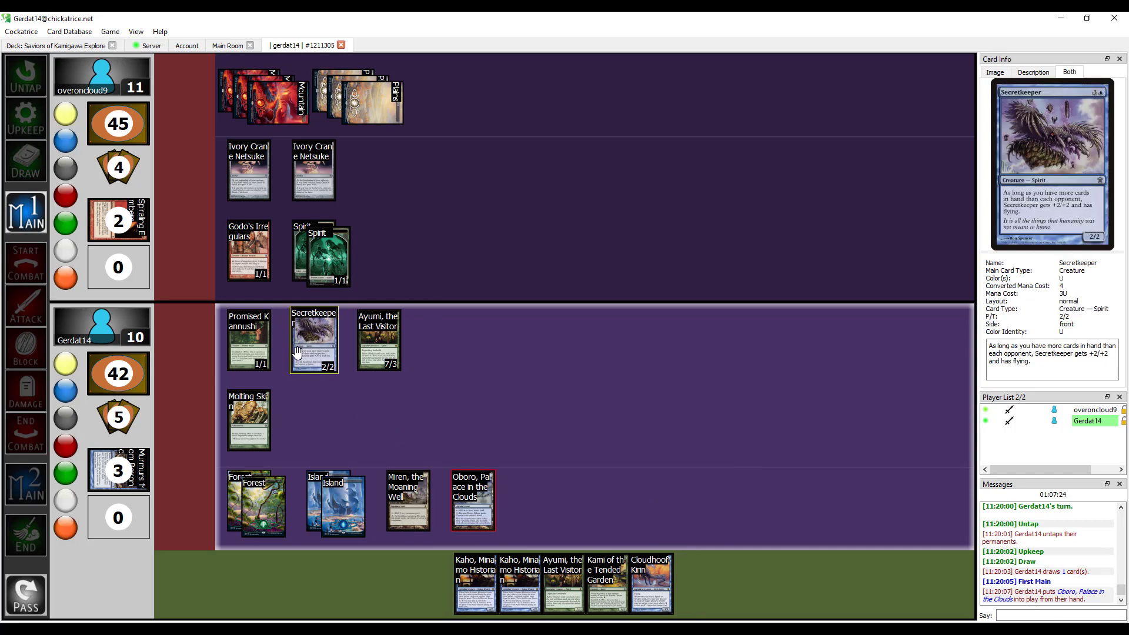
Step: Set Secretkeeper to 4/4, then attack with Promised Kannushi and Secretkeeper
{"action": "right_click", "coordinate": [313, 339]}
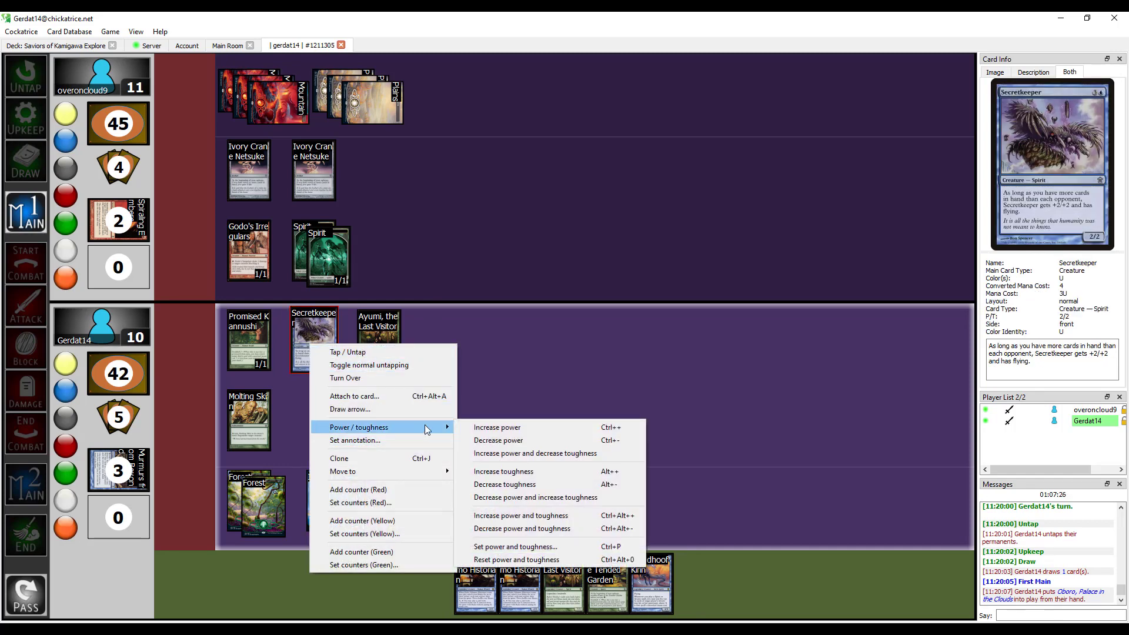
{"action": "left_click", "coordinate": [515, 546]}
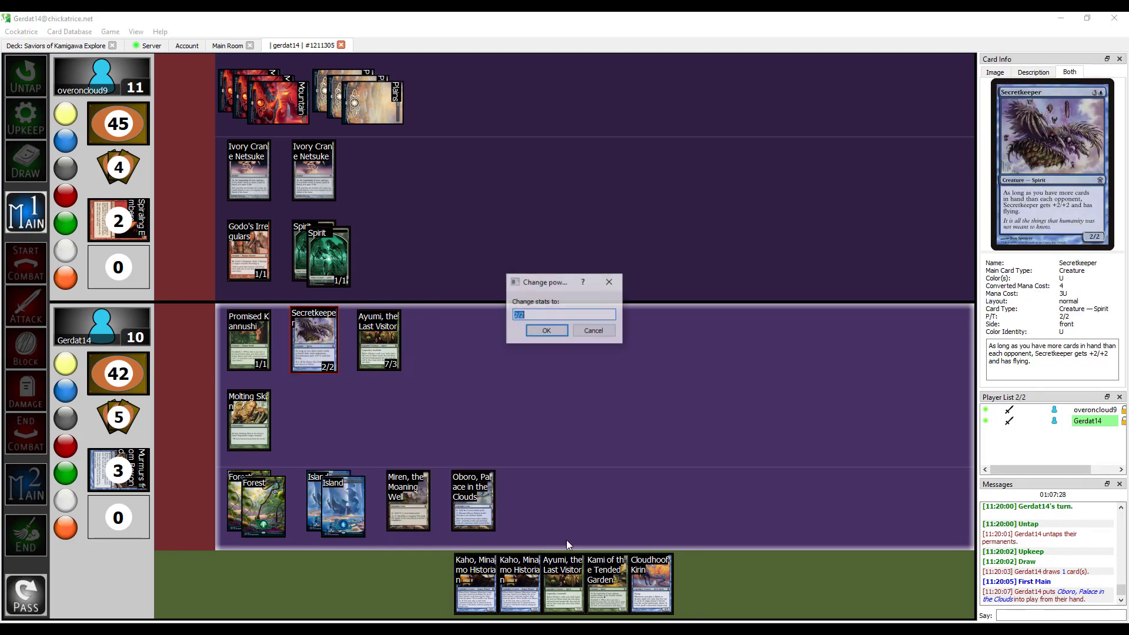
{"action": "left_click", "coordinate": [545, 330]}
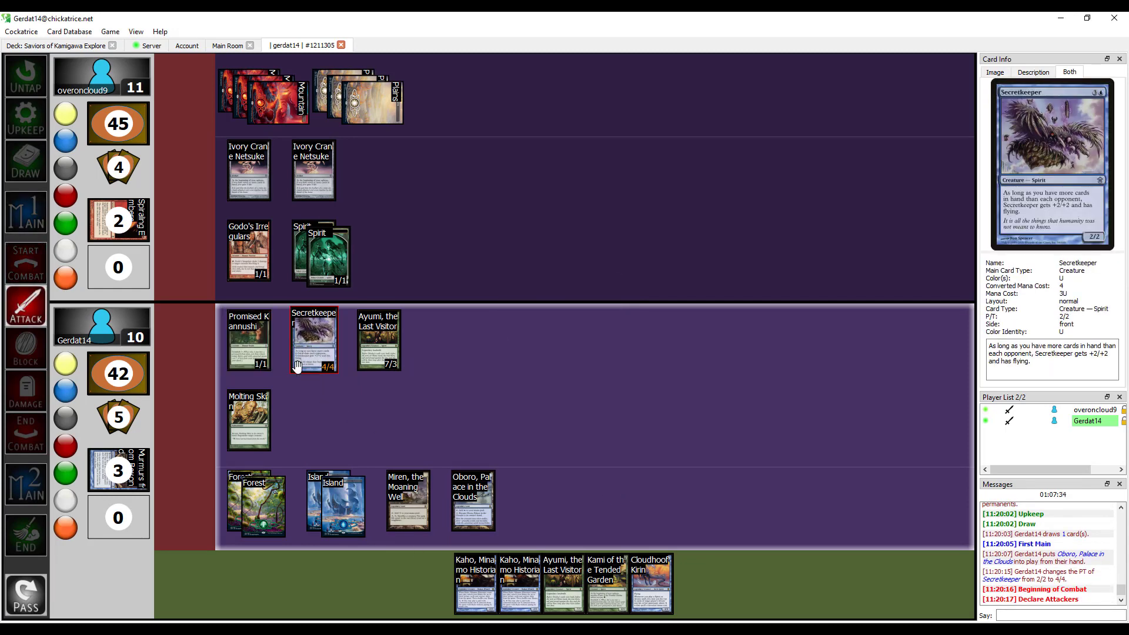
{"action": "left_click", "coordinate": [313, 340]}
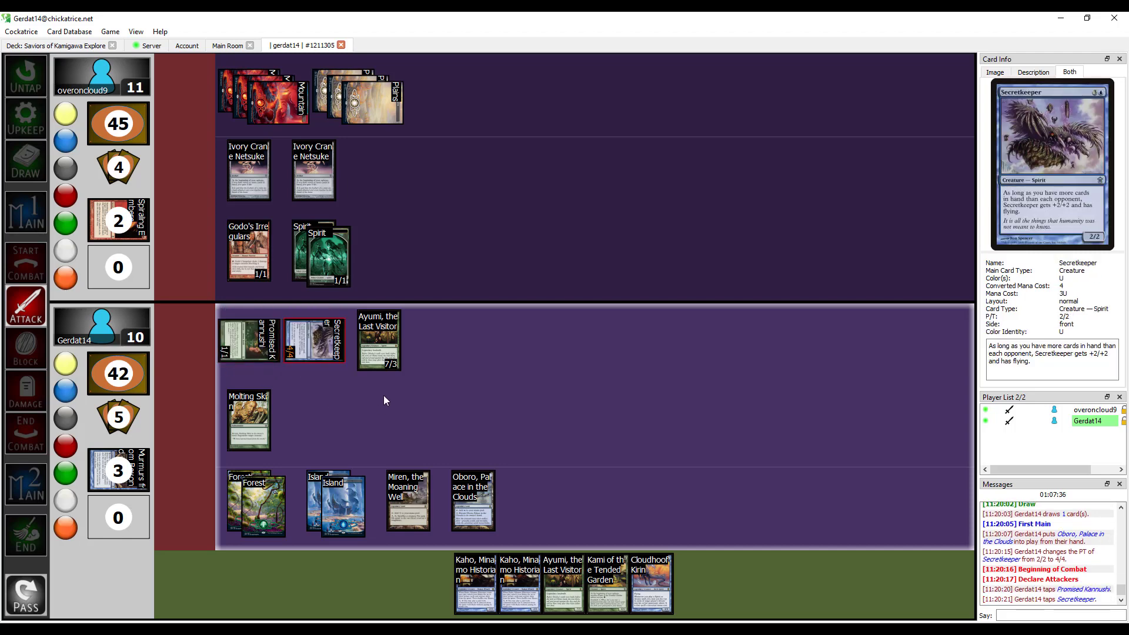
{"action": "left_click", "coordinate": [377, 339]}
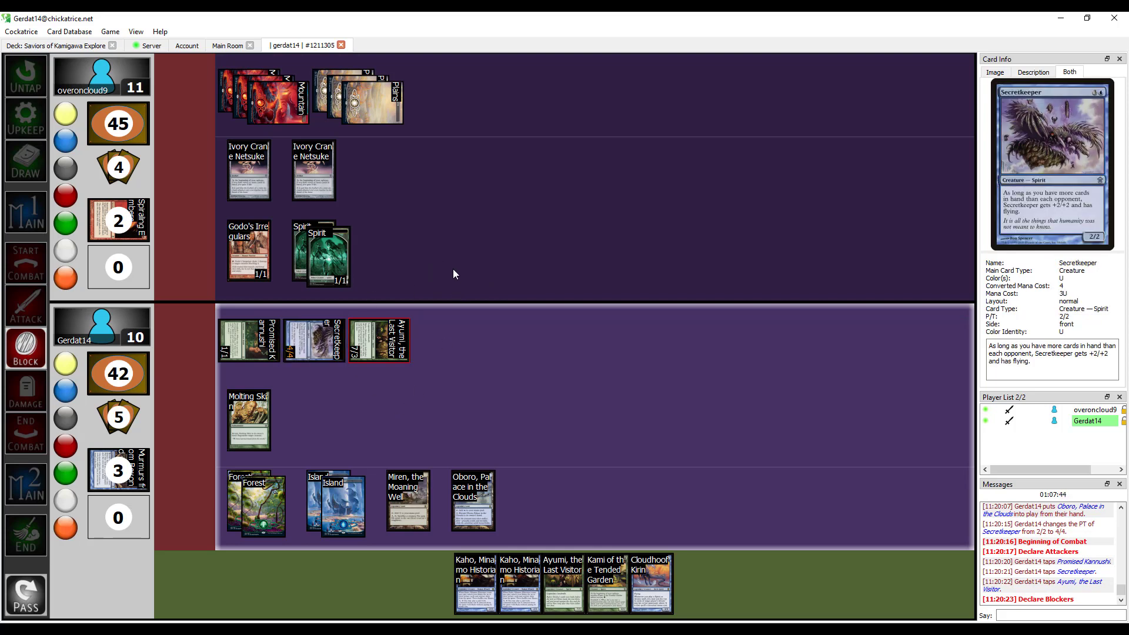
{"action": "mouse_move", "coordinate": [443, 324]}
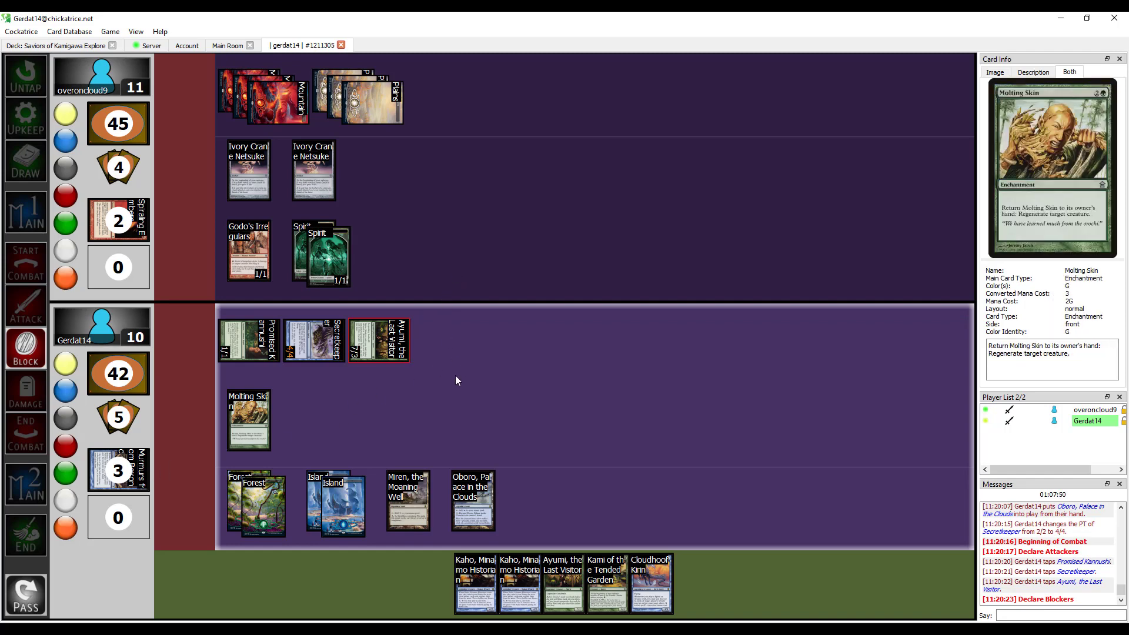
{"action": "mouse_move", "coordinate": [432, 267]}
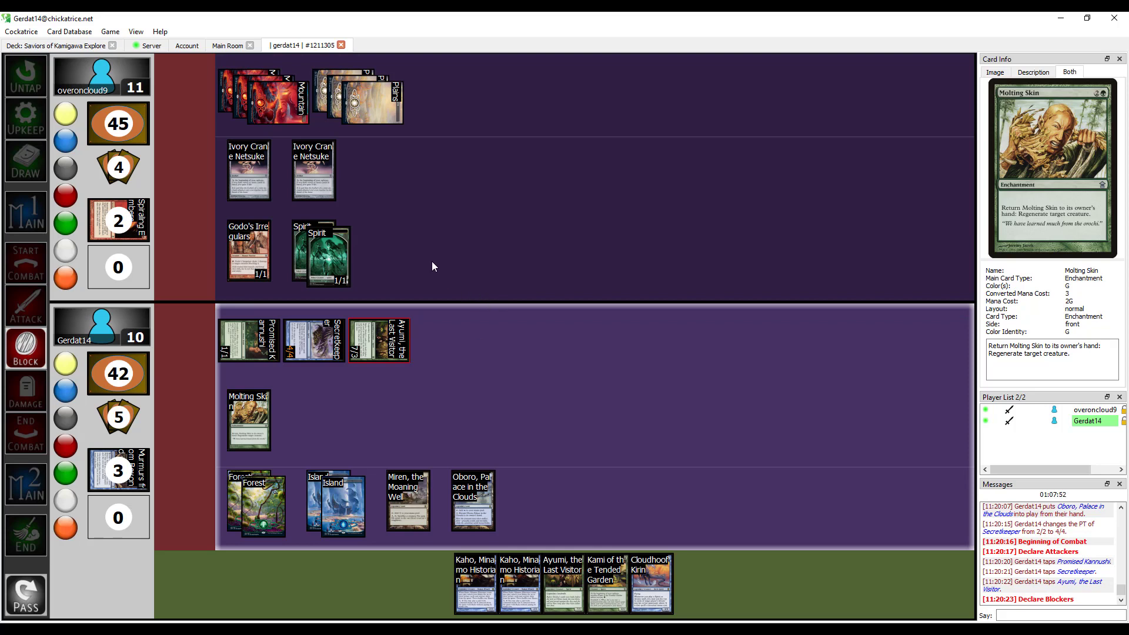
{"action": "mouse_move", "coordinate": [453, 252]}
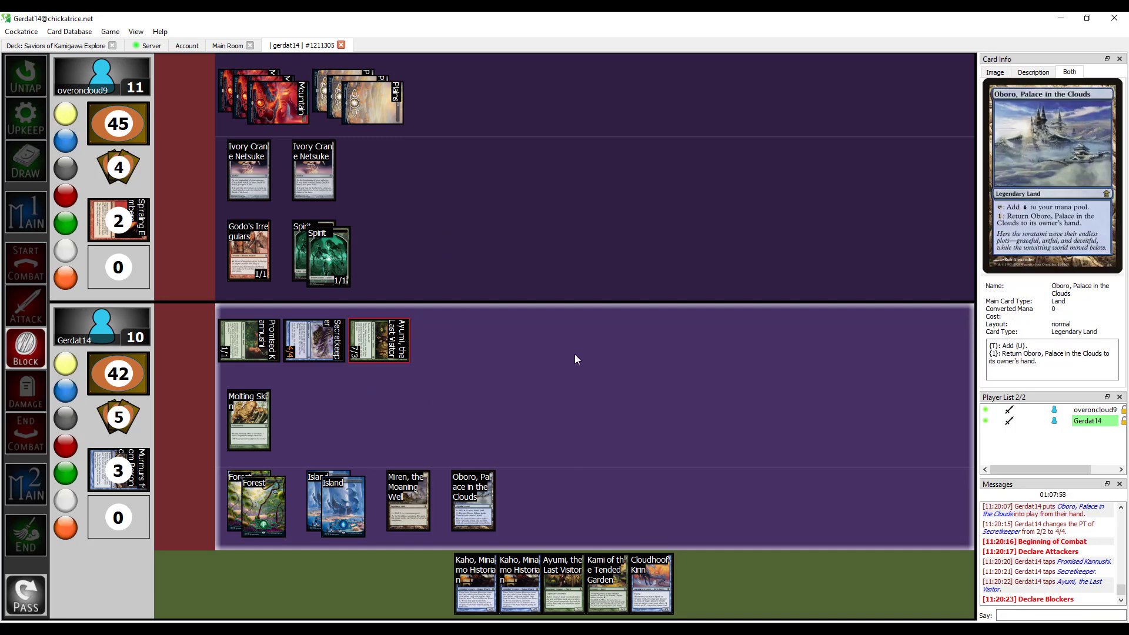
{"action": "mouse_move", "coordinate": [488, 350]}
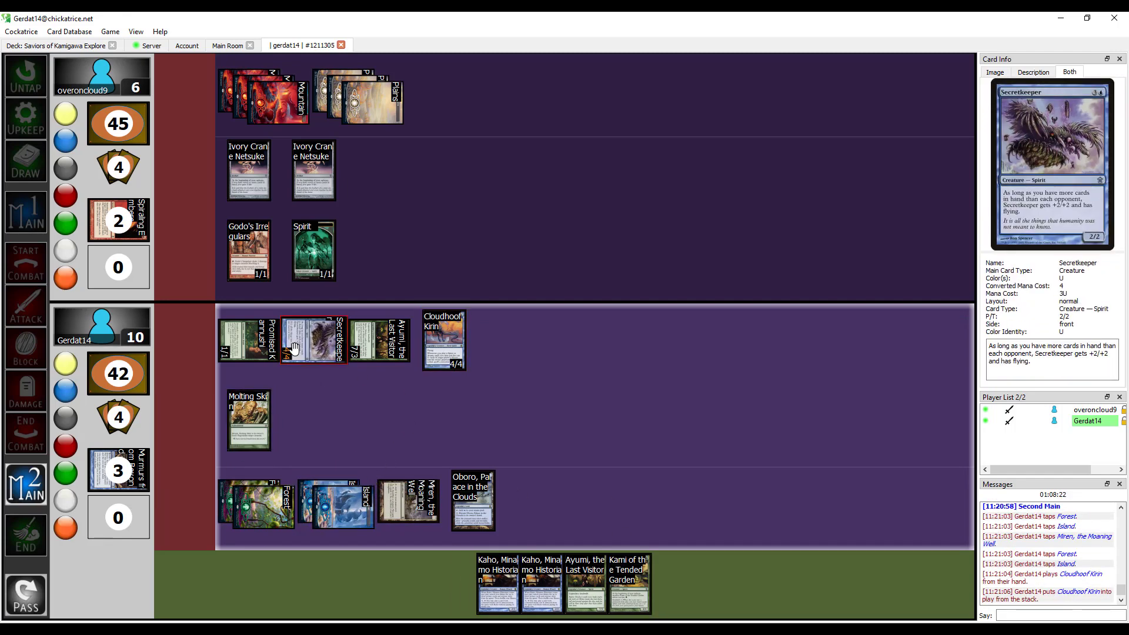
Step: Reset Secretkeeper's power and toughness back to 2/2
{"action": "right_click", "coordinate": [310, 339]}
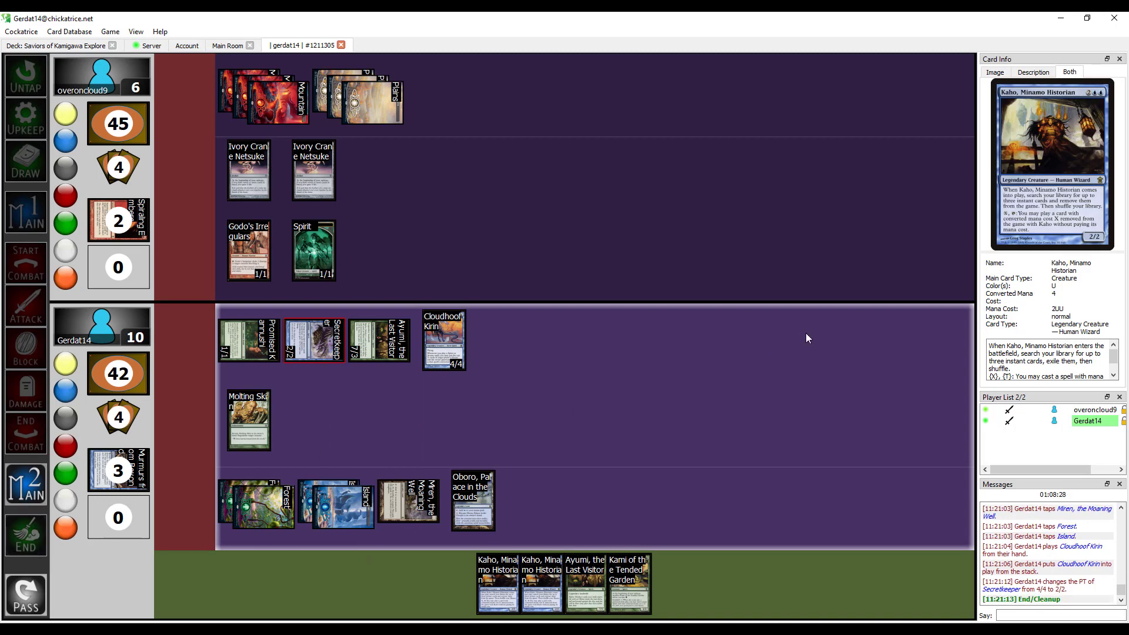
{"action": "left_click", "coordinate": [25, 591]}
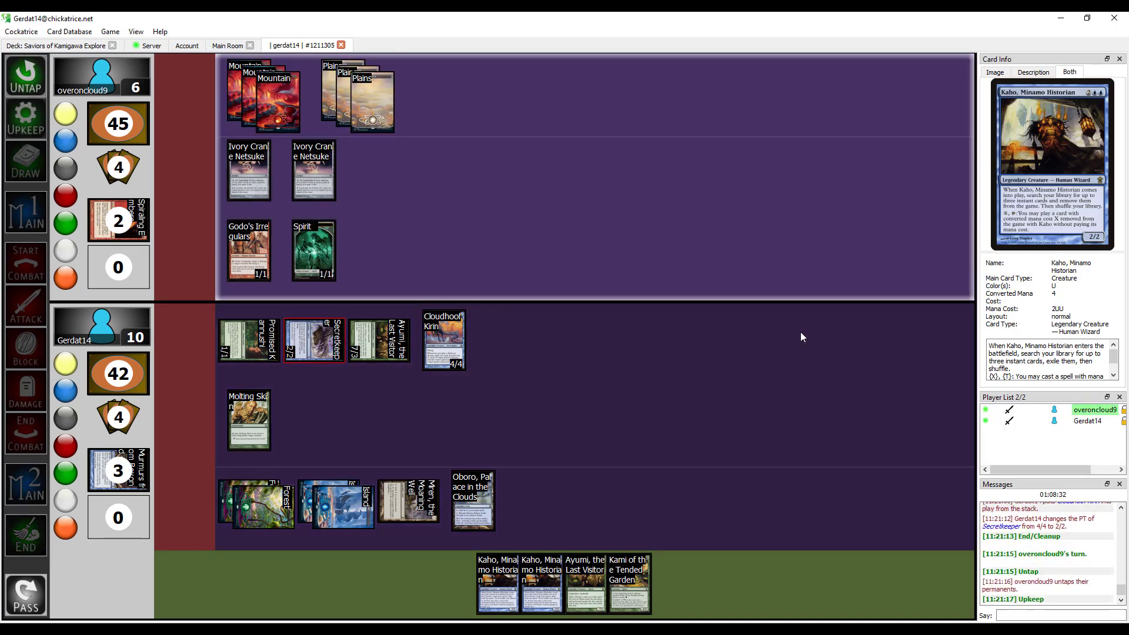
Step: Advance the phase bar to end the turn and hand play to the opponent
{"action": "left_click", "coordinate": [26, 160]}
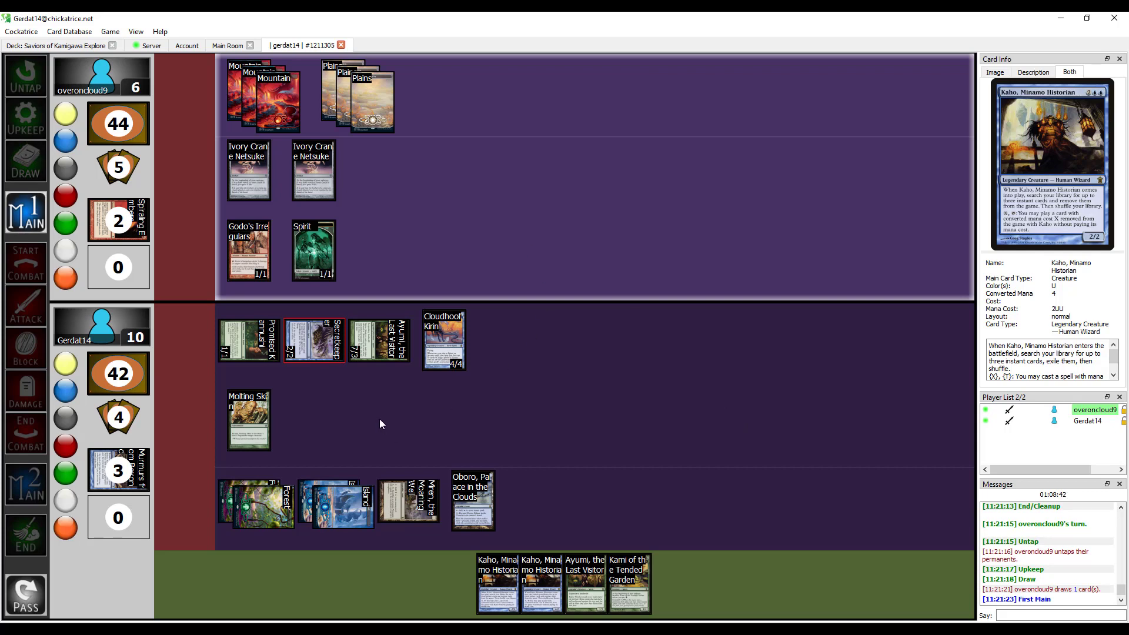
{"action": "mouse_move", "coordinate": [408, 417]}
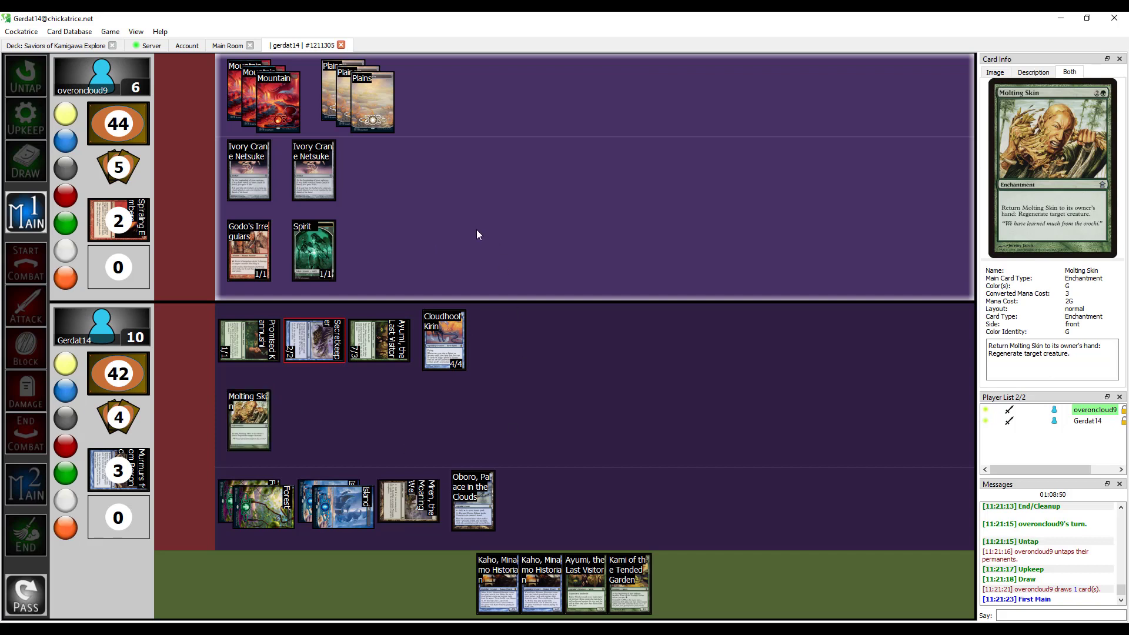
{"action": "mouse_move", "coordinate": [425, 201]}
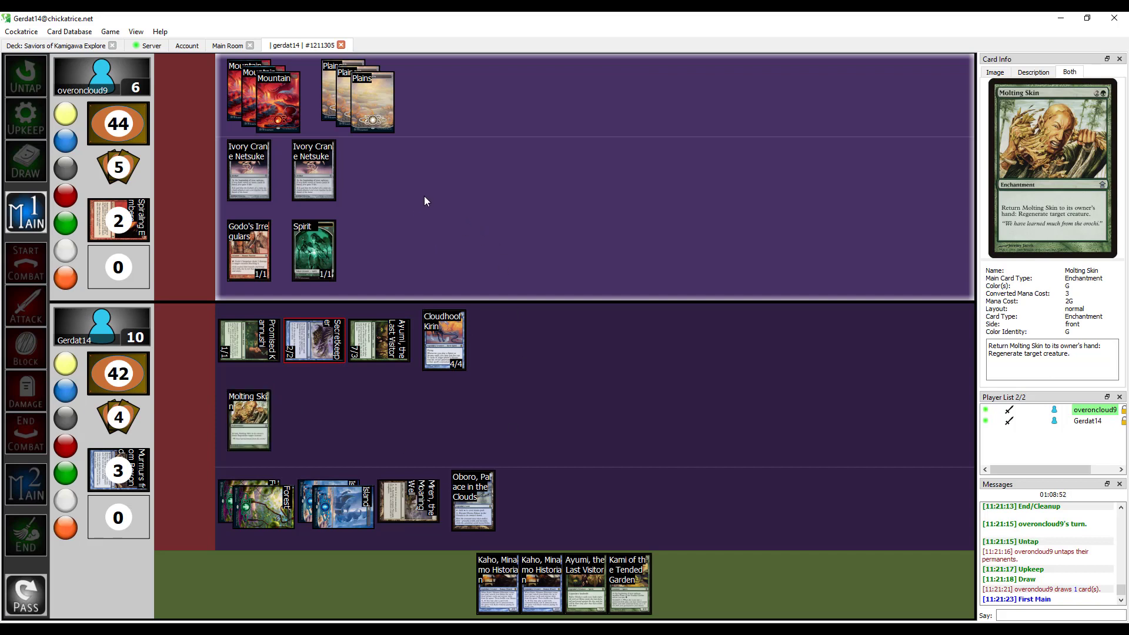
{"action": "mouse_move", "coordinate": [424, 214]}
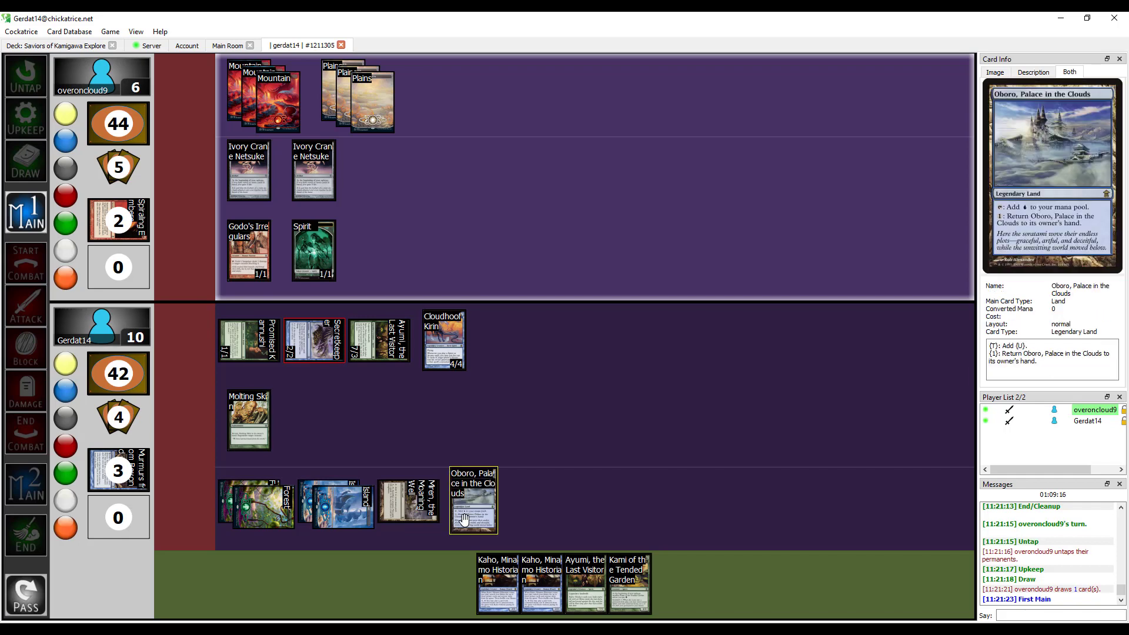
{"action": "mouse_move", "coordinate": [430, 446]}
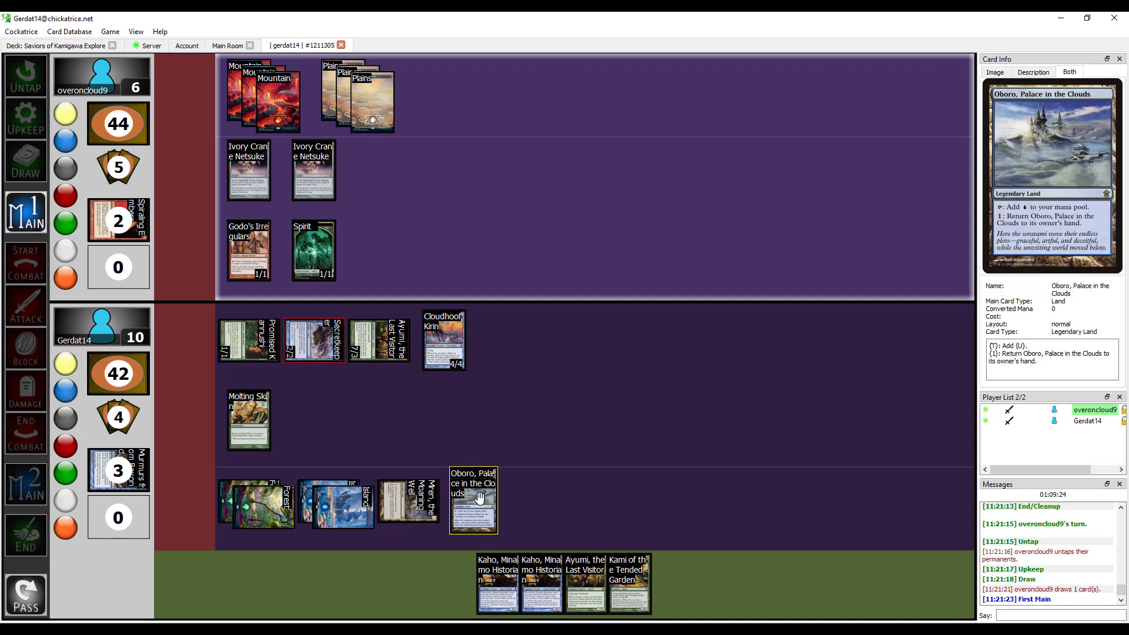
{"action": "mouse_move", "coordinate": [483, 413]}
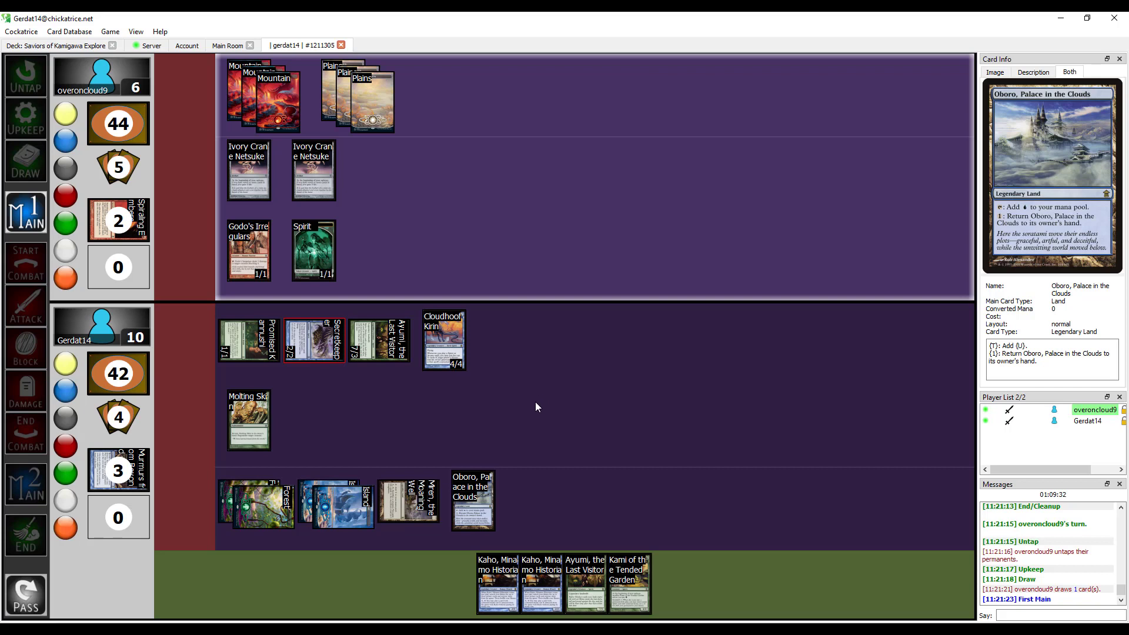
{"action": "mouse_move", "coordinate": [507, 400]}
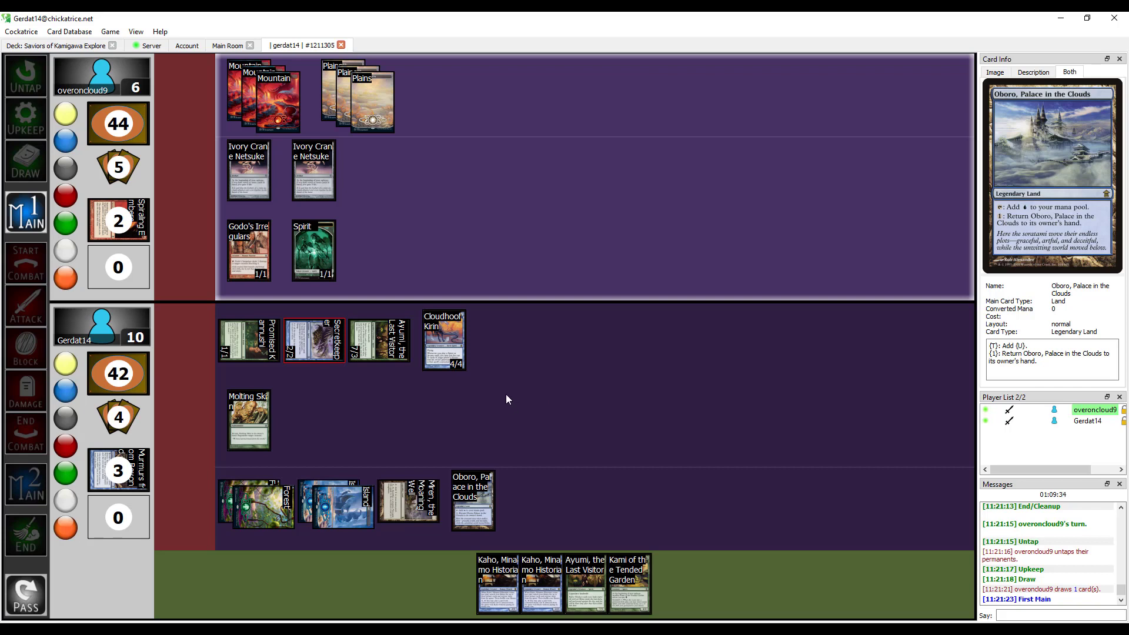
{"action": "mouse_move", "coordinate": [503, 413]}
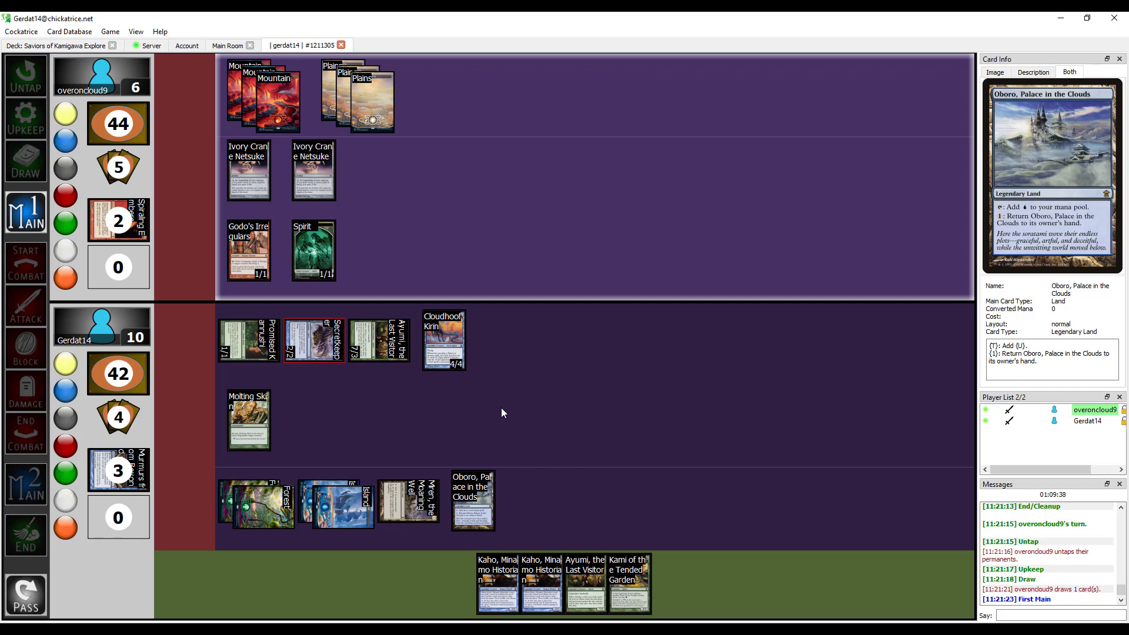
{"action": "mouse_move", "coordinate": [510, 418]}
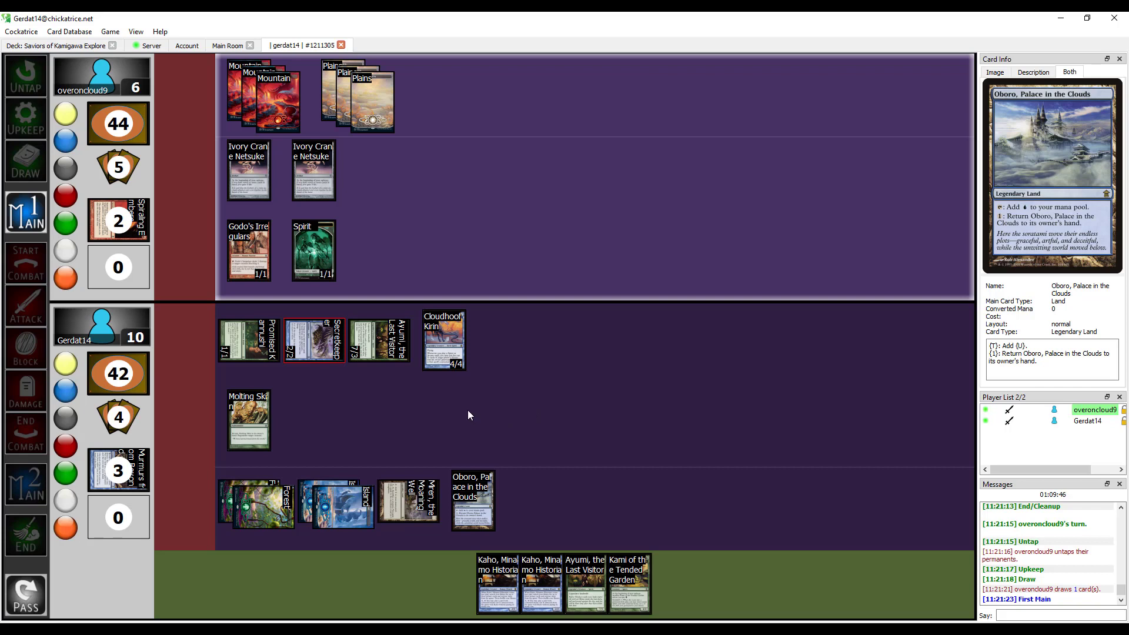
{"action": "mouse_move", "coordinate": [452, 413]}
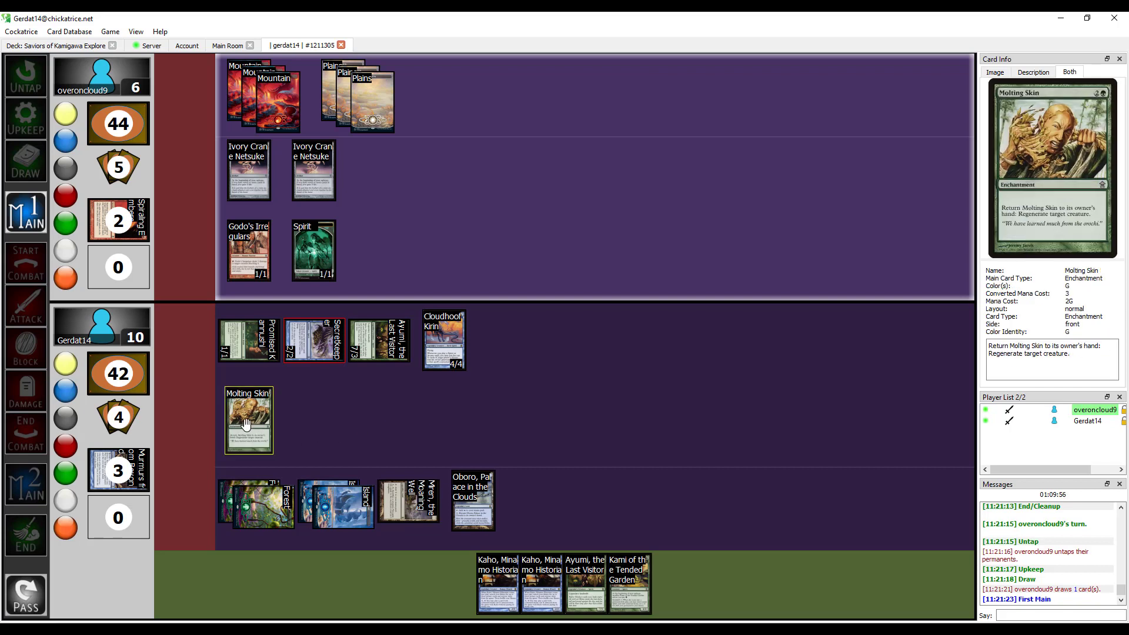
{"action": "mouse_move", "coordinate": [504, 402]}
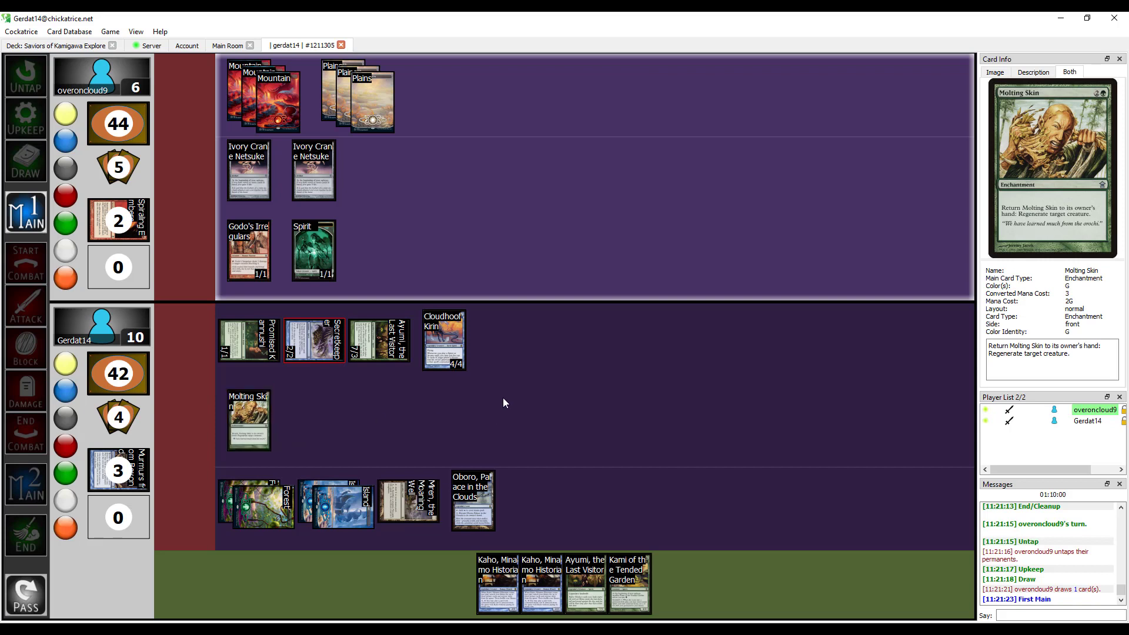
{"action": "mouse_move", "coordinate": [501, 396]}
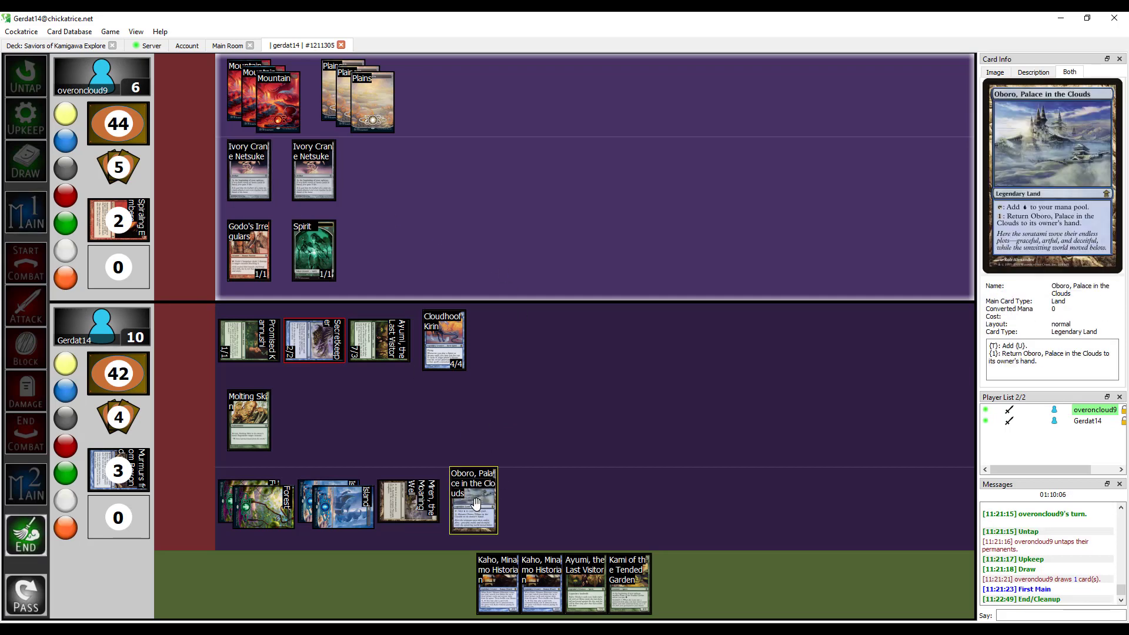
Step: Return Oboro, Palace in the Clouds to hand, then start your turn and draw
{"action": "left_click", "coordinate": [473, 500]}
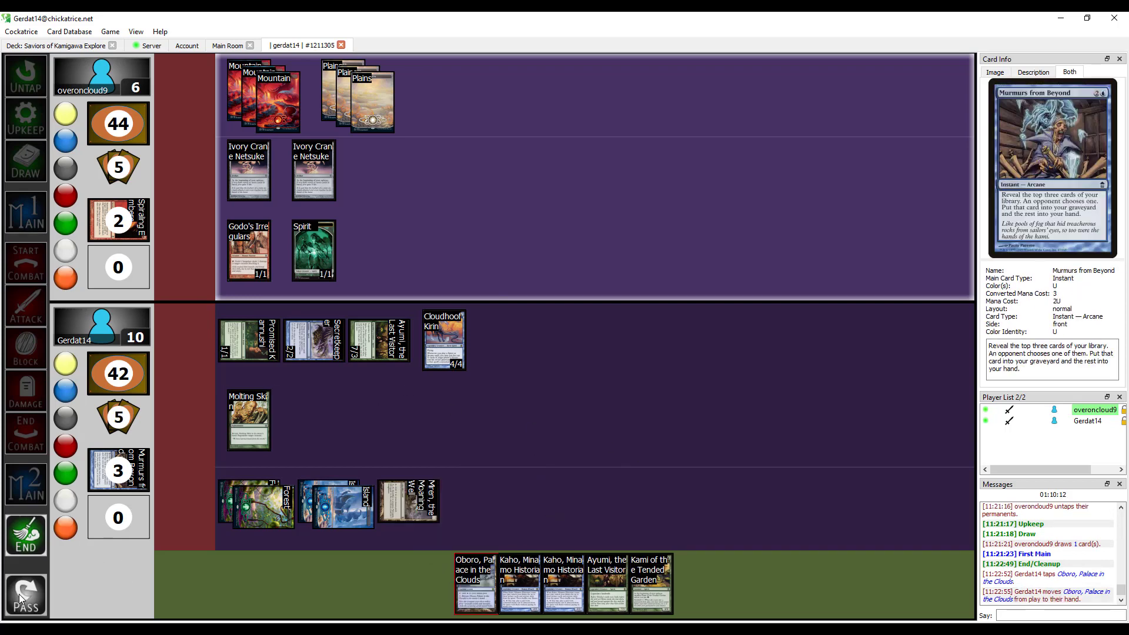
{"action": "left_click", "coordinate": [25, 595]}
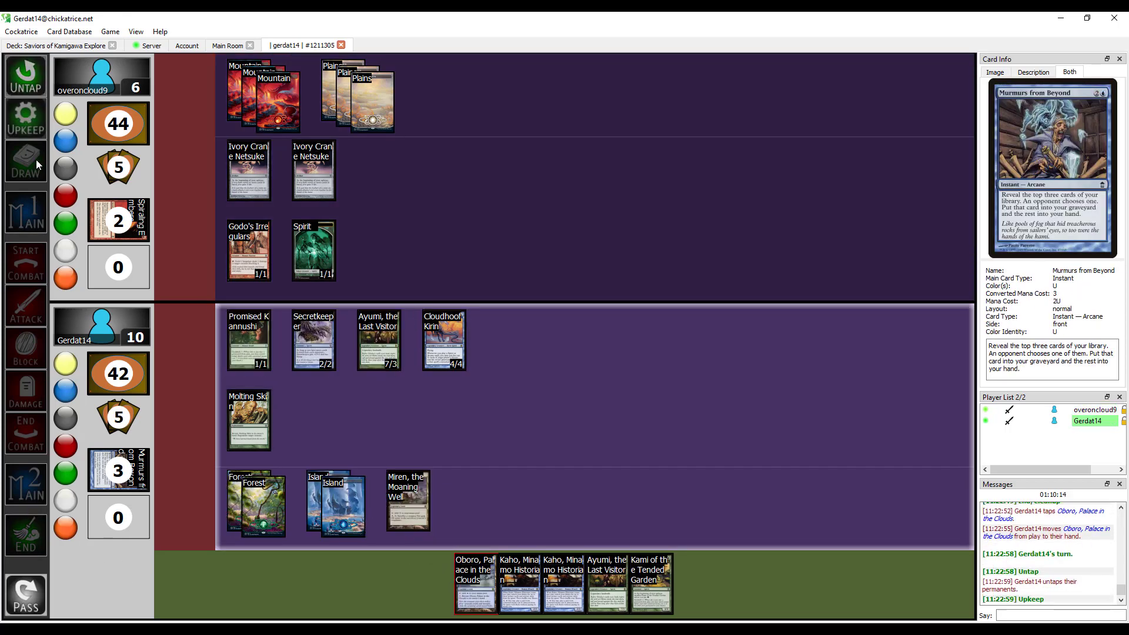
{"action": "left_click", "coordinate": [25, 161]}
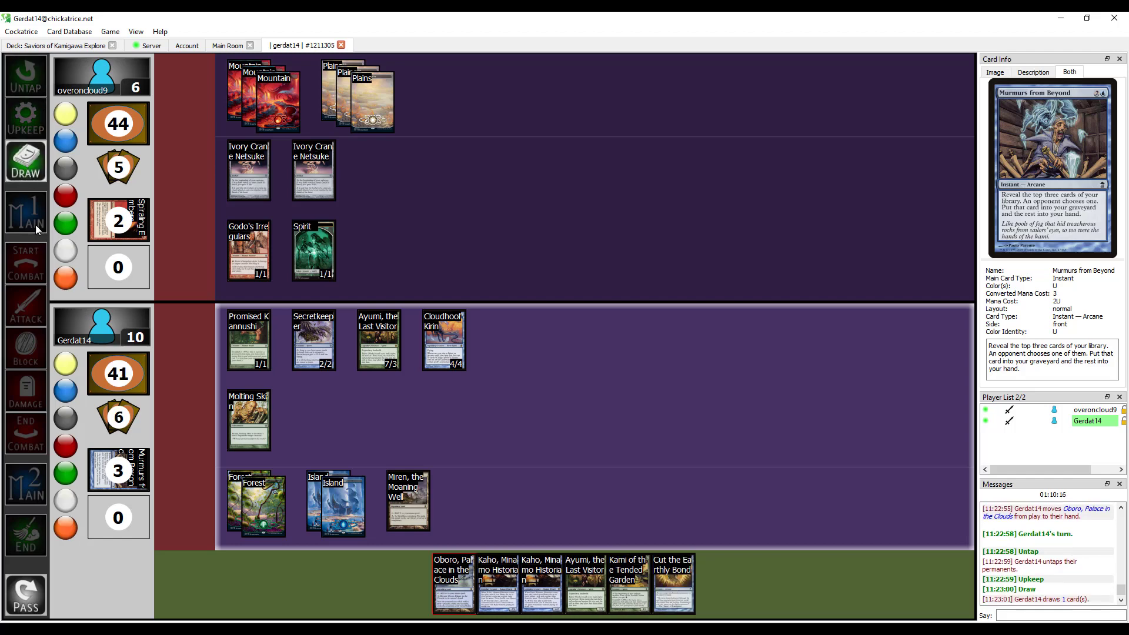
Step: Set Secretkeeper's power and toughness to 4/4
{"action": "right_click", "coordinate": [313, 339]}
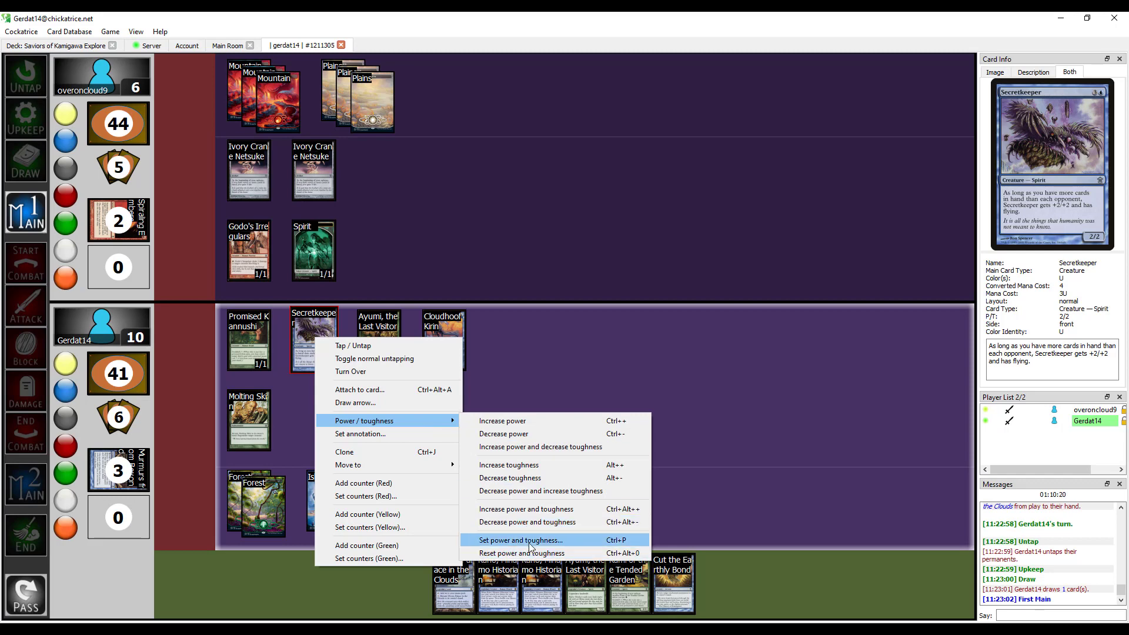
{"action": "left_click", "coordinate": [520, 540]}
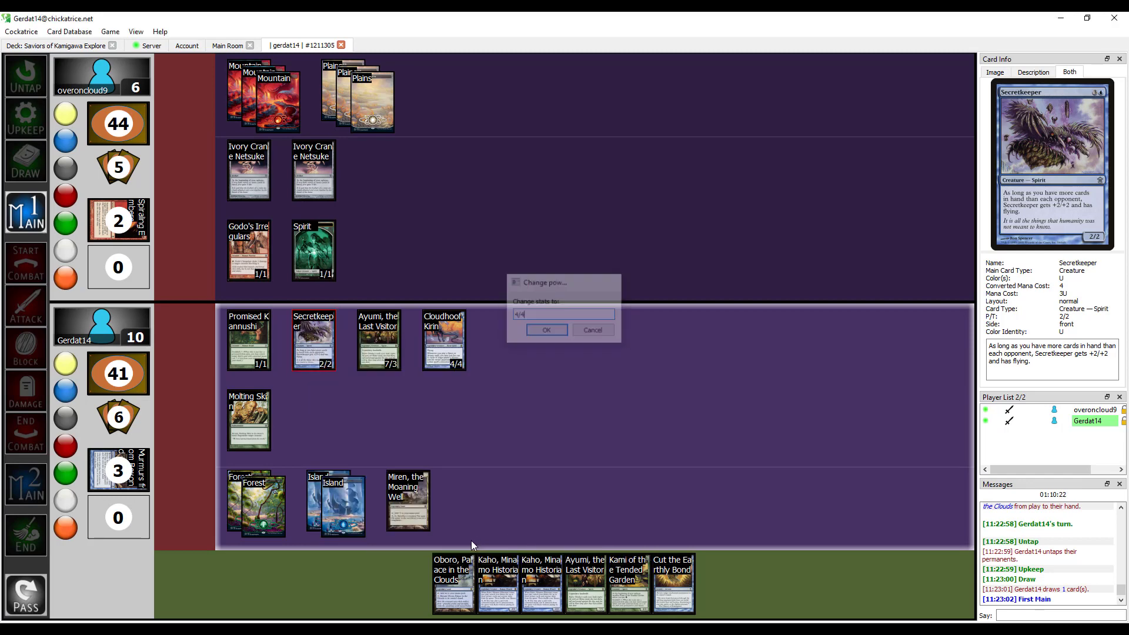
{"action": "left_click", "coordinate": [546, 330]}
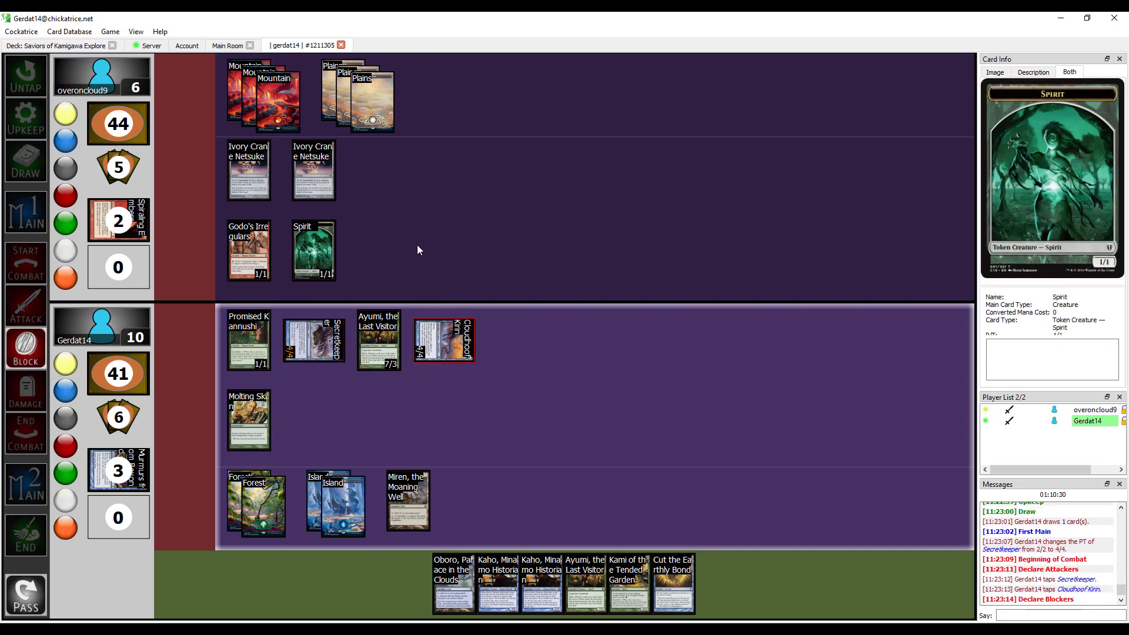
{"action": "mouse_move", "coordinate": [463, 214]}
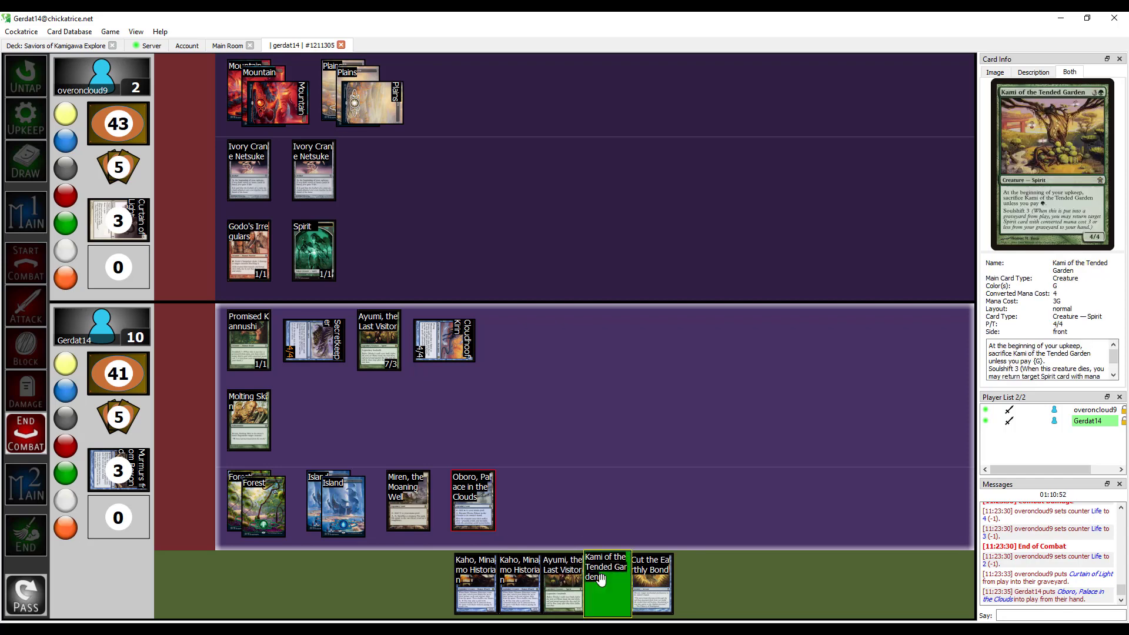
Step: Tap lands and a Forest for Kami, then aim Cloudhoof Kirin at the opponent
{"action": "left_click", "coordinate": [473, 500]}
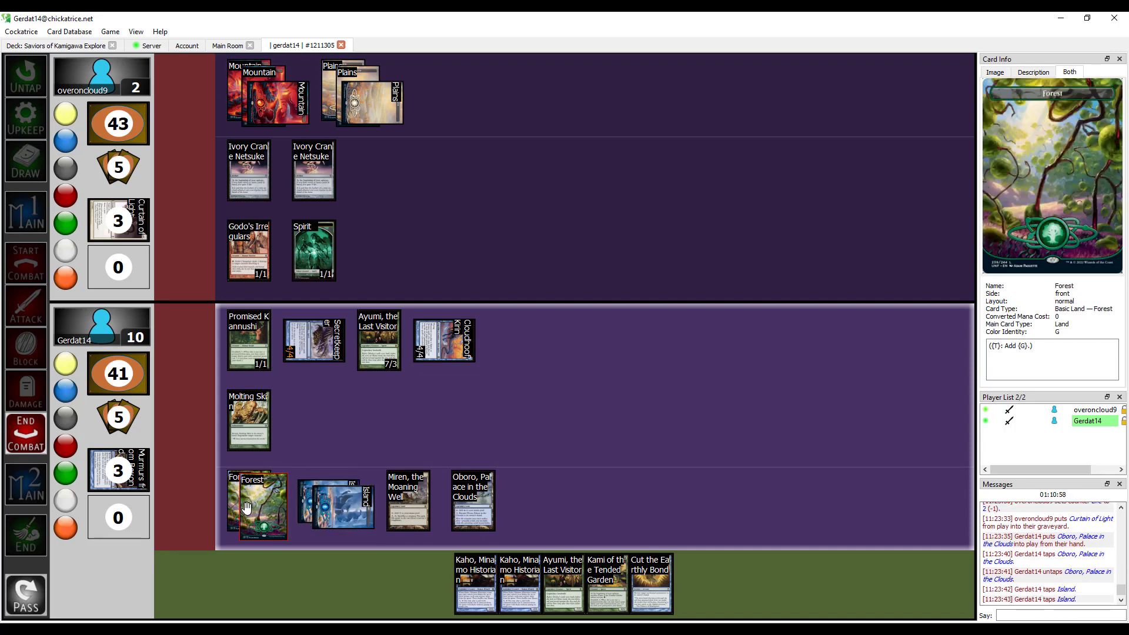
{"action": "left_click", "coordinate": [607, 582]}
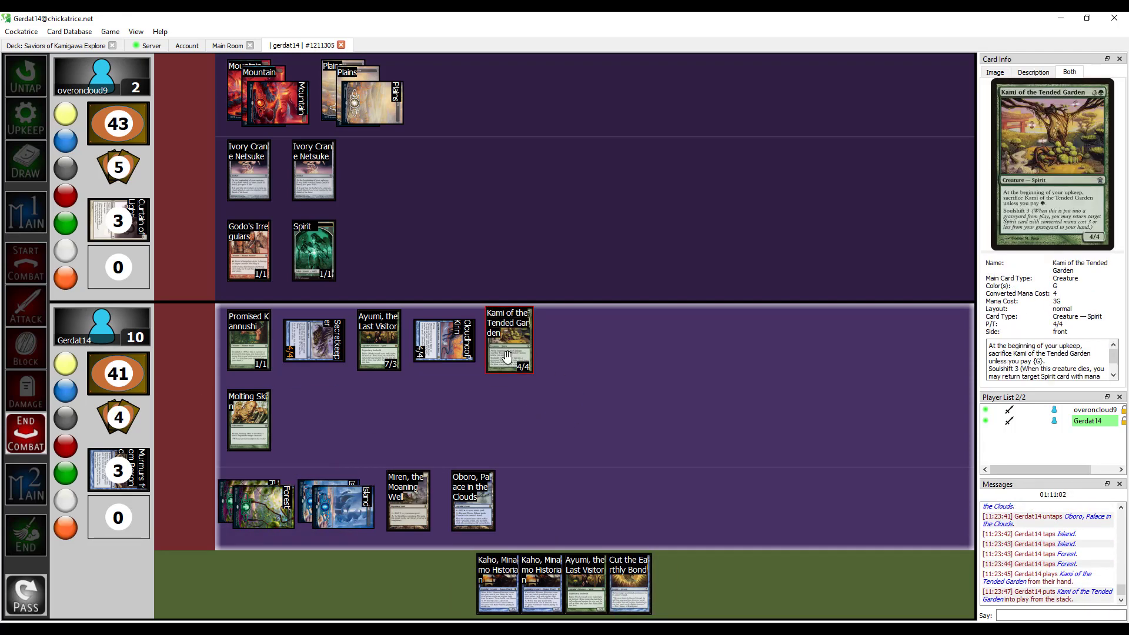
{"action": "mouse_move", "coordinate": [507, 339]}
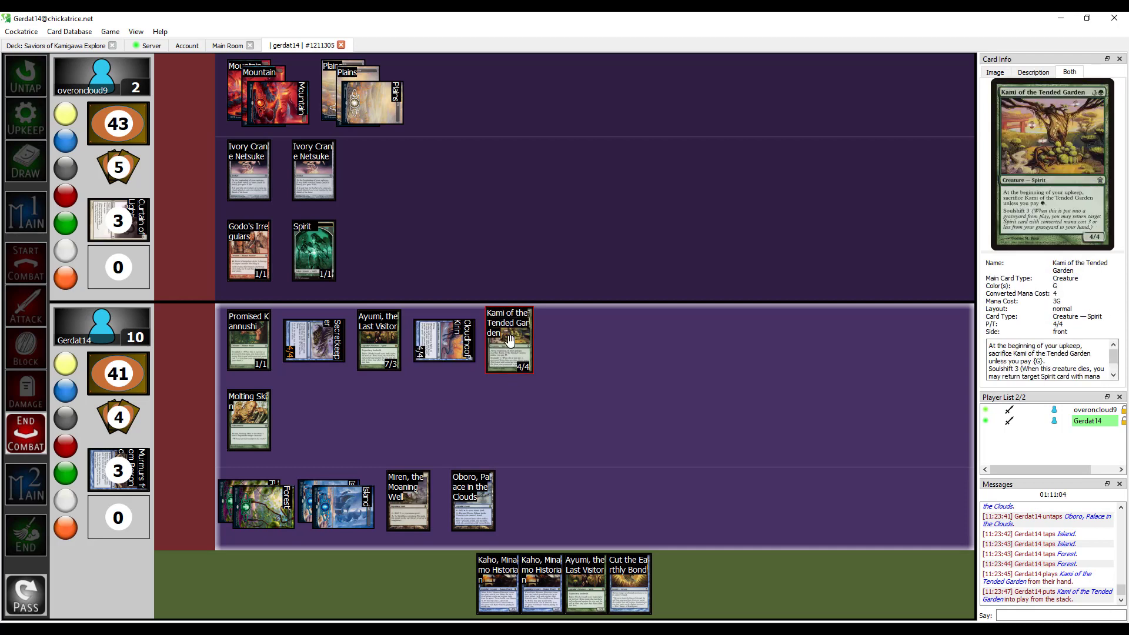
{"action": "right_click", "coordinate": [443, 338]}
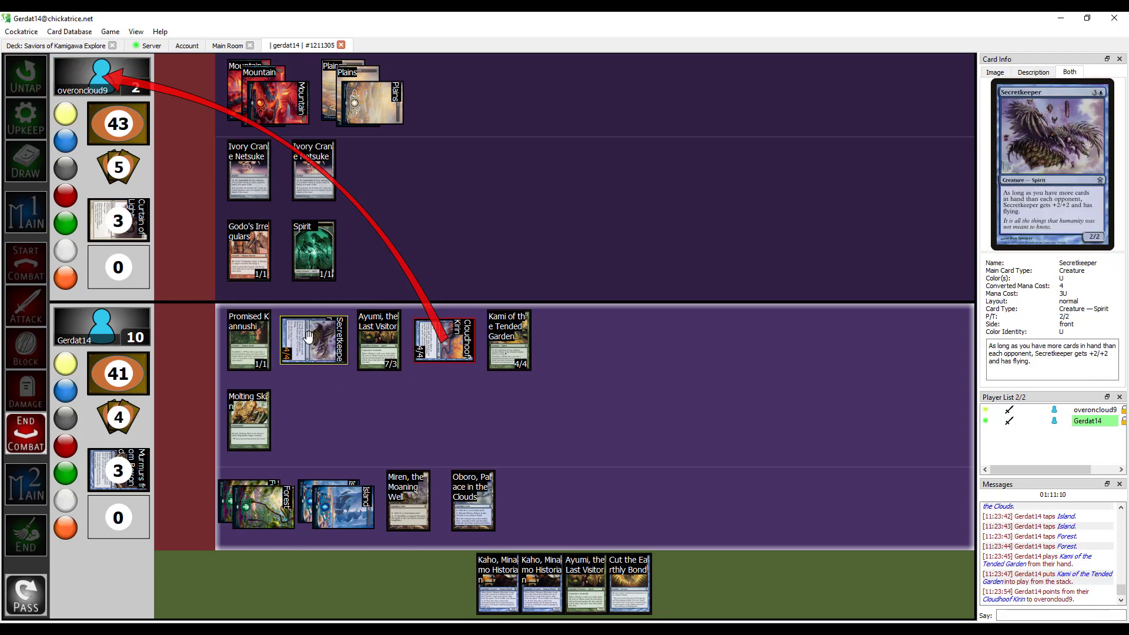
Step: Reset Secretkeeper to 2/2, pass through the opponent's turn, and return Oboro to hand
{"action": "right_click", "coordinate": [313, 340]}
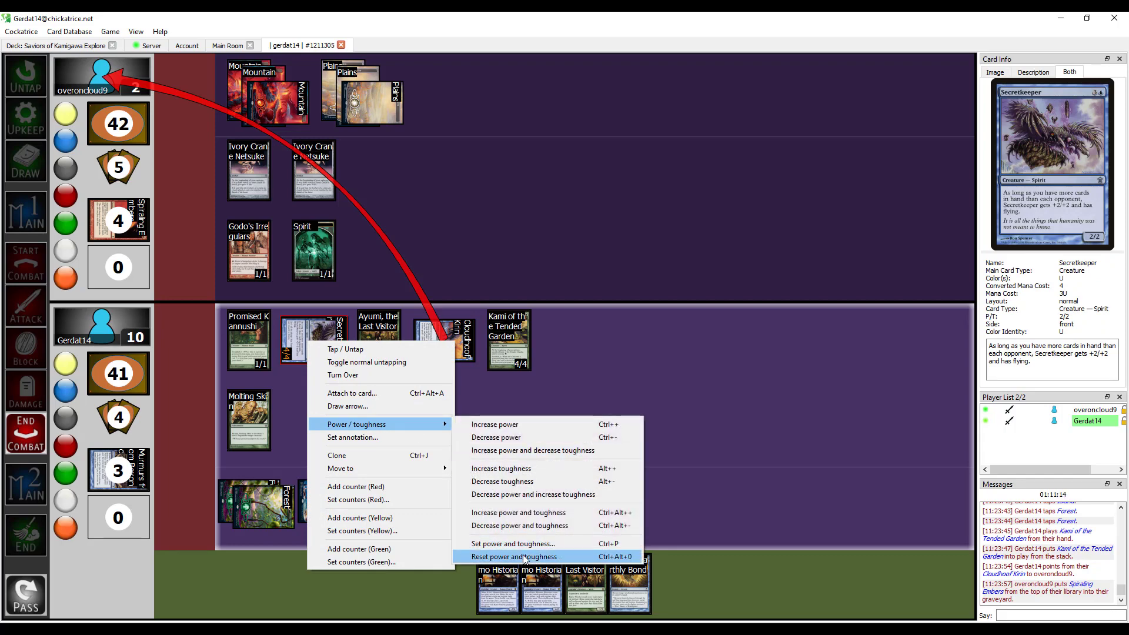
{"action": "left_click", "coordinate": [513, 555]}
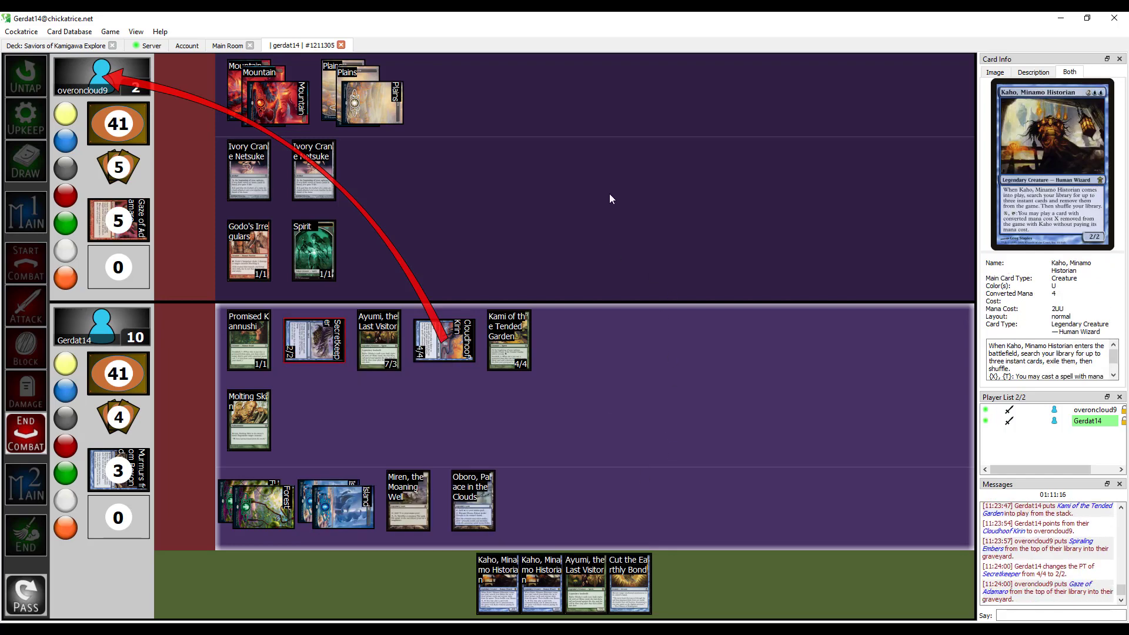
{"action": "mouse_move", "coordinate": [570, 219]}
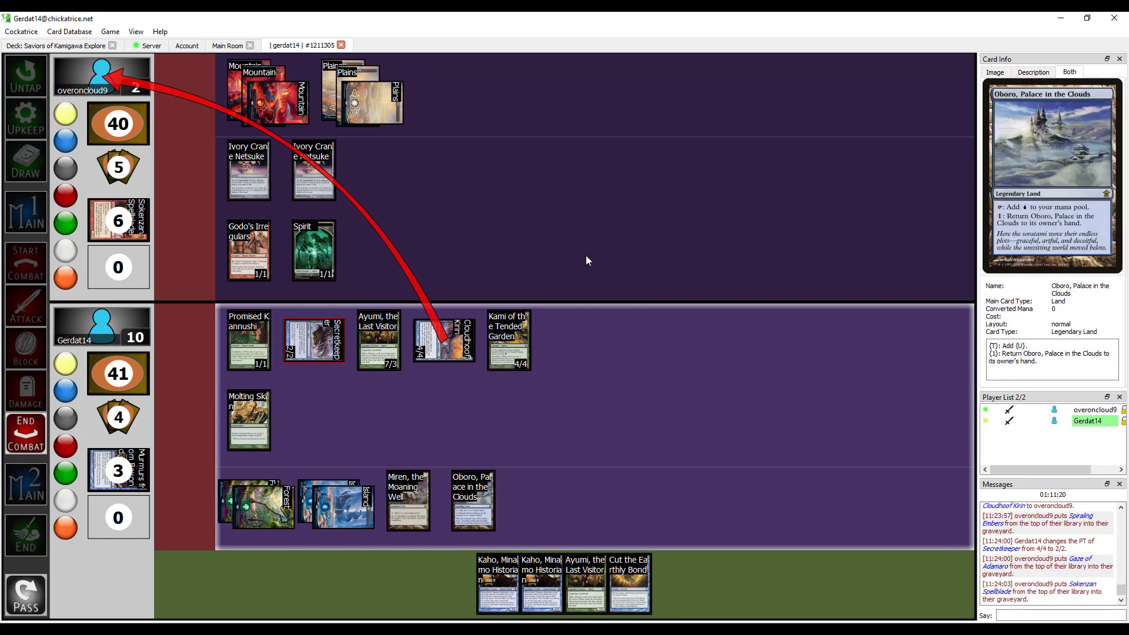
{"action": "left_click", "coordinate": [378, 340]}
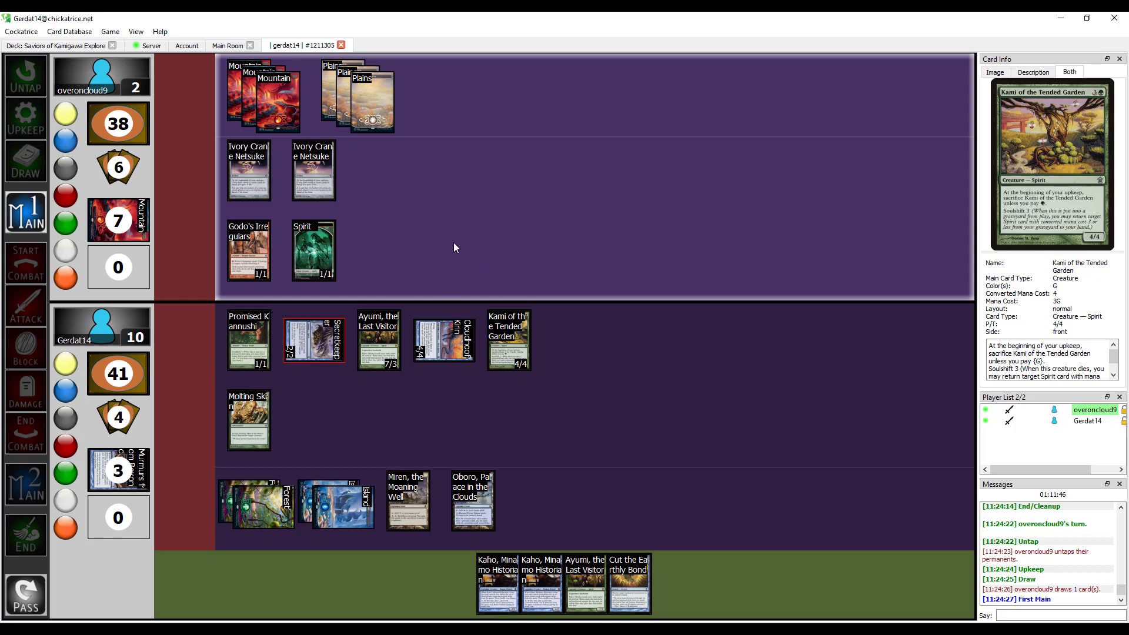
{"action": "mouse_move", "coordinate": [586, 416]}
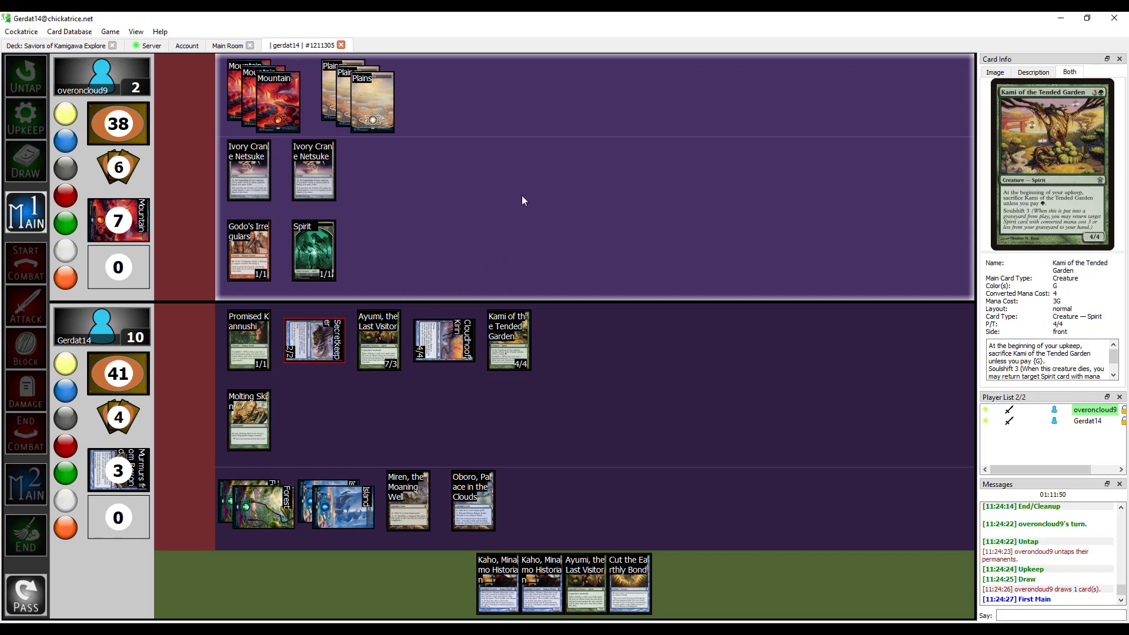
{"action": "left_click", "coordinate": [26, 534]}
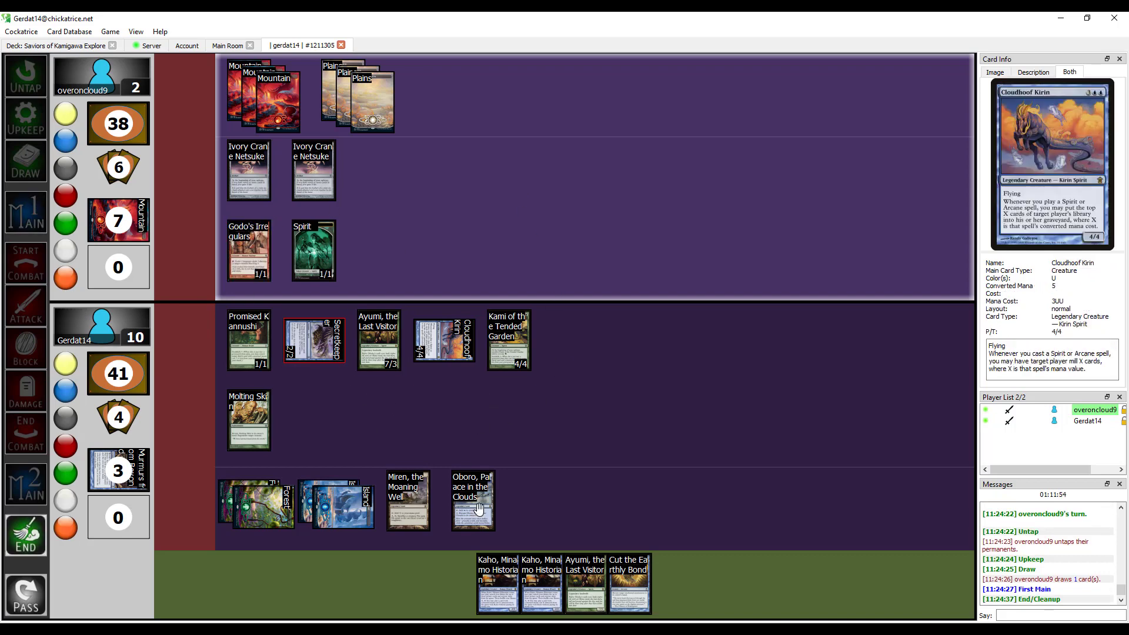
{"action": "left_click", "coordinate": [471, 500]}
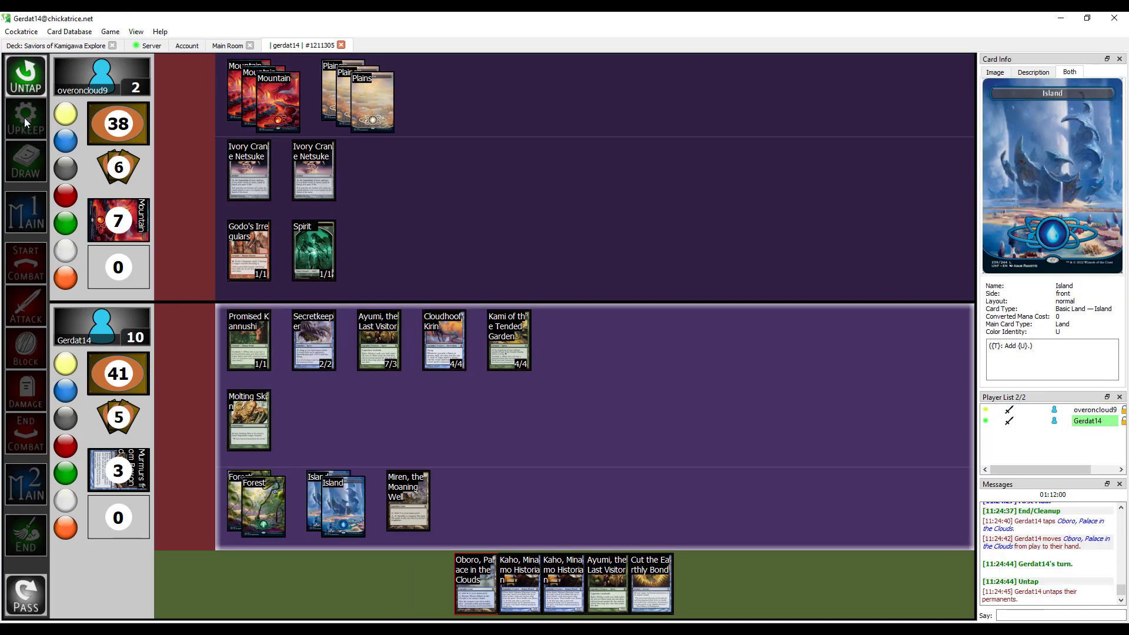
Step: Advance through upkeep and draw, tap a Forest, and move into combat
{"action": "left_click", "coordinate": [26, 161]}
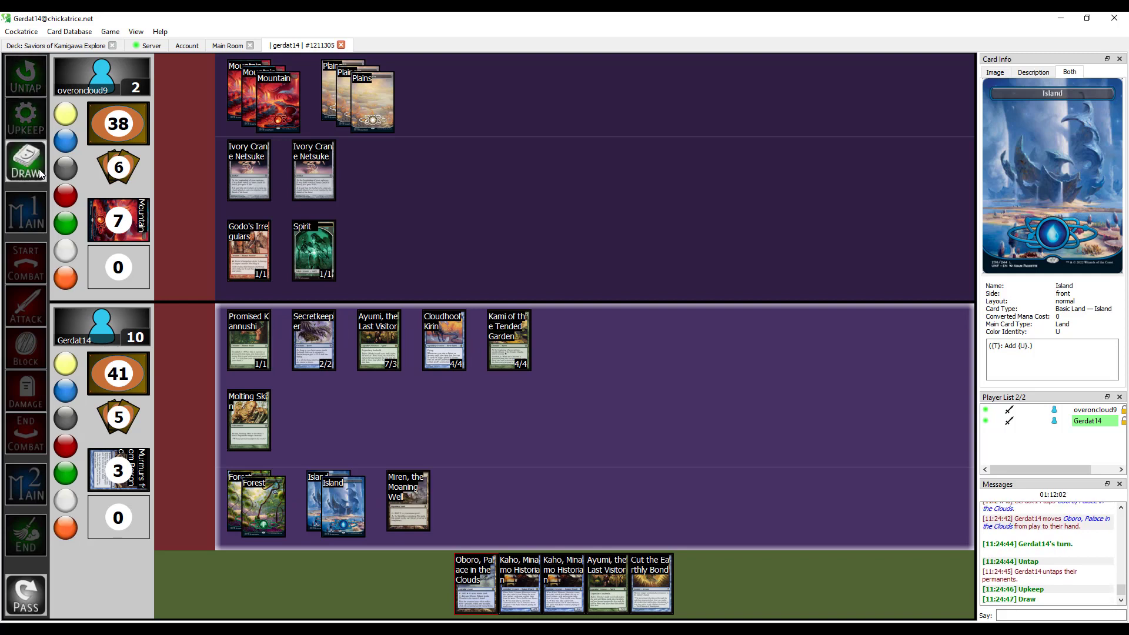
{"action": "left_click", "coordinate": [26, 161]}
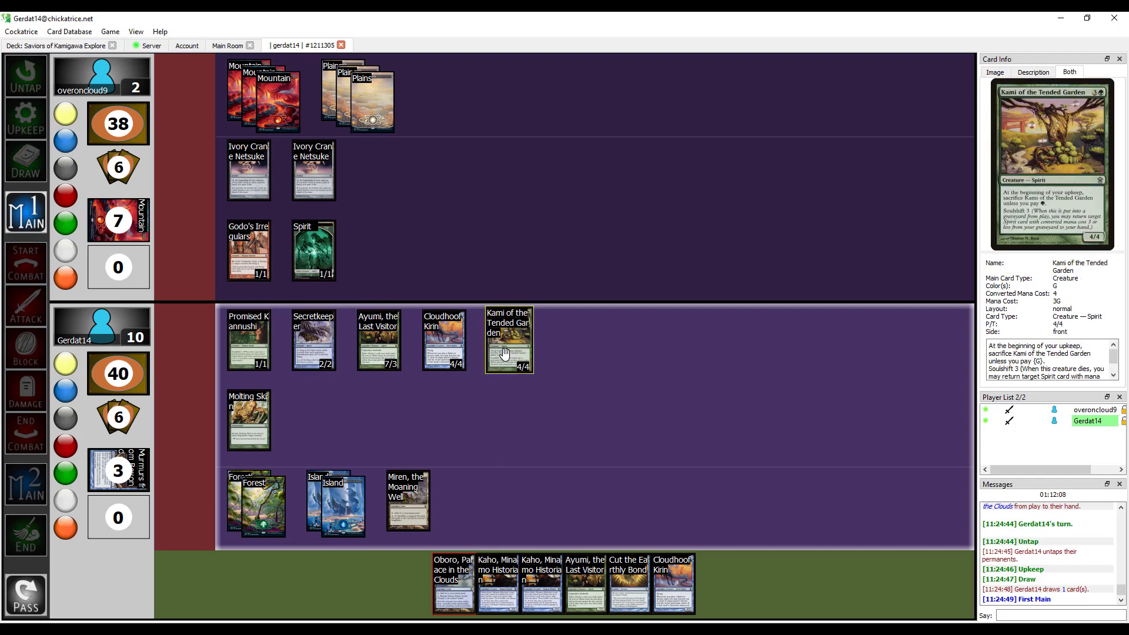
{"action": "left_click", "coordinate": [257, 504]}
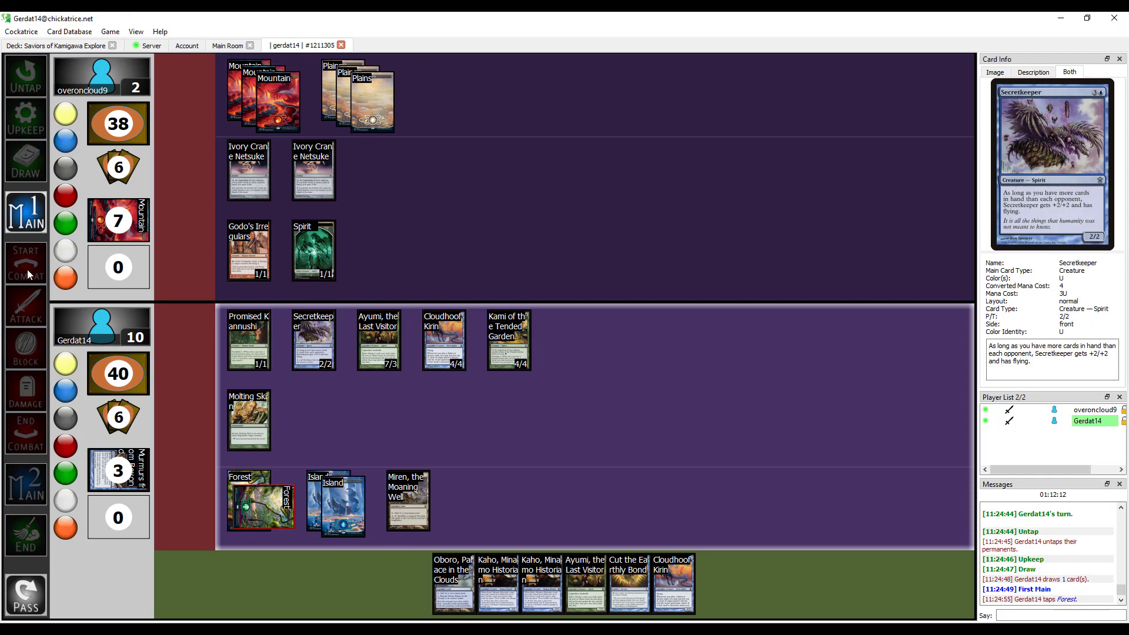
{"action": "left_click", "coordinate": [444, 340]}
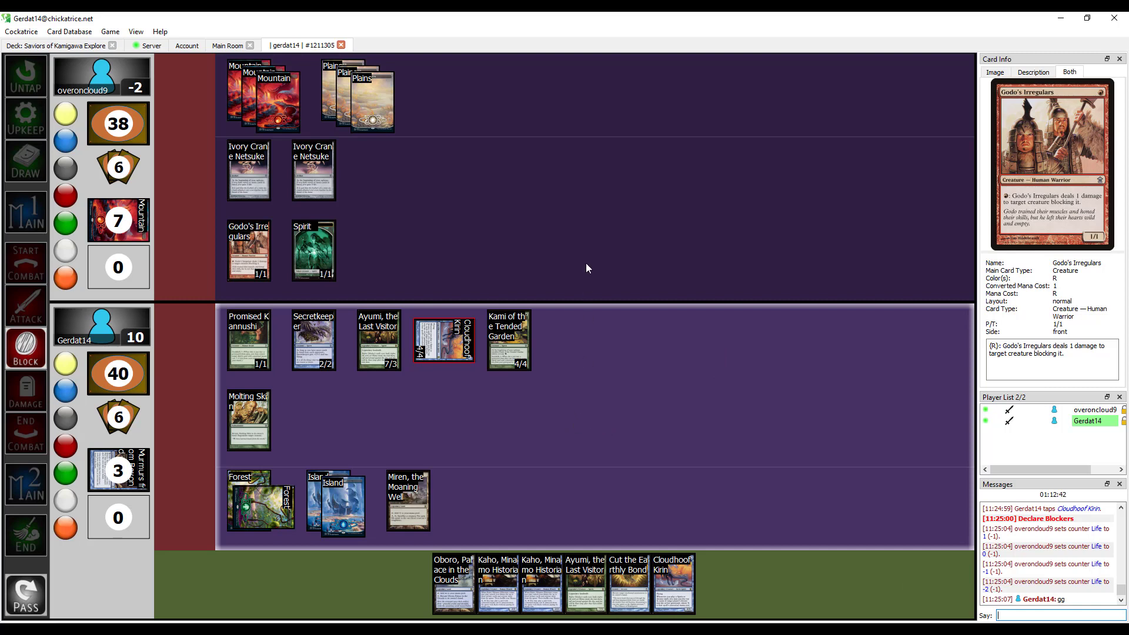
{"action": "mouse_move", "coordinate": [523, 241]}
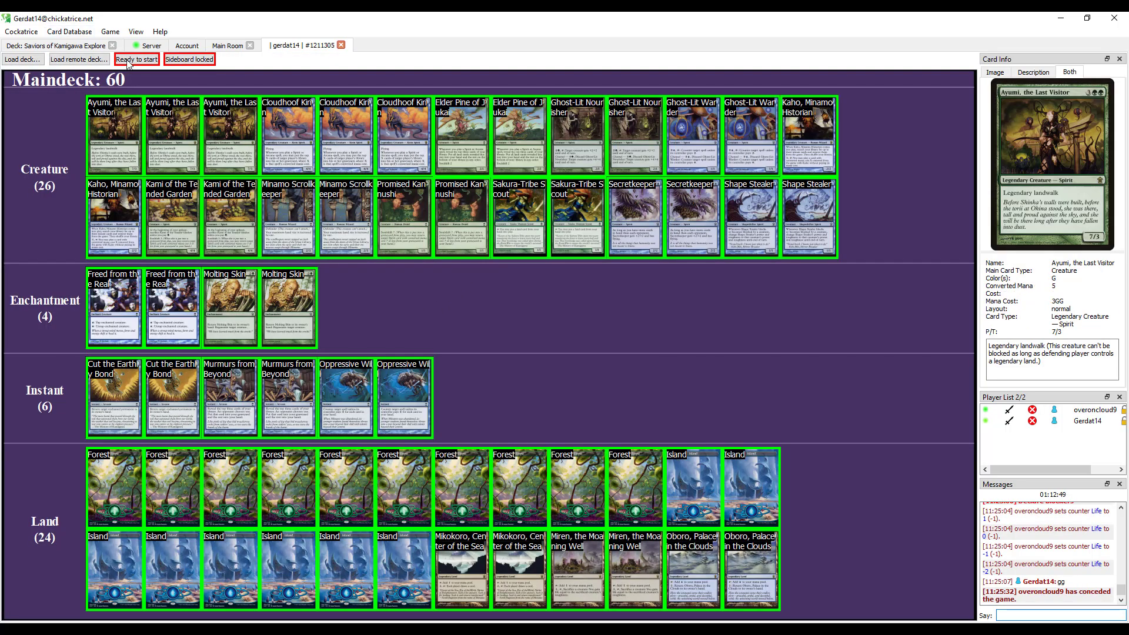
Step: Mark ready, draw a seven-card opening hand, then mulligan for a new hand
{"action": "left_click", "coordinate": [137, 58]}
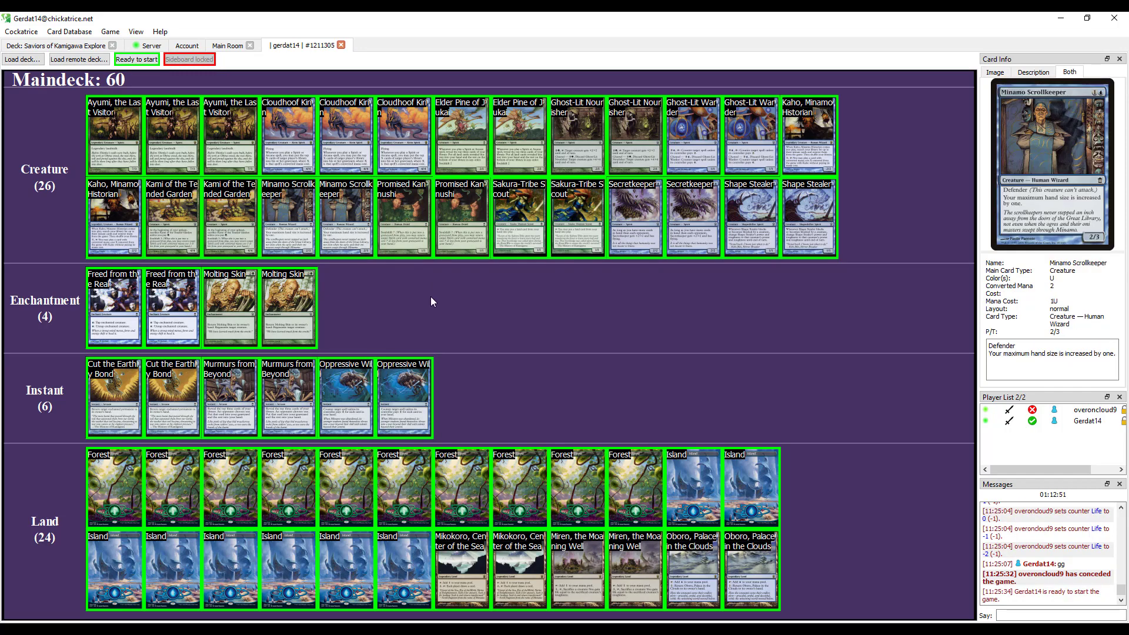
{"action": "left_click", "coordinate": [137, 59]}
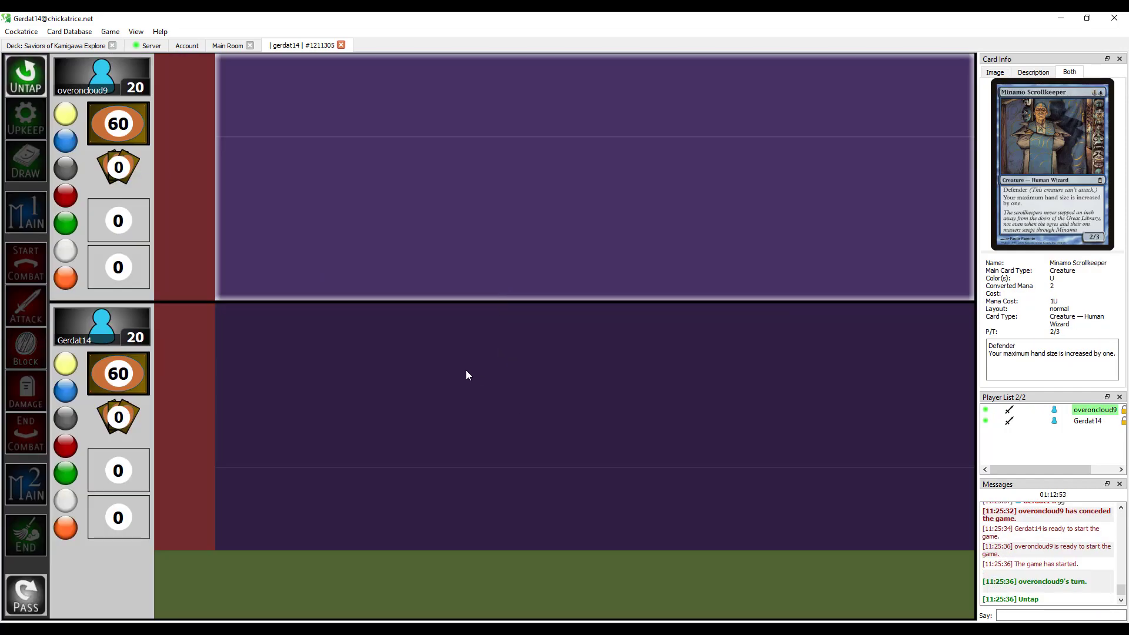
{"action": "right_click", "coordinate": [466, 375]}
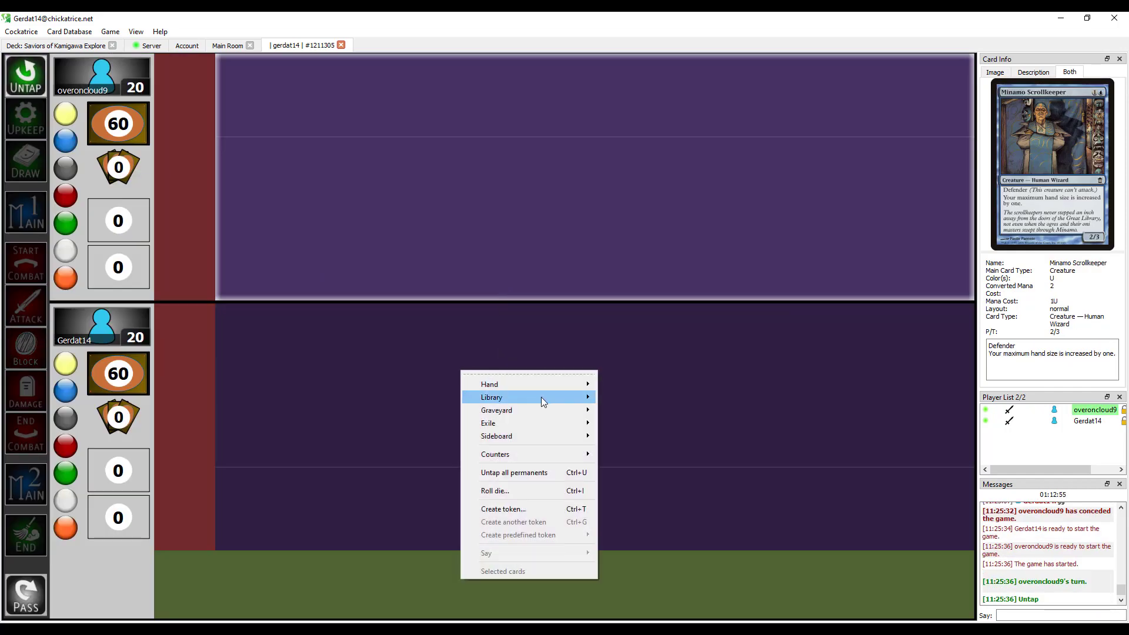
{"action": "left_click", "coordinate": [492, 397]}
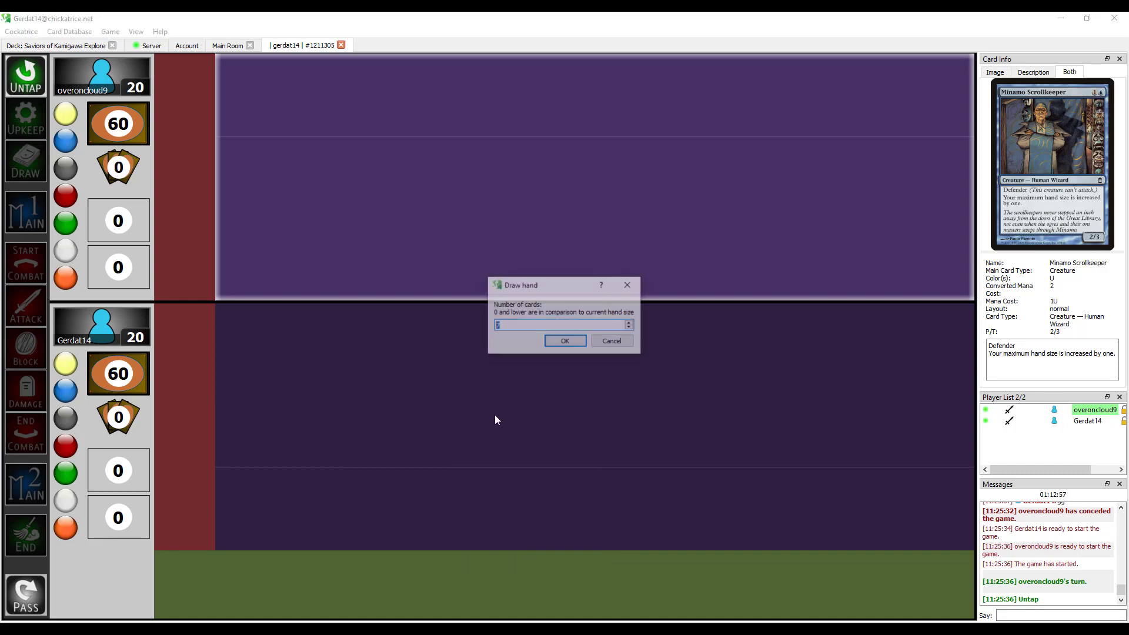
{"action": "left_click", "coordinate": [565, 340]}
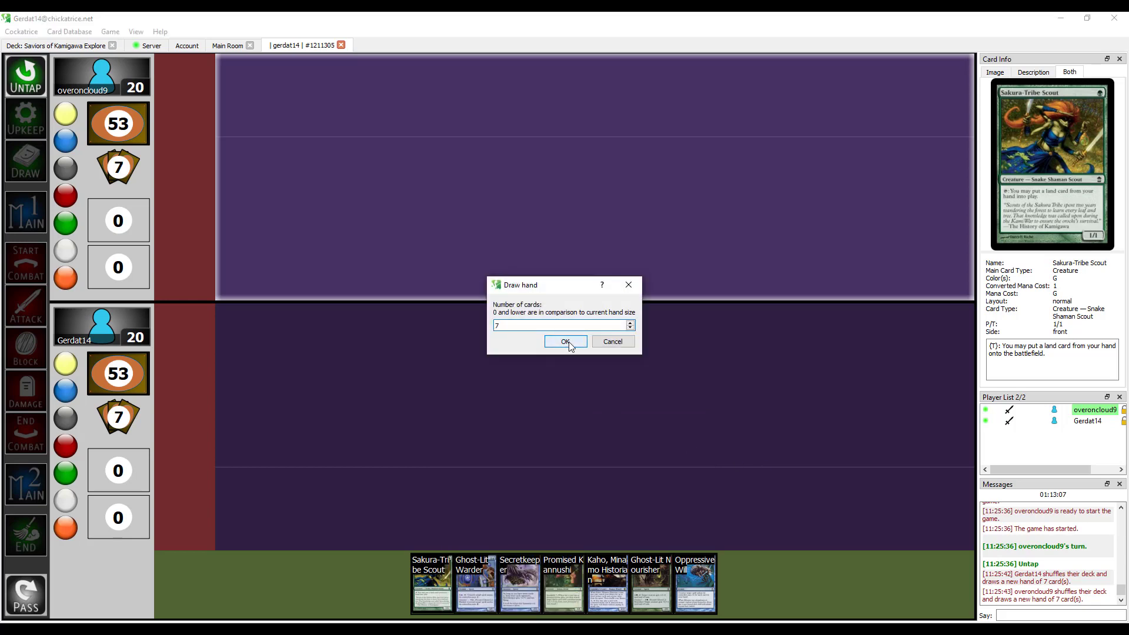
{"action": "left_click", "coordinate": [565, 341]}
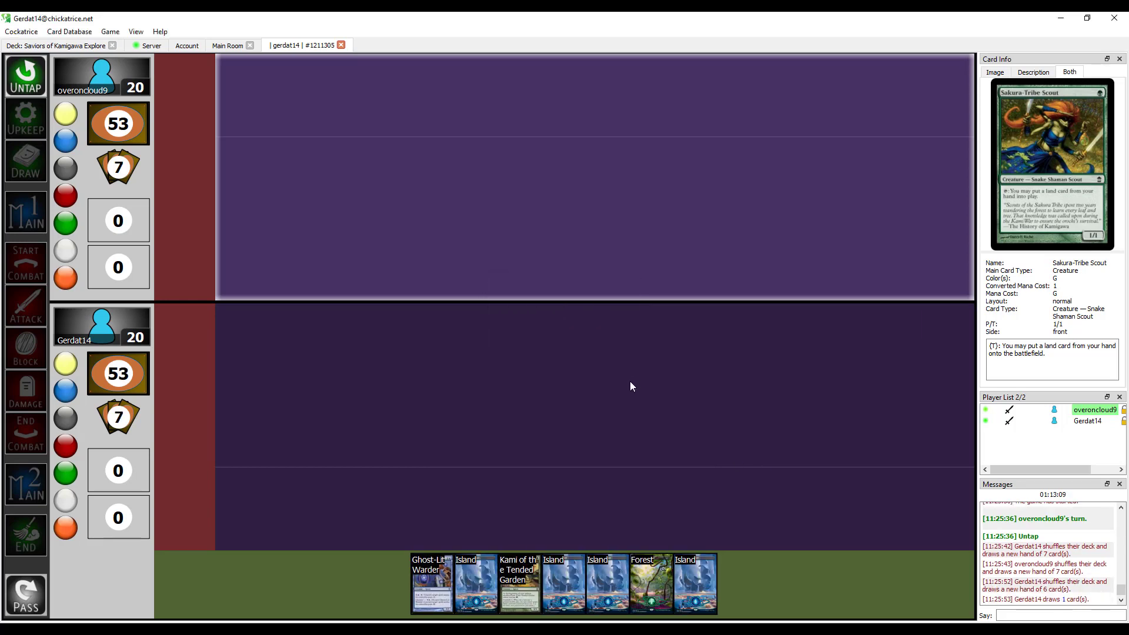
{"action": "mouse_move", "coordinate": [494, 474]}
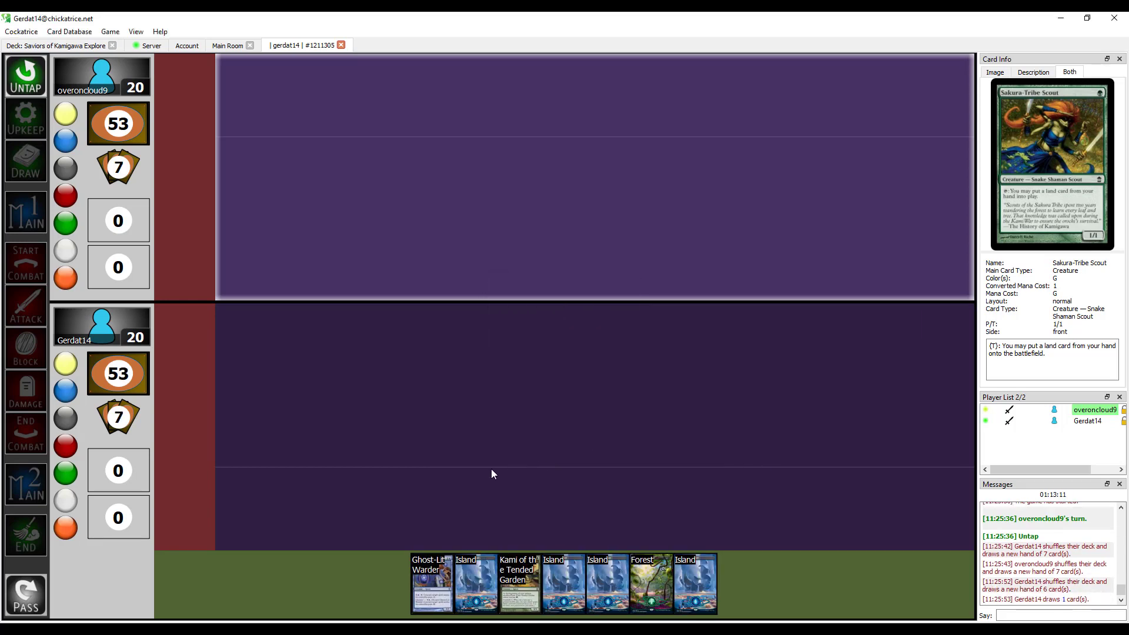
Step: Advance to the first main phase and check options for a card in hand
{"action": "right_click", "coordinate": [564, 584]}
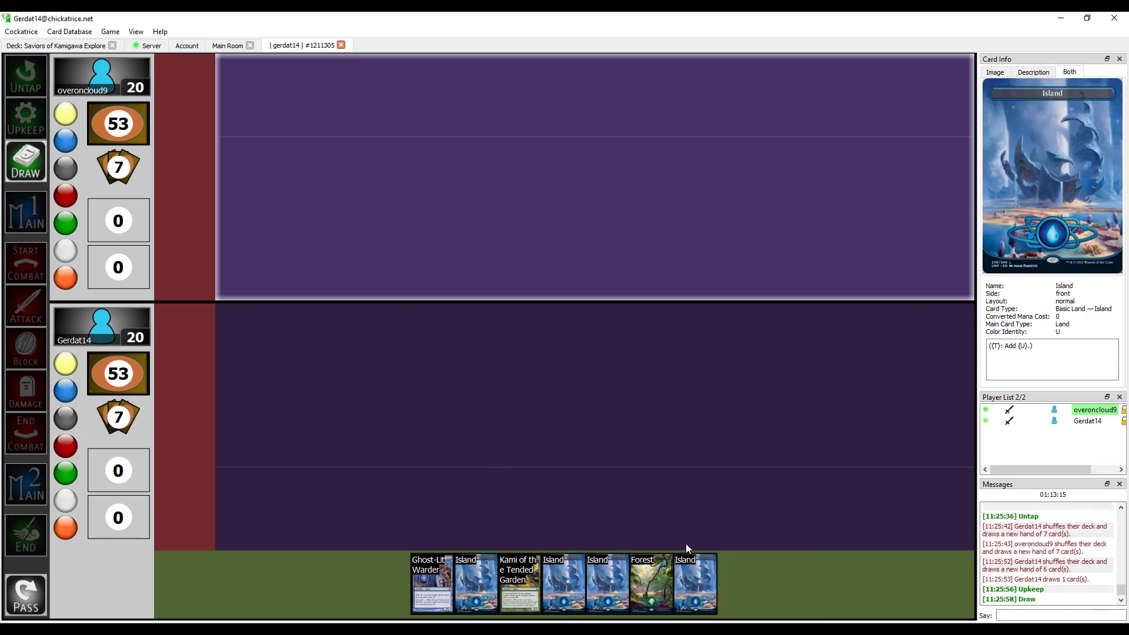
{"action": "left_click", "coordinate": [25, 211]}
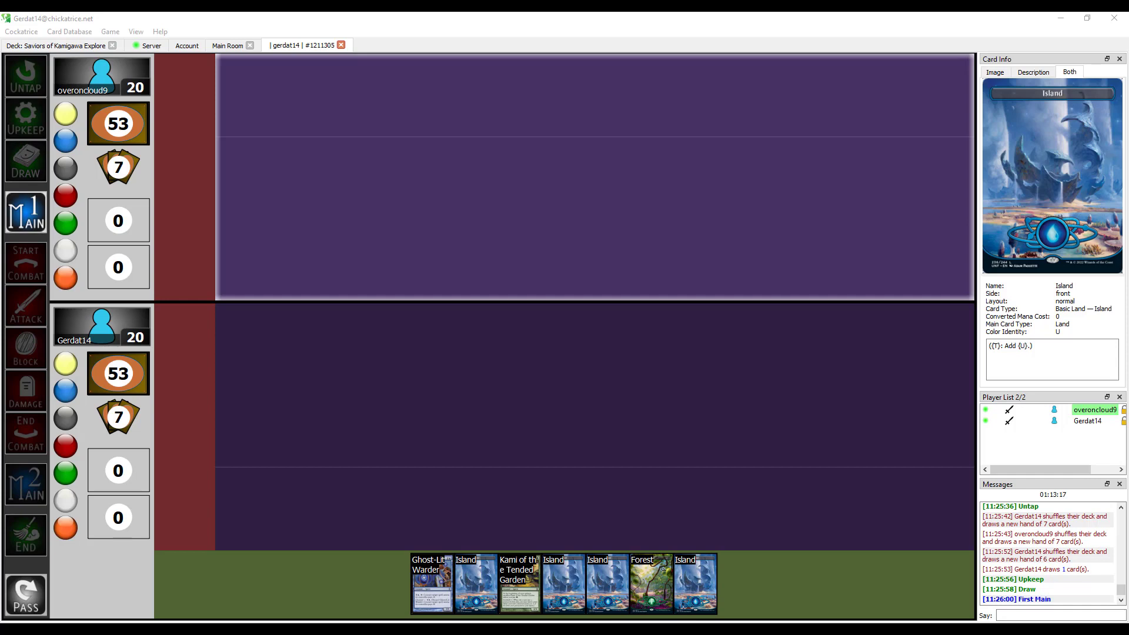
{"action": "right_click", "coordinate": [564, 583]}
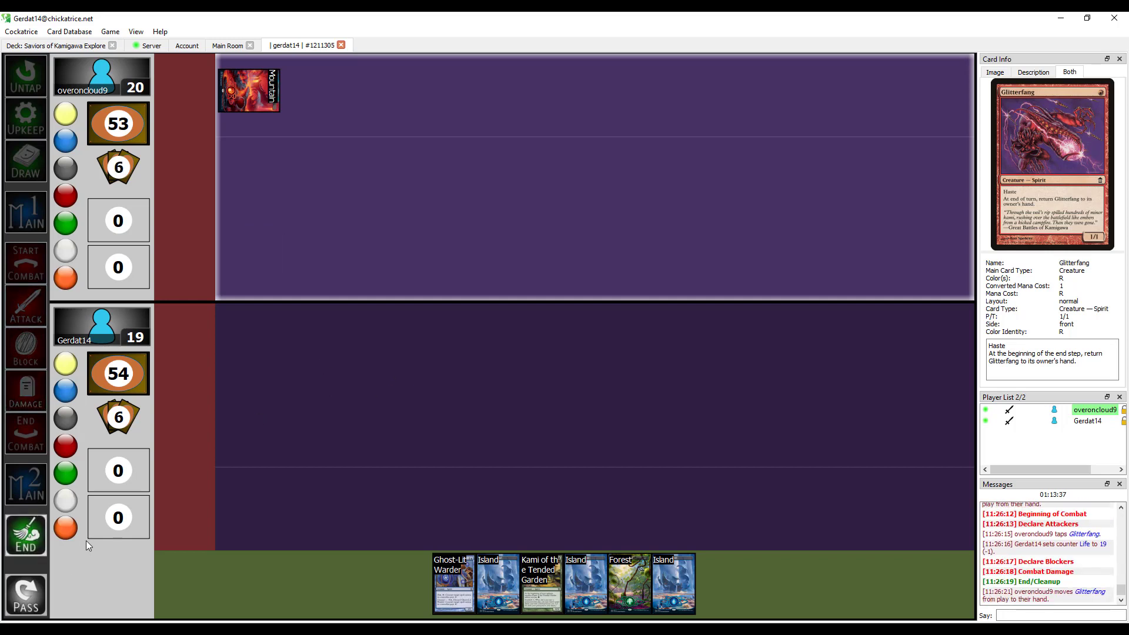
{"action": "mouse_move", "coordinate": [26, 594]}
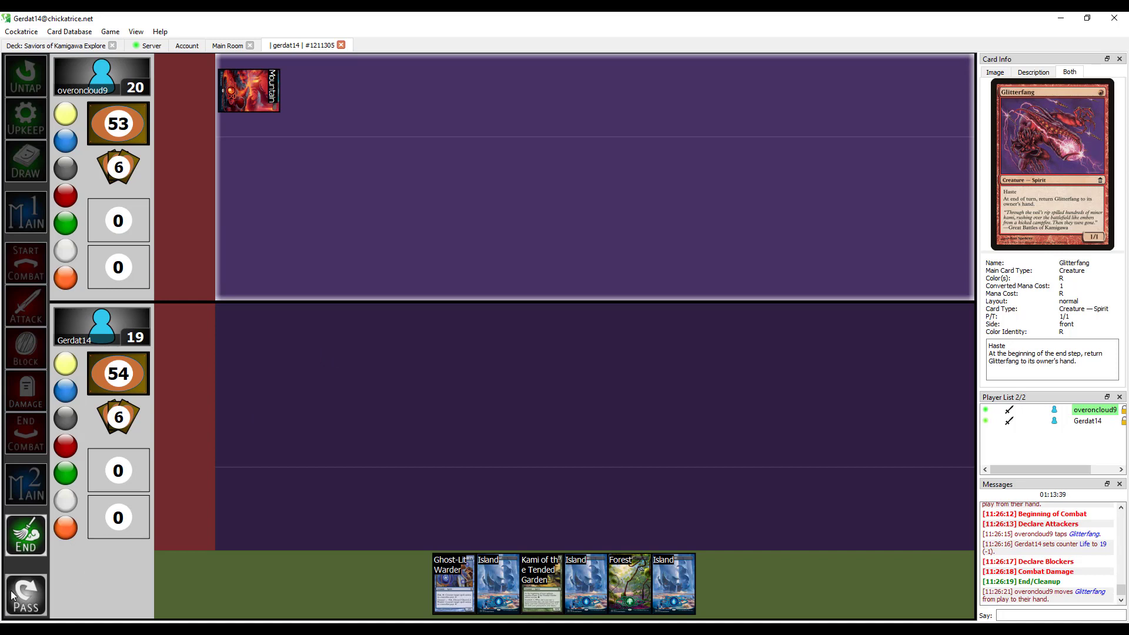
Step: End the opponent's turns and advance to your draw step, twice
{"action": "left_click", "coordinate": [26, 595]}
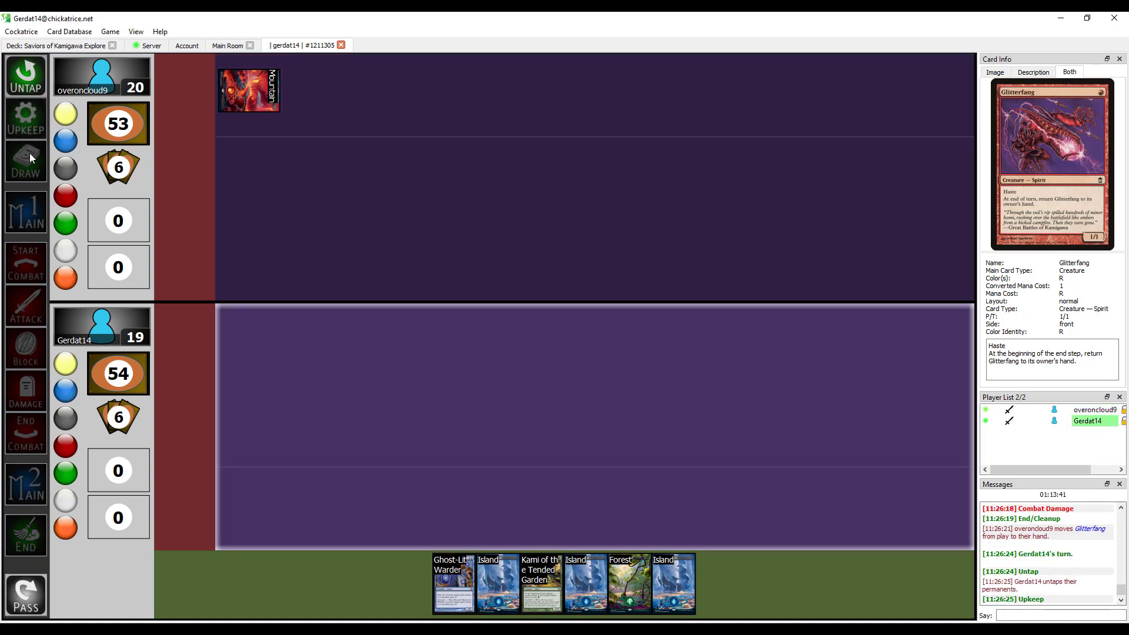
{"action": "left_click", "coordinate": [26, 161]}
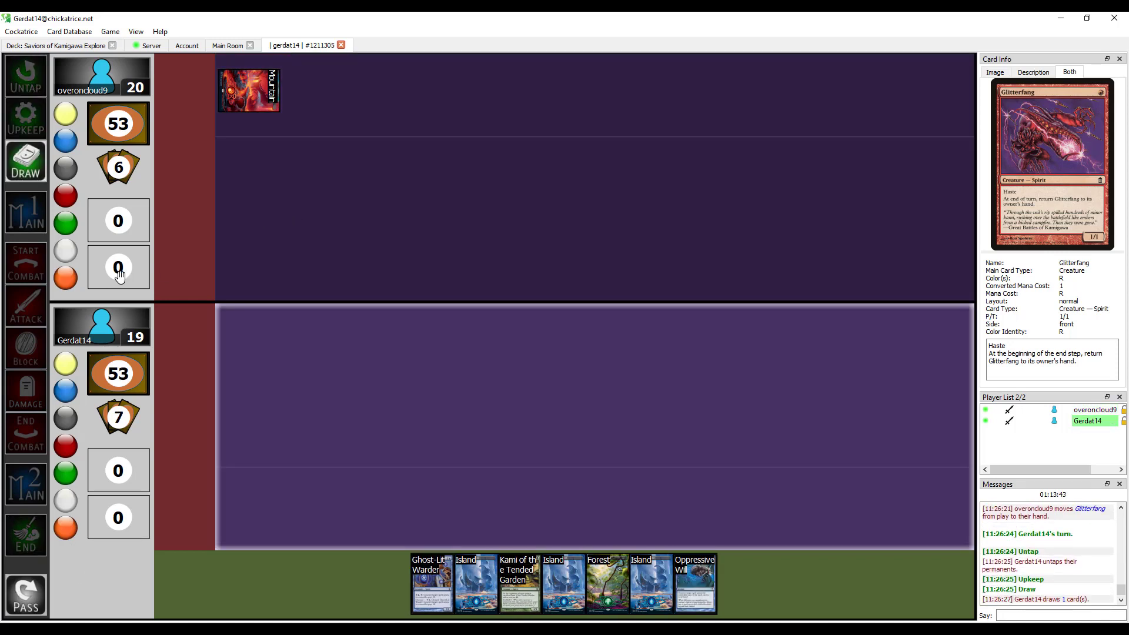
{"action": "mouse_move", "coordinate": [475, 581]}
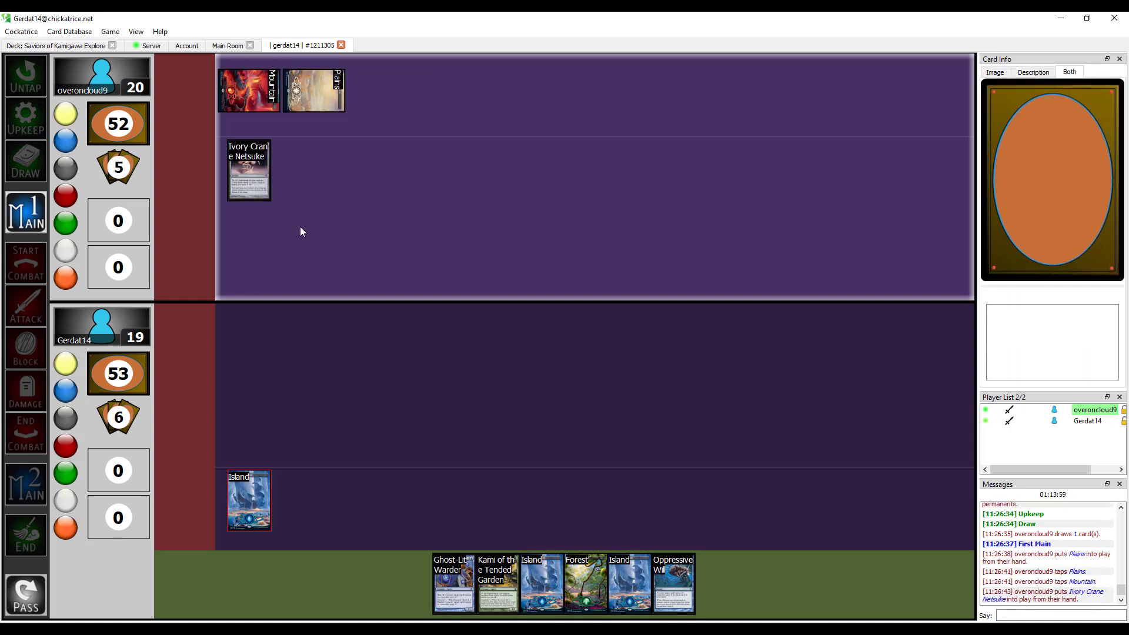
{"action": "left_click", "coordinate": [25, 534]}
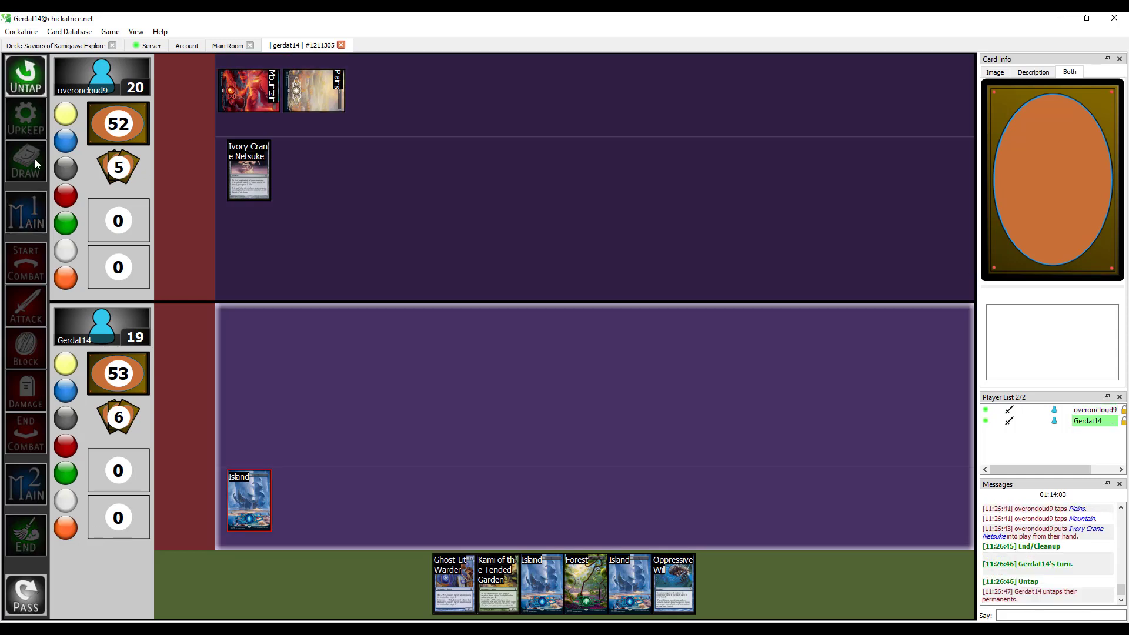
{"action": "left_click", "coordinate": [26, 161]}
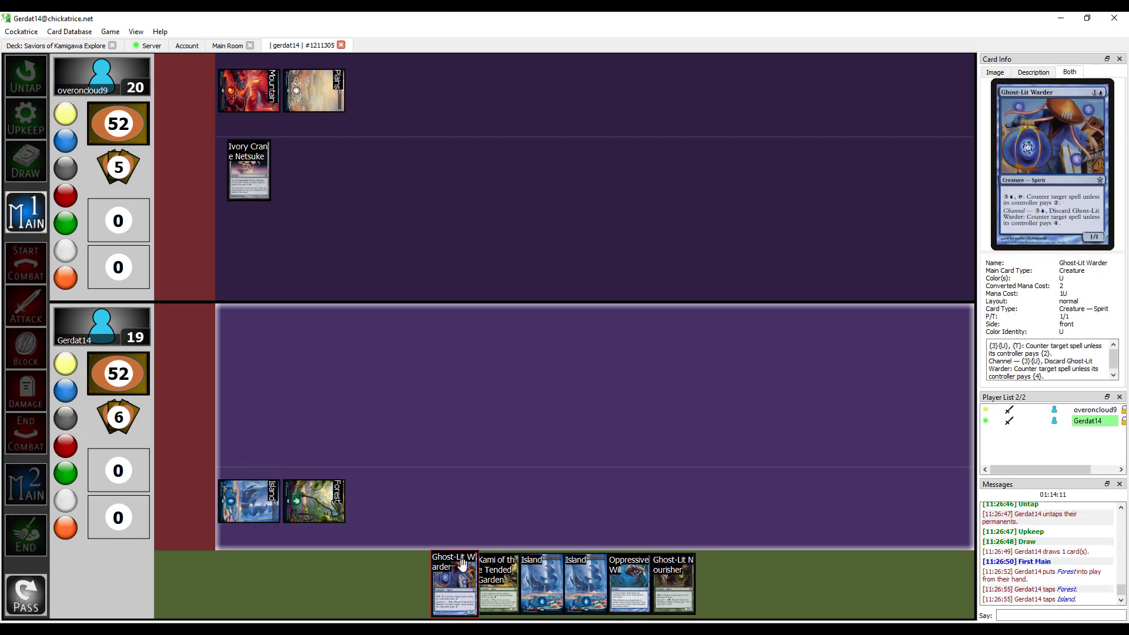
Step: Cast Ghost-Lit Warder, check Ghost-Lit Nourisher in hand, pass, then attack with the Warder
{"action": "left_click", "coordinate": [454, 581]}
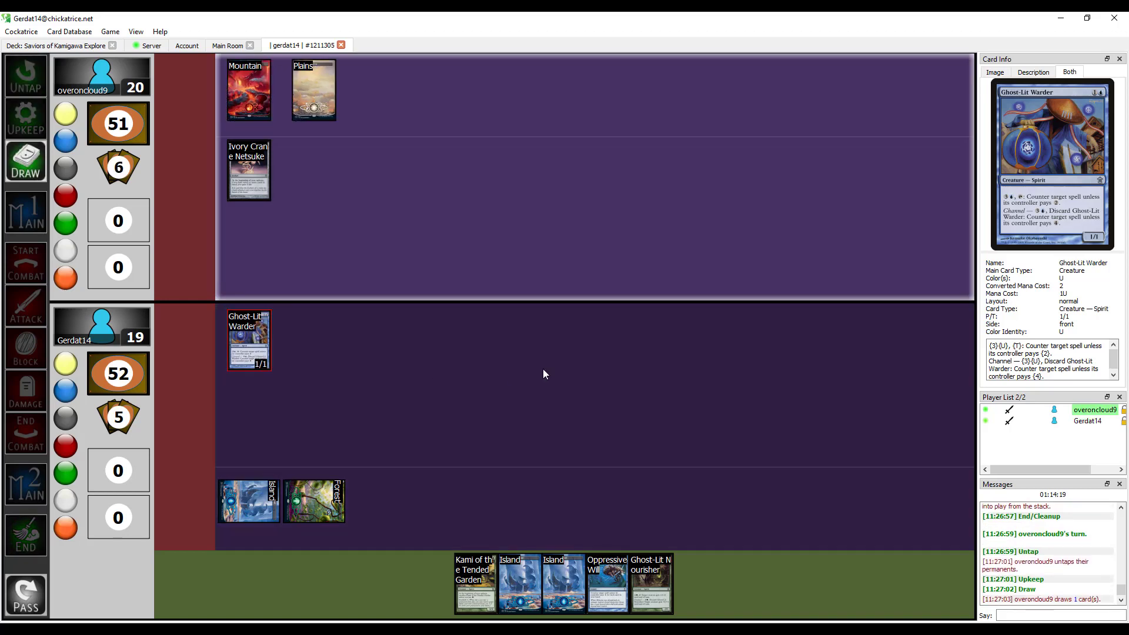
{"action": "left_click", "coordinate": [26, 212]}
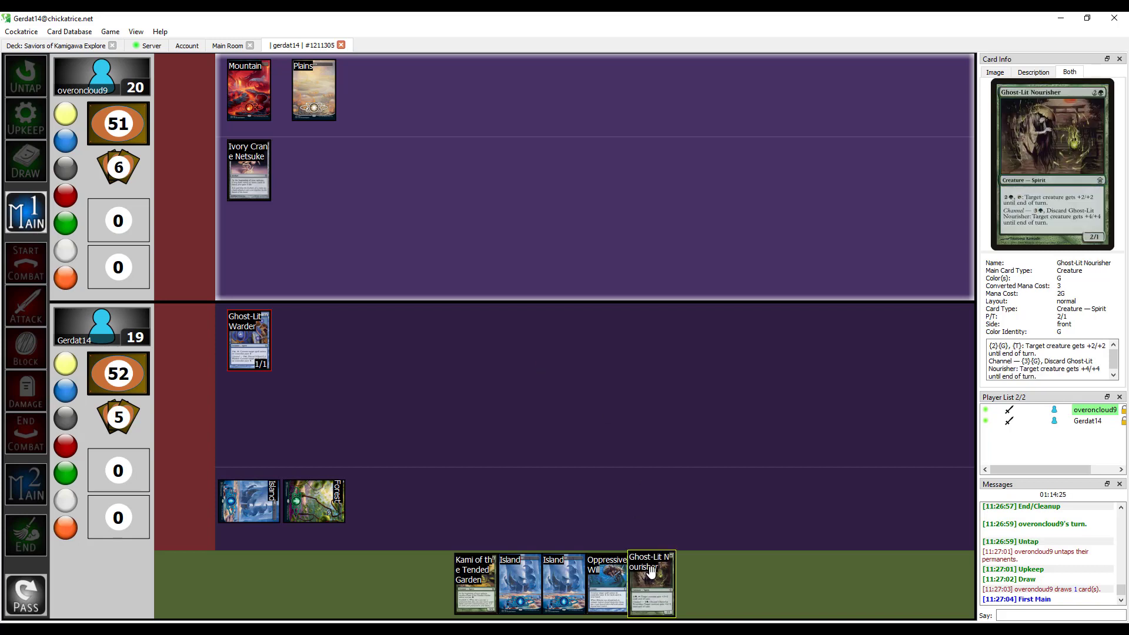
{"action": "left_click", "coordinate": [248, 89]}
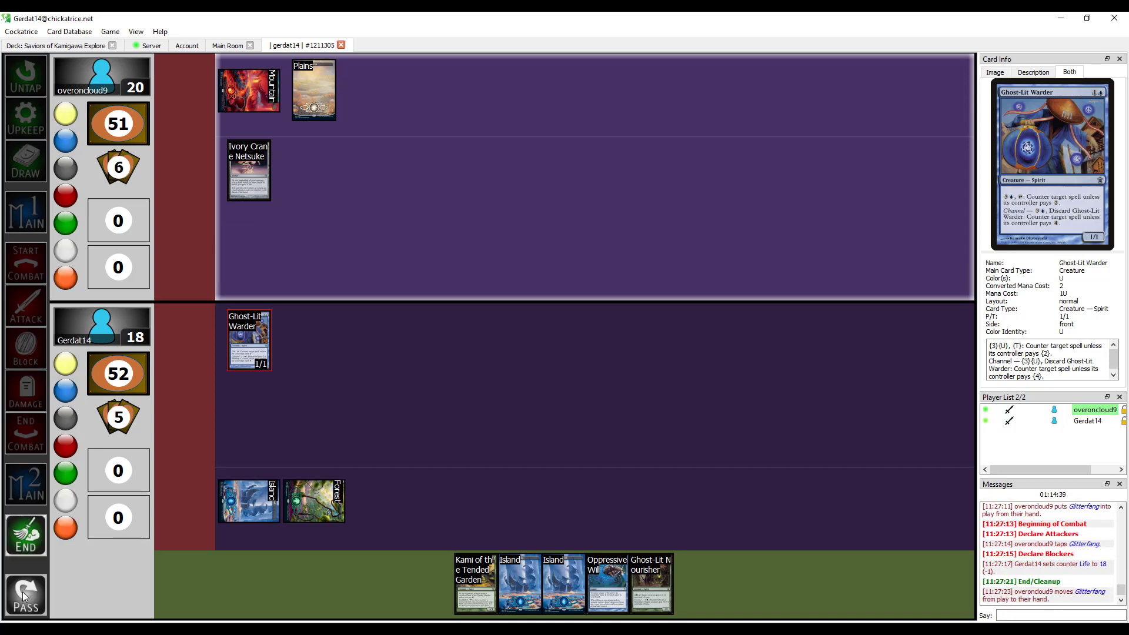
{"action": "left_click", "coordinate": [25, 594]}
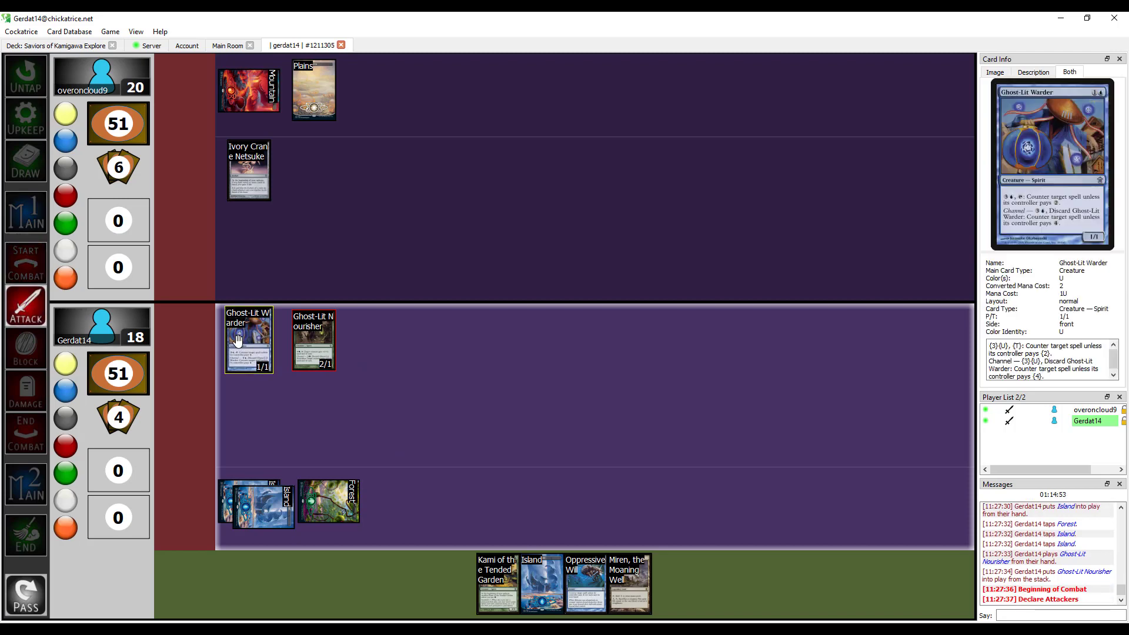
{"action": "left_click", "coordinate": [248, 340]}
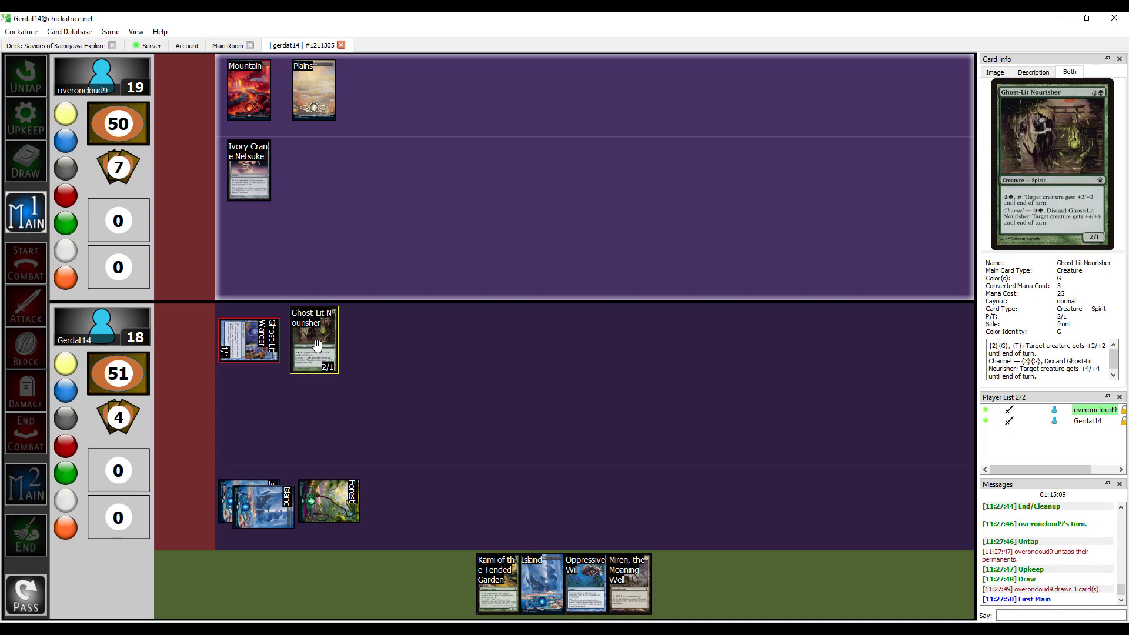
{"action": "left_click", "coordinate": [249, 90]}
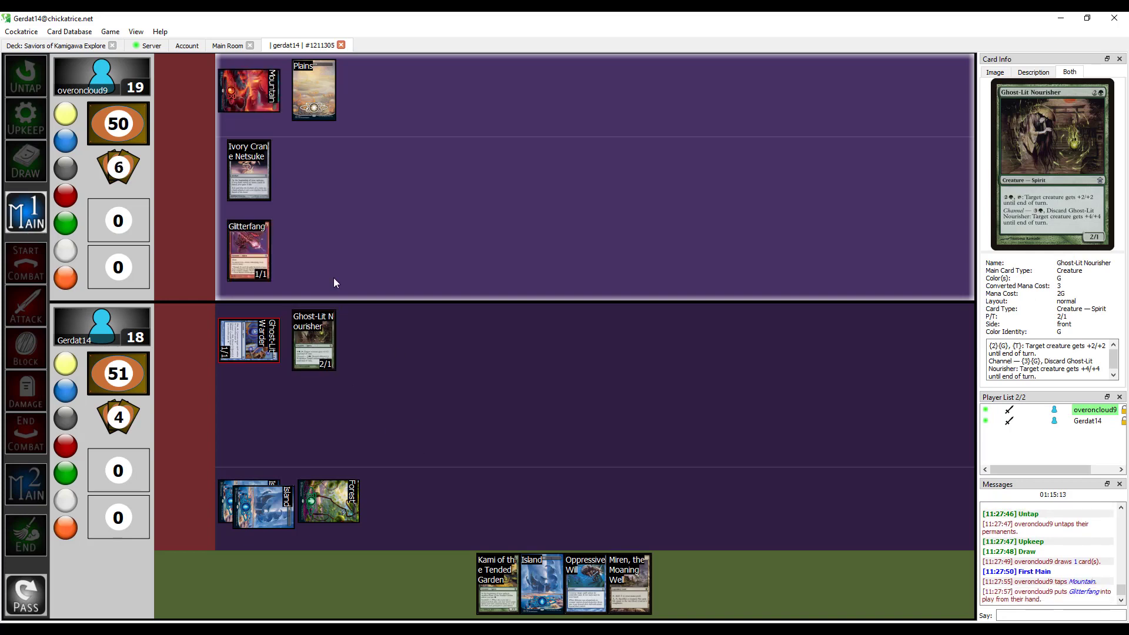
{"action": "left_click", "coordinate": [25, 306]}
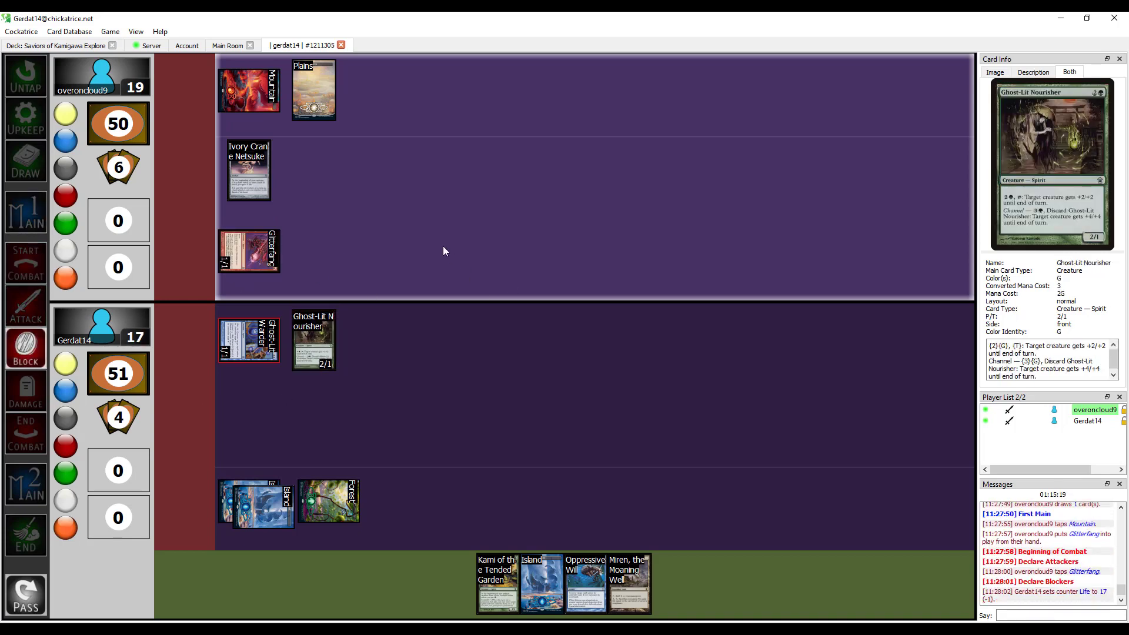
{"action": "left_click", "coordinate": [25, 535]}
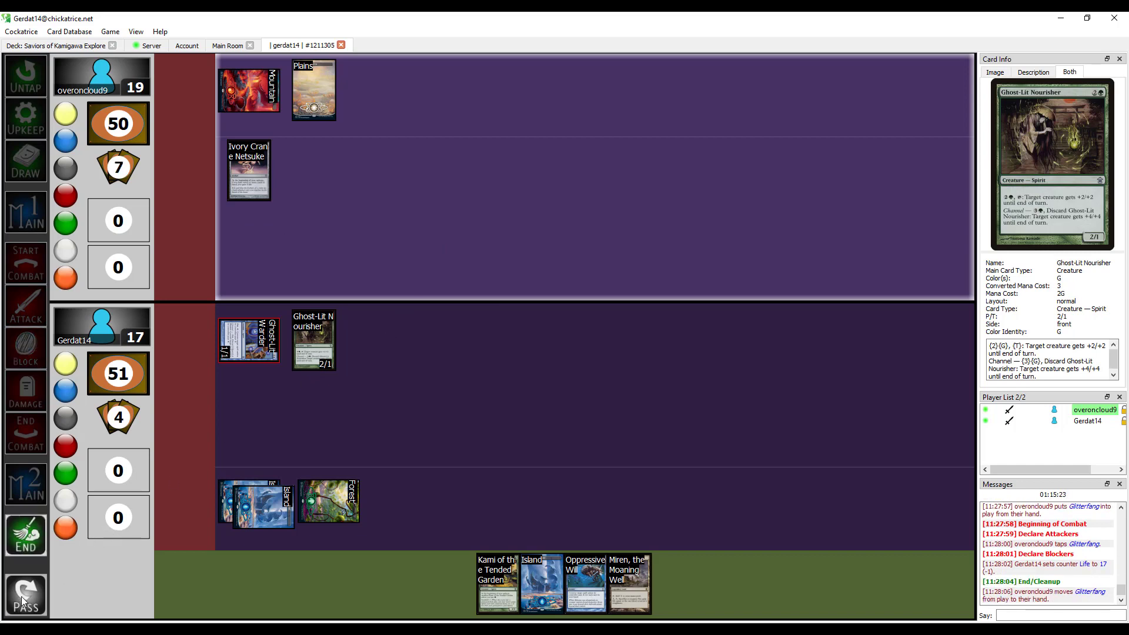
{"action": "left_click", "coordinate": [25, 594]}
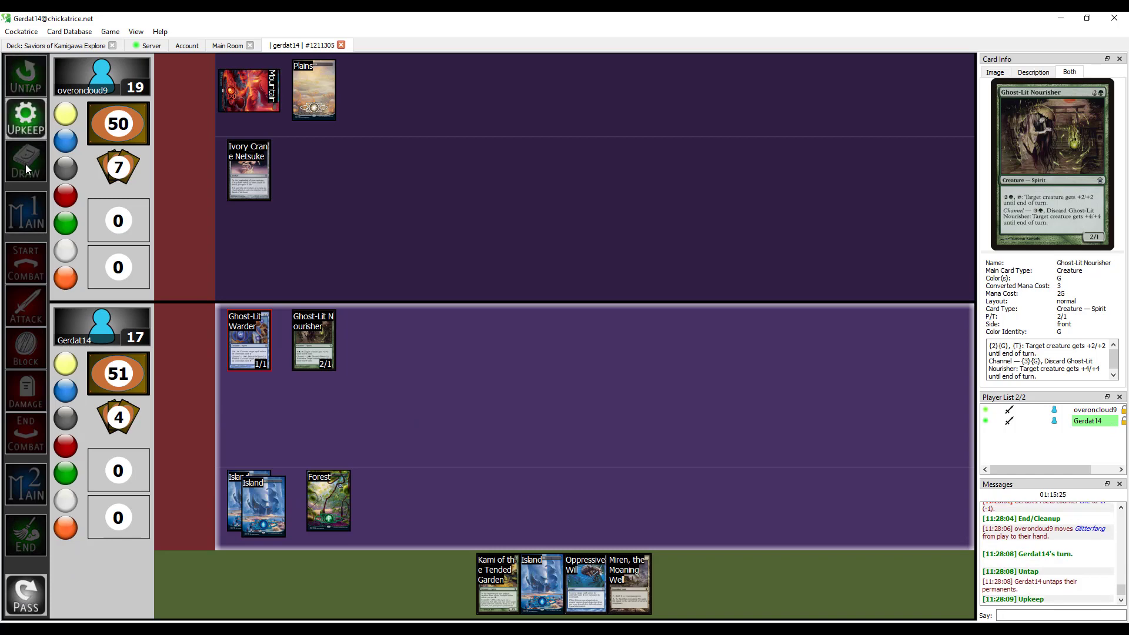
{"action": "left_click", "coordinate": [25, 160]}
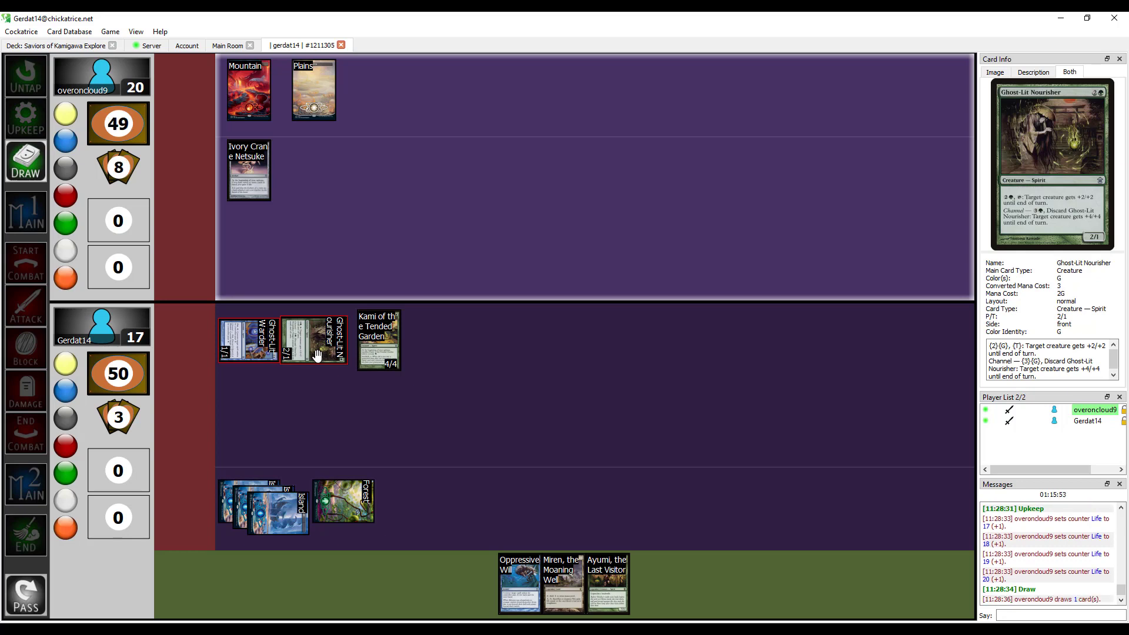
Step: Advance the phase while the opponent plays a Plains and passes their turn
{"action": "left_click", "coordinate": [26, 212]}
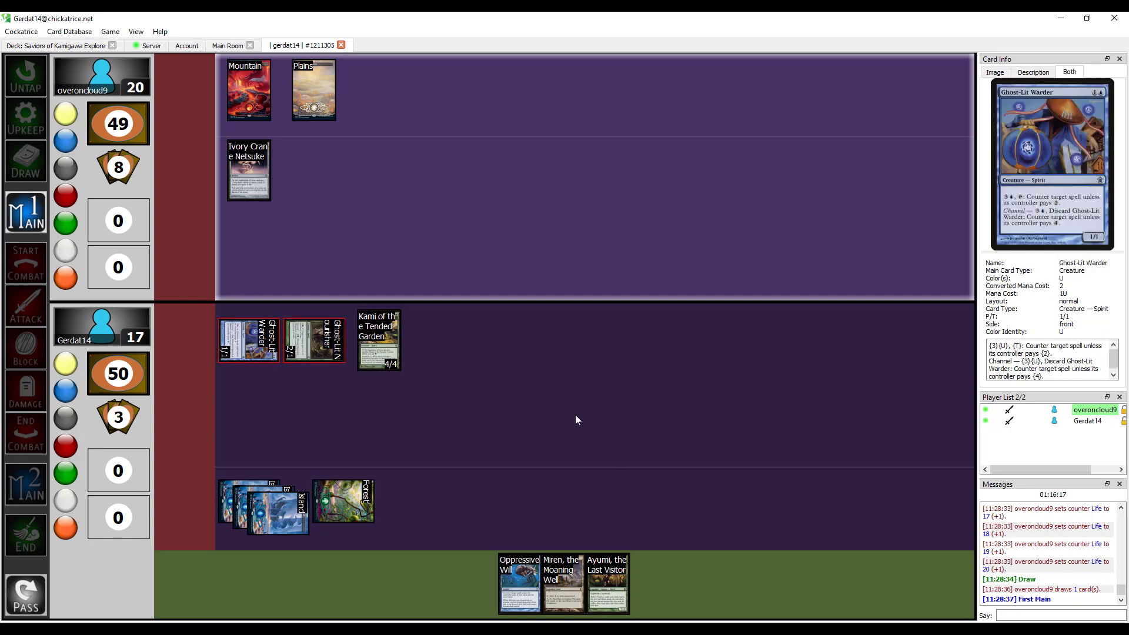
{"action": "mouse_move", "coordinate": [497, 449]}
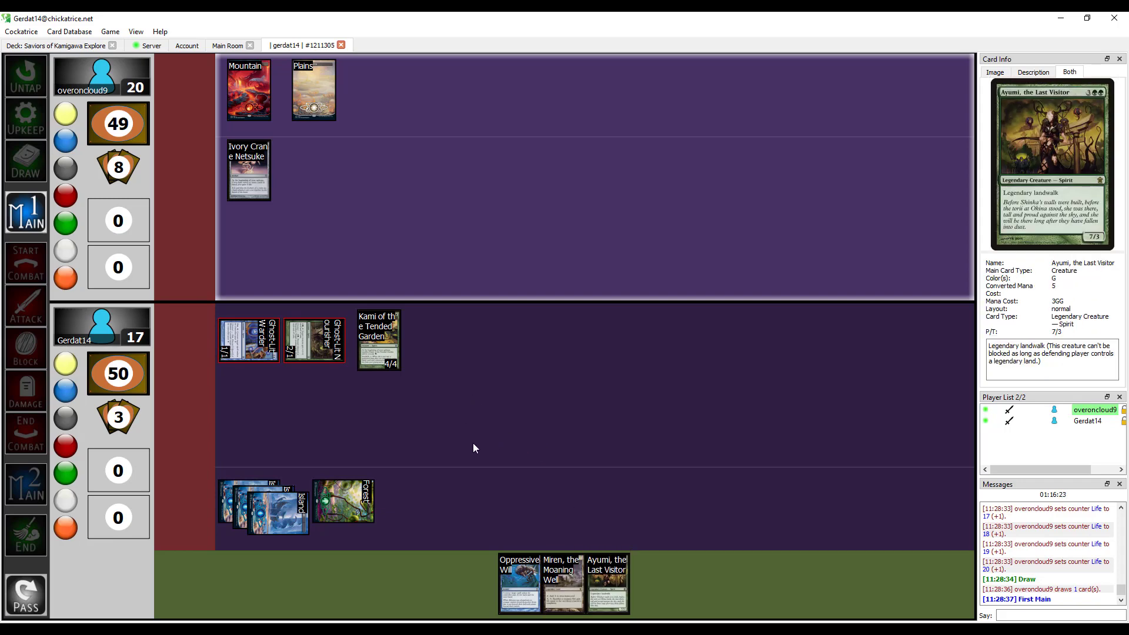
{"action": "mouse_move", "coordinate": [491, 269]}
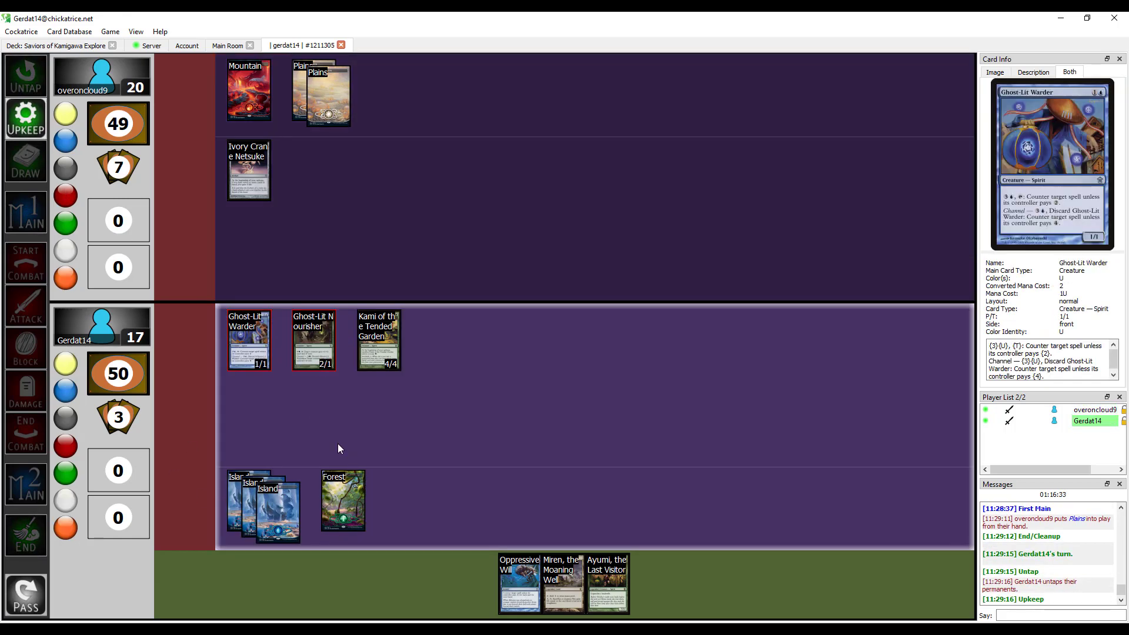
Step: Tap the Forest for Kami's upkeep, draw, and proceed through combat to declaring attackers
{"action": "left_click", "coordinate": [343, 500]}
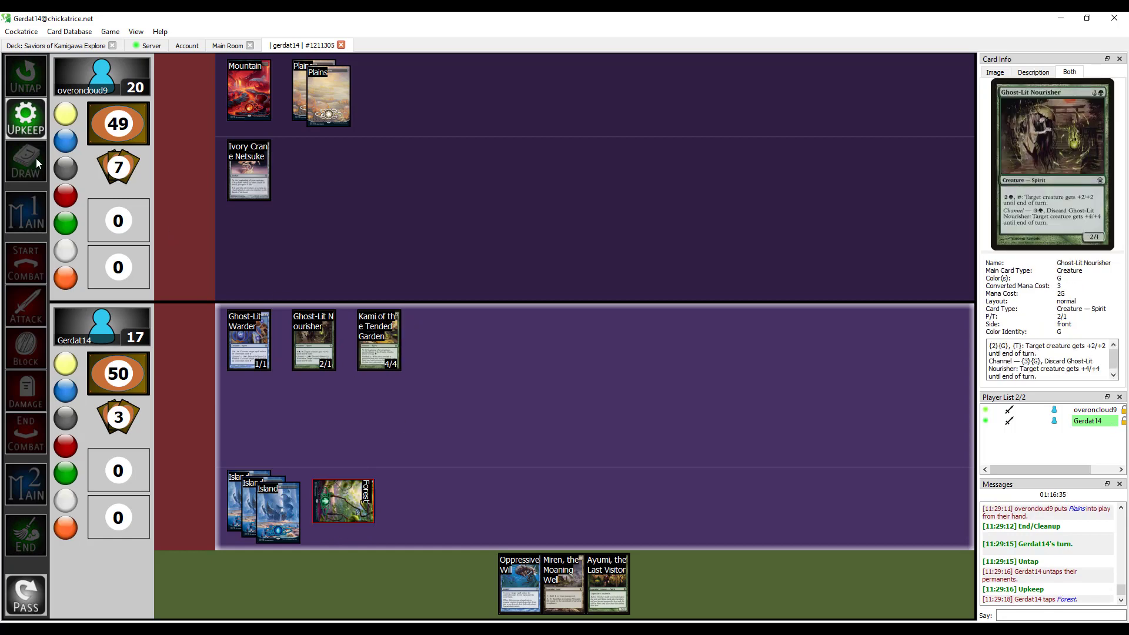
{"action": "left_click", "coordinate": [26, 161]}
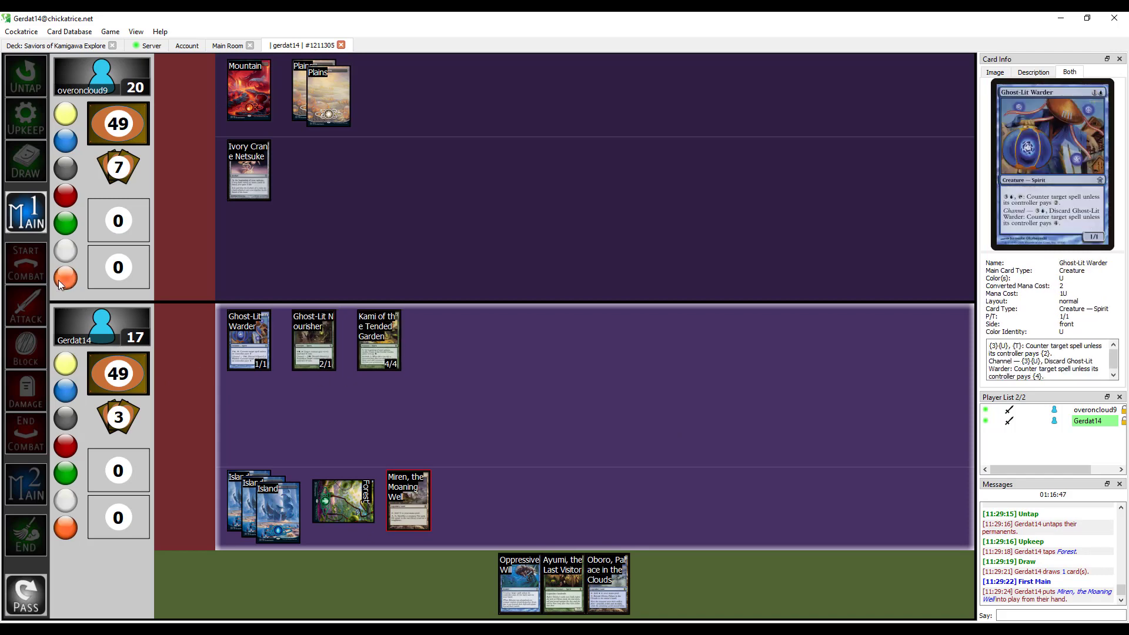
{"action": "left_click", "coordinate": [26, 261]}
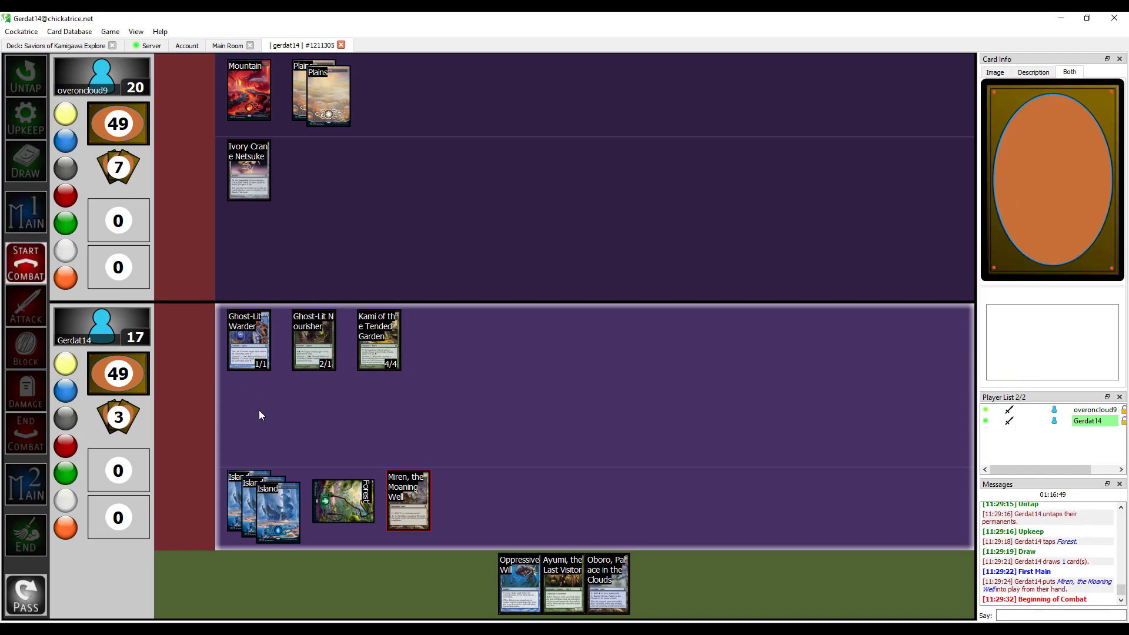
{"action": "left_click", "coordinate": [312, 340]}
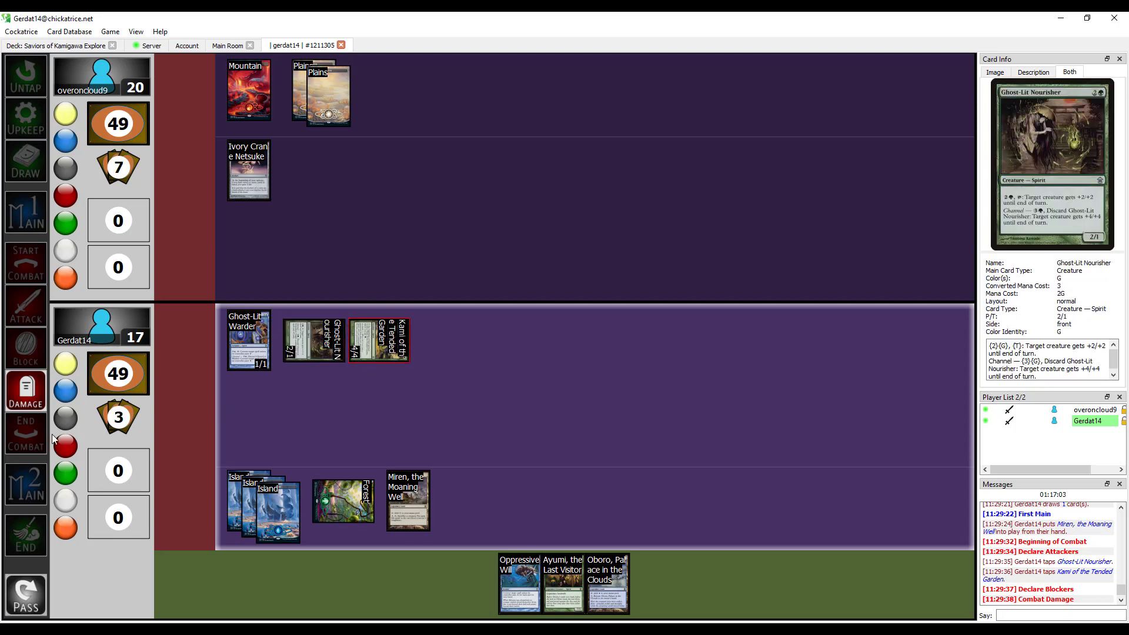
{"action": "mouse_move", "coordinate": [25, 432]}
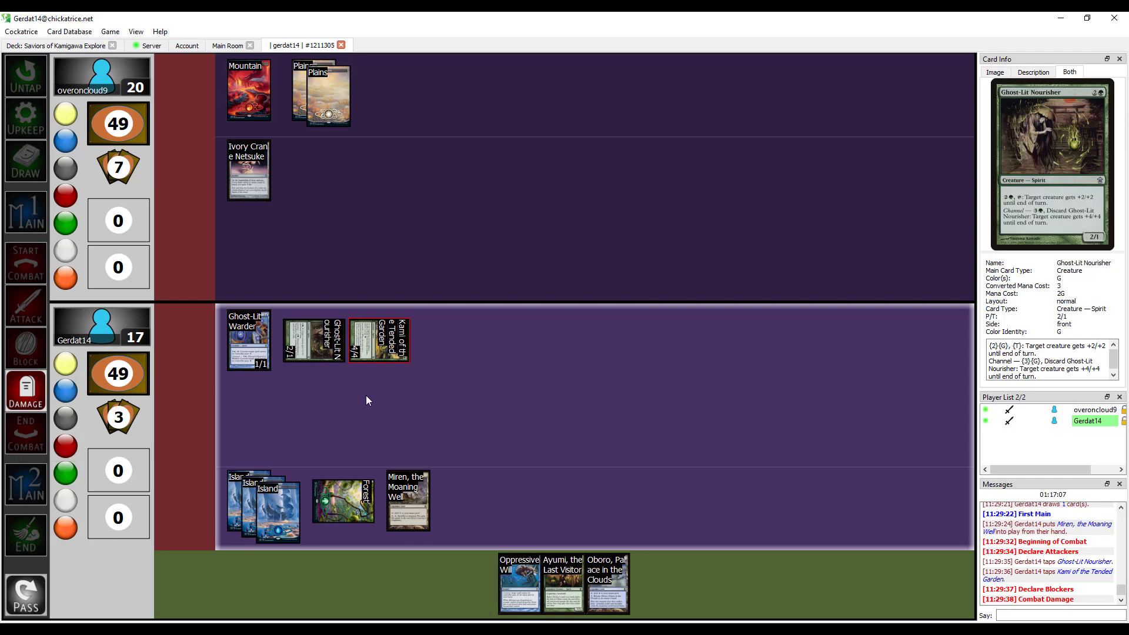
{"action": "mouse_move", "coordinate": [343, 394]}
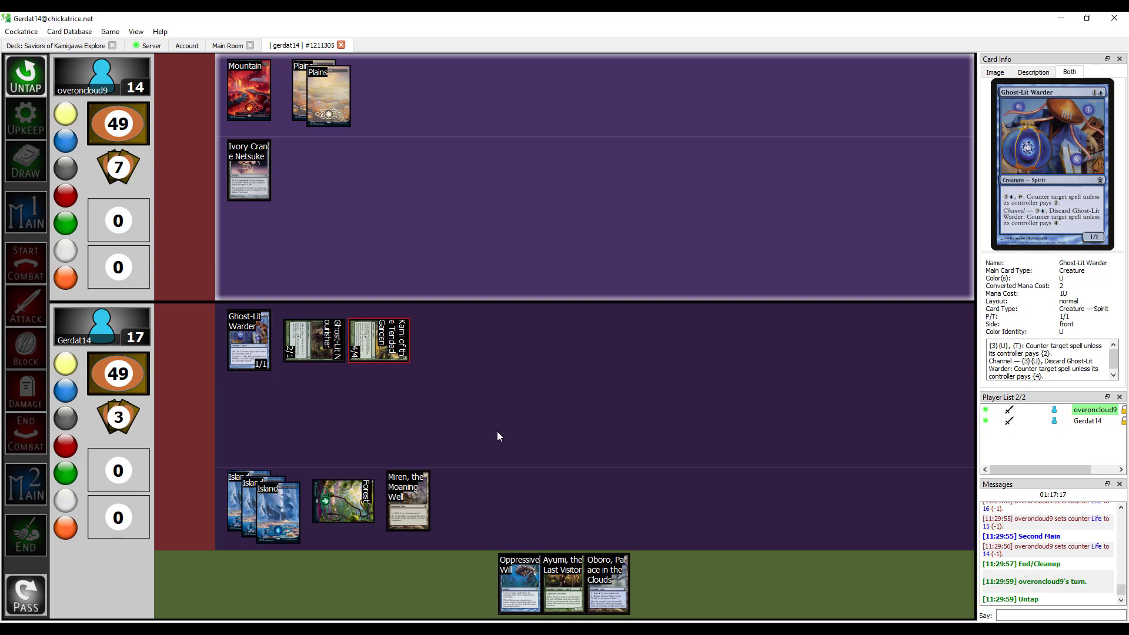
{"action": "mouse_move", "coordinate": [436, 417]}
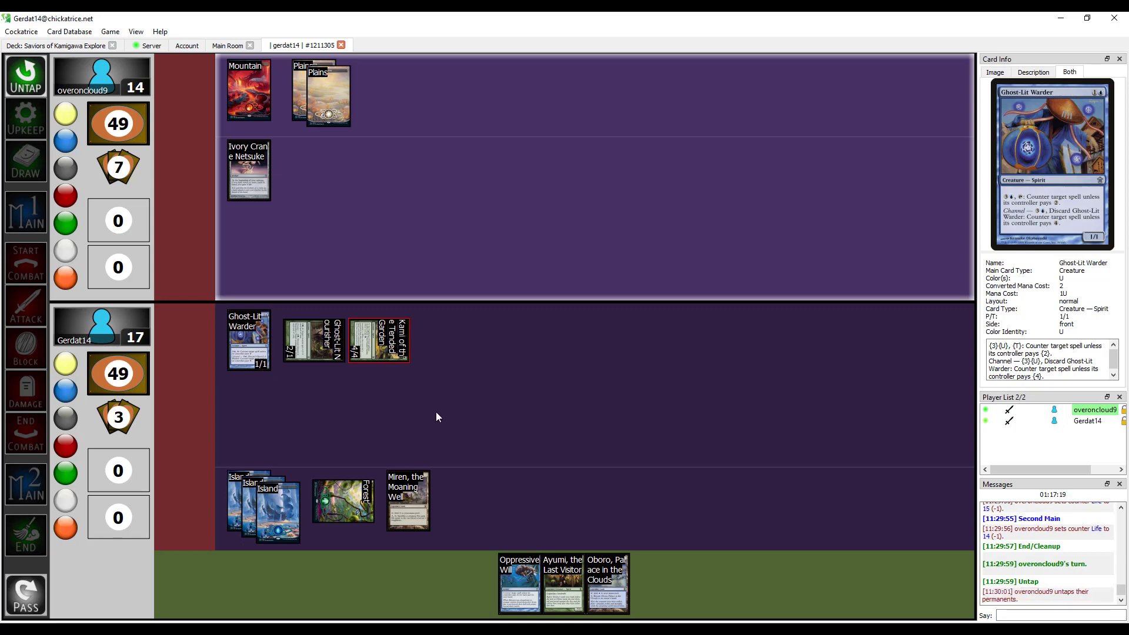
{"action": "mouse_move", "coordinate": [524, 400]}
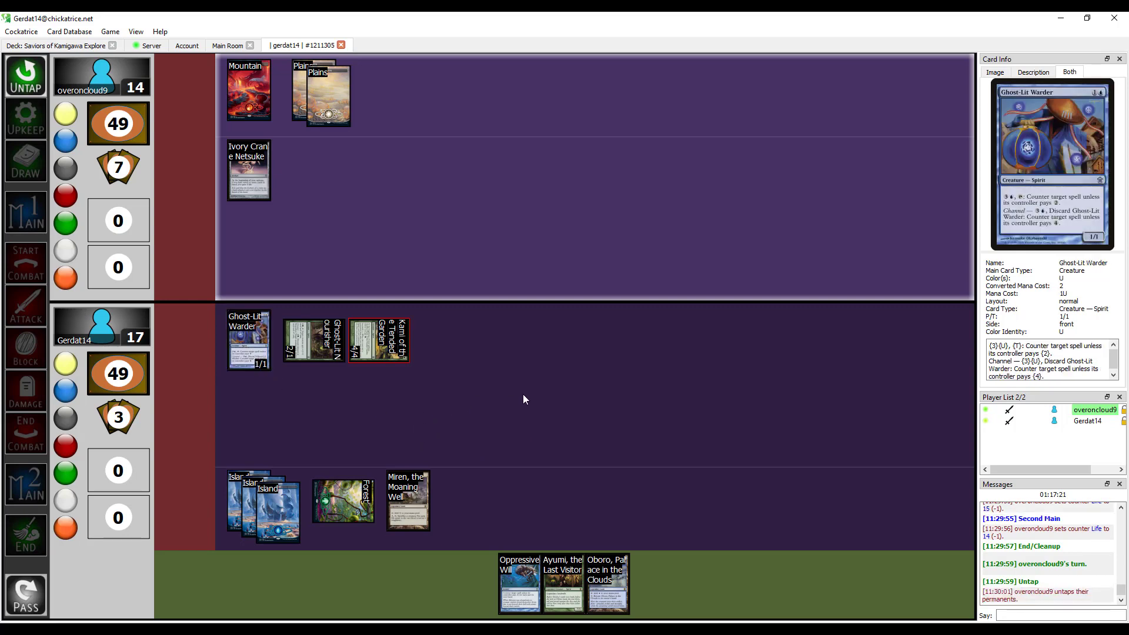
{"action": "mouse_move", "coordinate": [517, 399]}
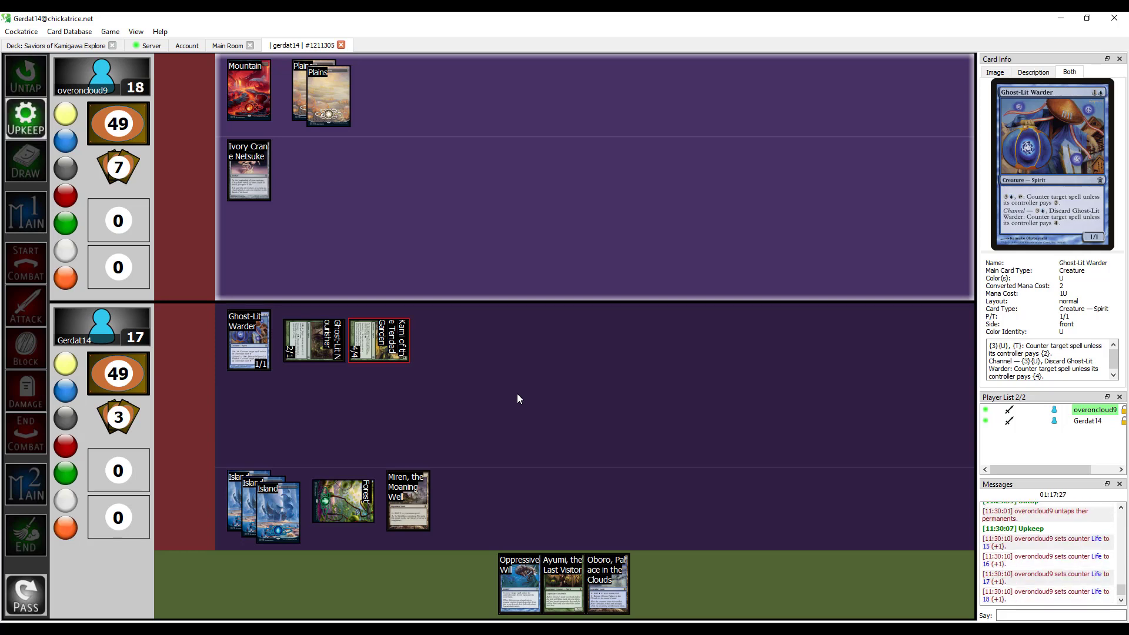
Step: Step through the phases while the opponent casts Glitterfang
{"action": "left_click", "coordinate": [25, 160]}
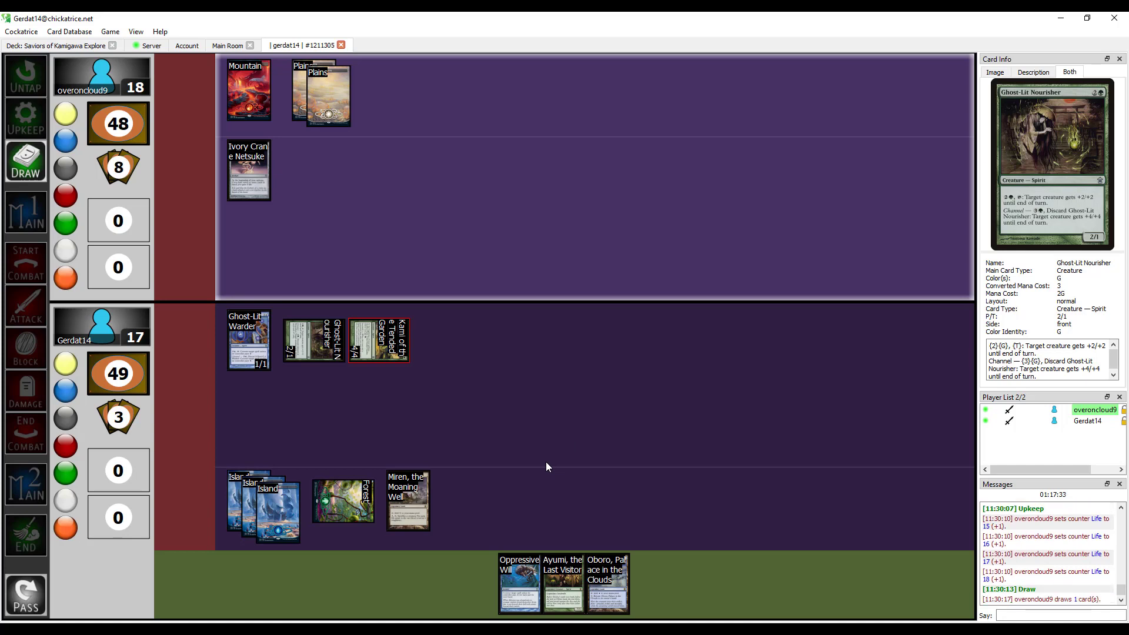
{"action": "left_click", "coordinate": [26, 212]}
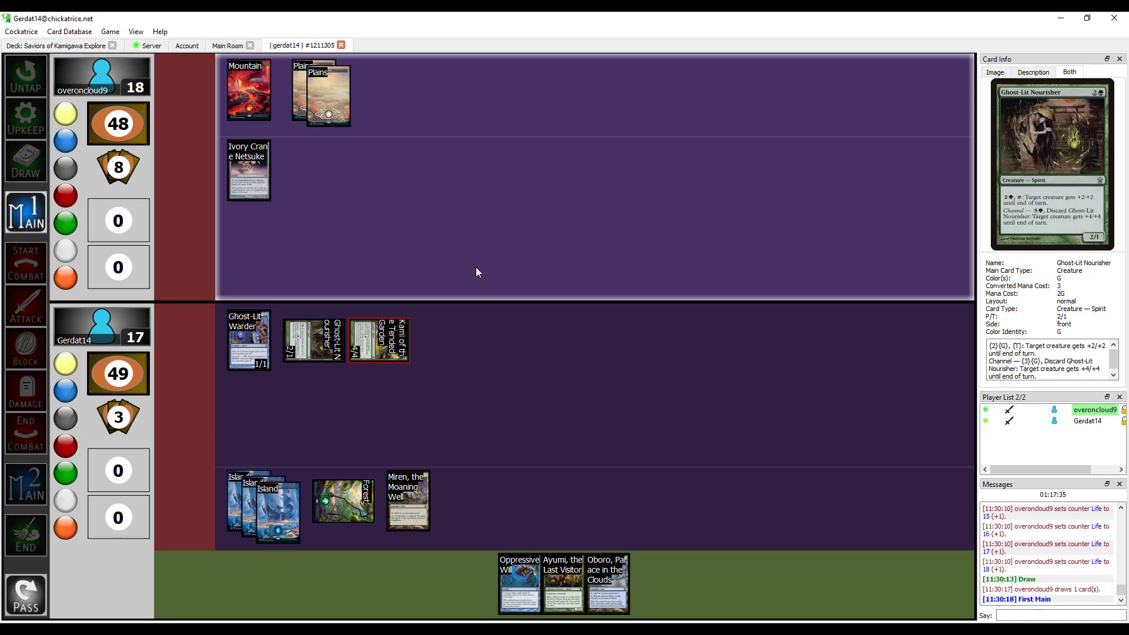
{"action": "mouse_move", "coordinate": [446, 228]}
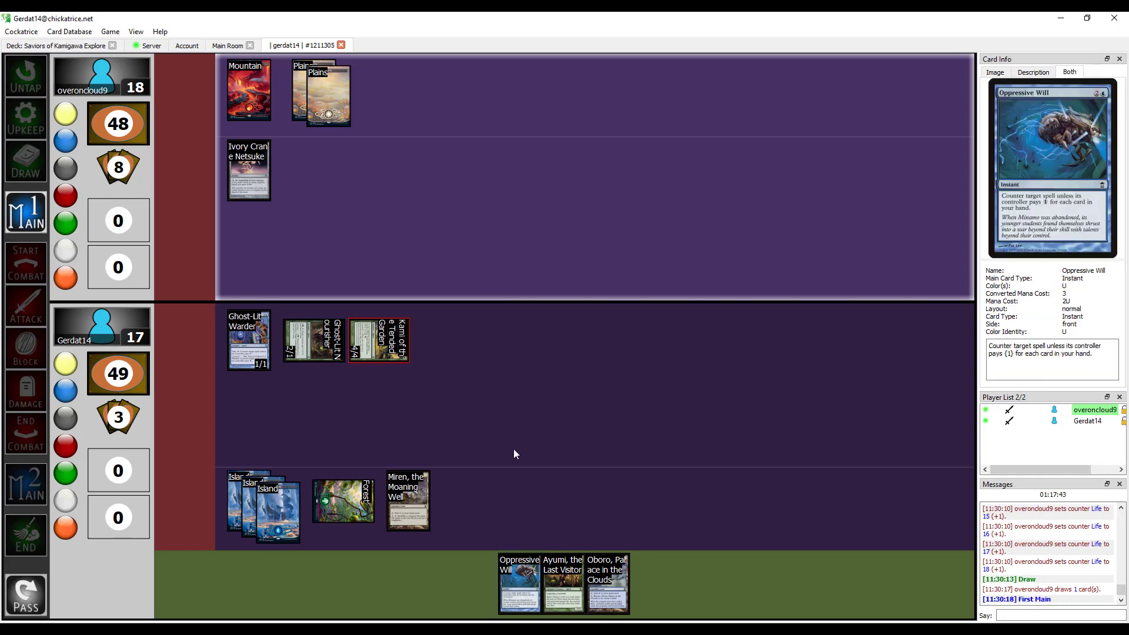
{"action": "mouse_move", "coordinate": [544, 501]}
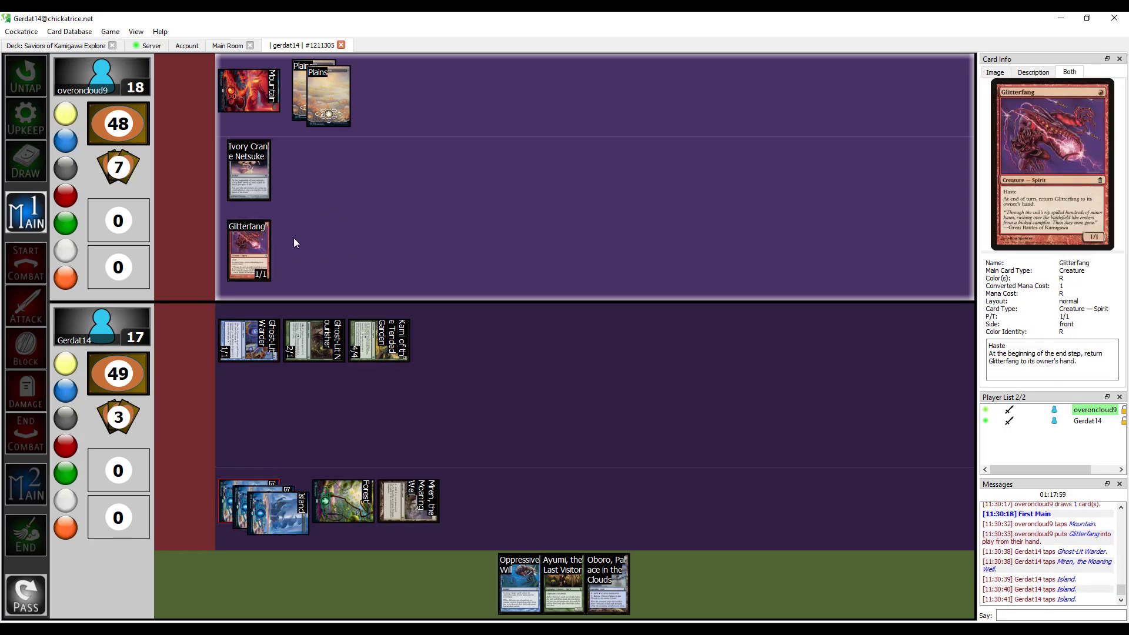
Step: Adjust life to 16 after Glitterfang's attack and let the opponent's turn end
{"action": "left_click", "coordinate": [320, 94]}
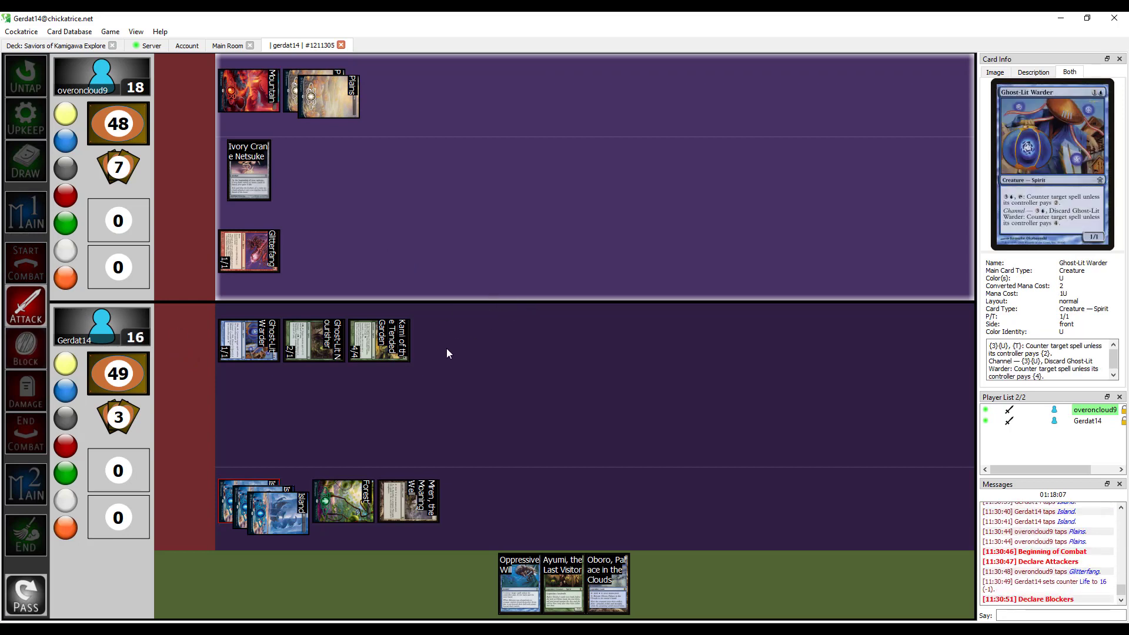
{"action": "left_click", "coordinate": [26, 484]}
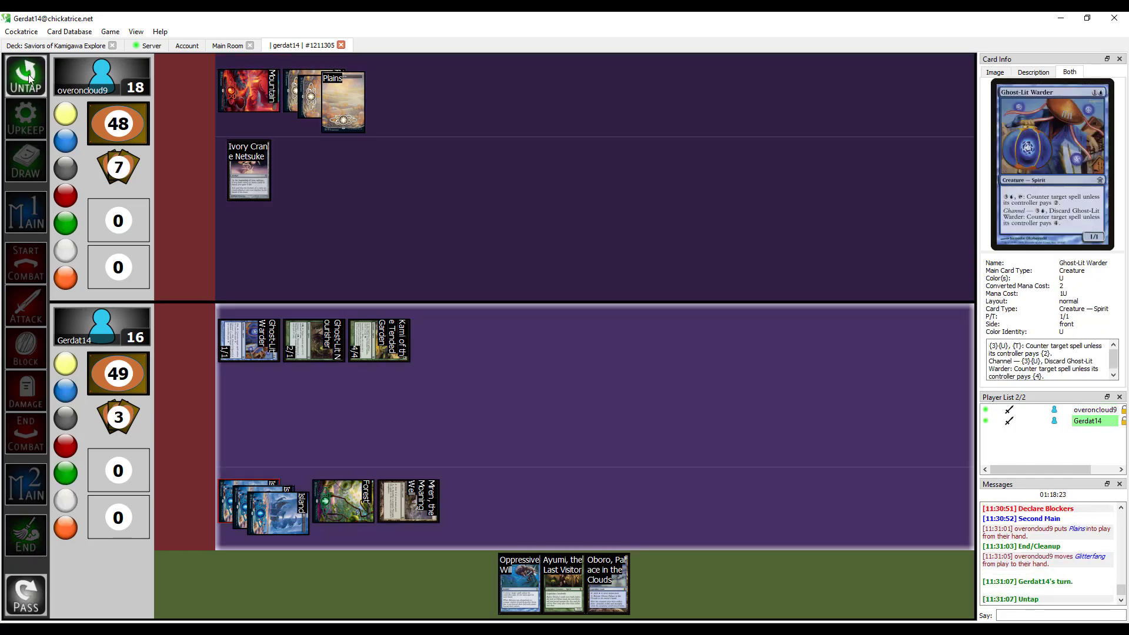
Step: Untap, pay Kami's upkeep with the Forest, draw, play Oboro, Palace in the Clouds, and enter combat
{"action": "left_click", "coordinate": [26, 77]}
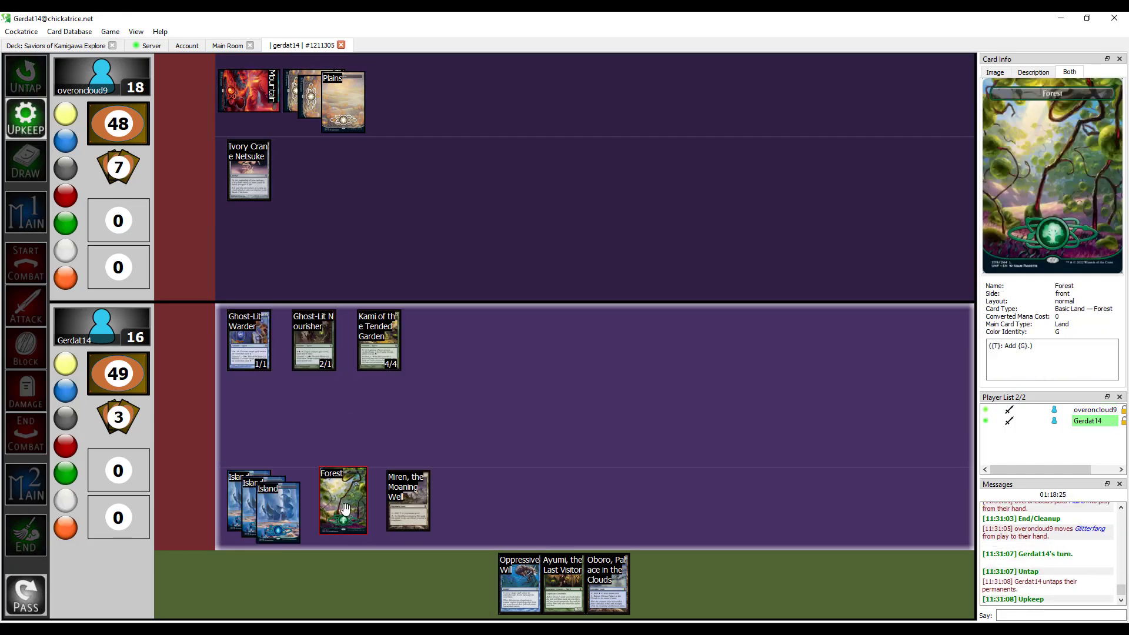
{"action": "left_click", "coordinate": [343, 501]}
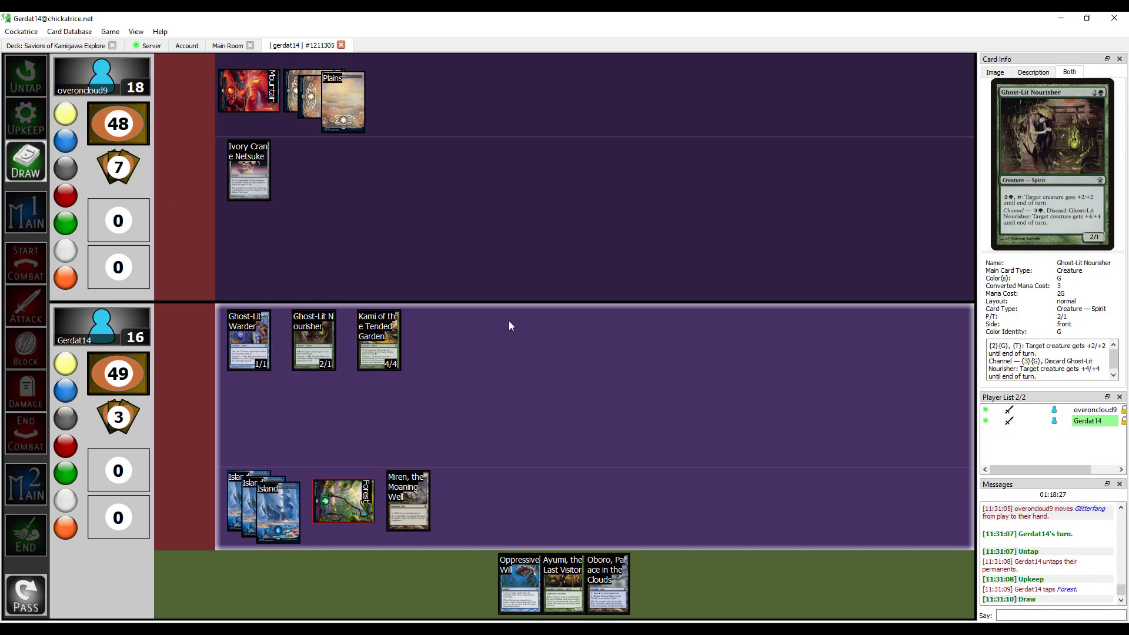
{"action": "left_click", "coordinate": [26, 212]}
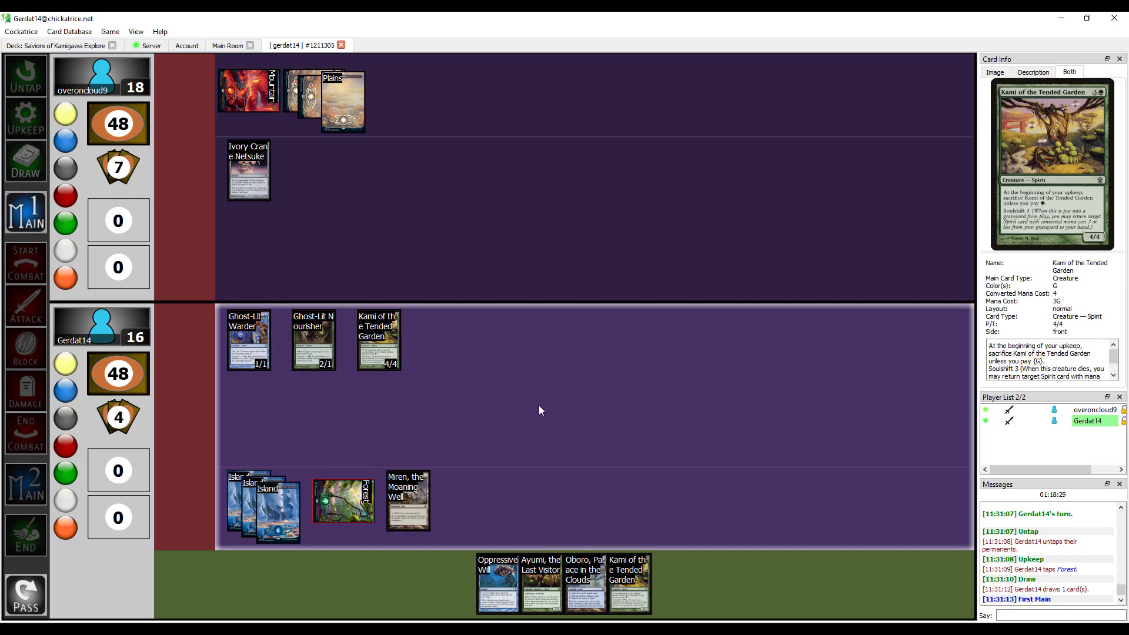
{"action": "mouse_move", "coordinate": [515, 432]}
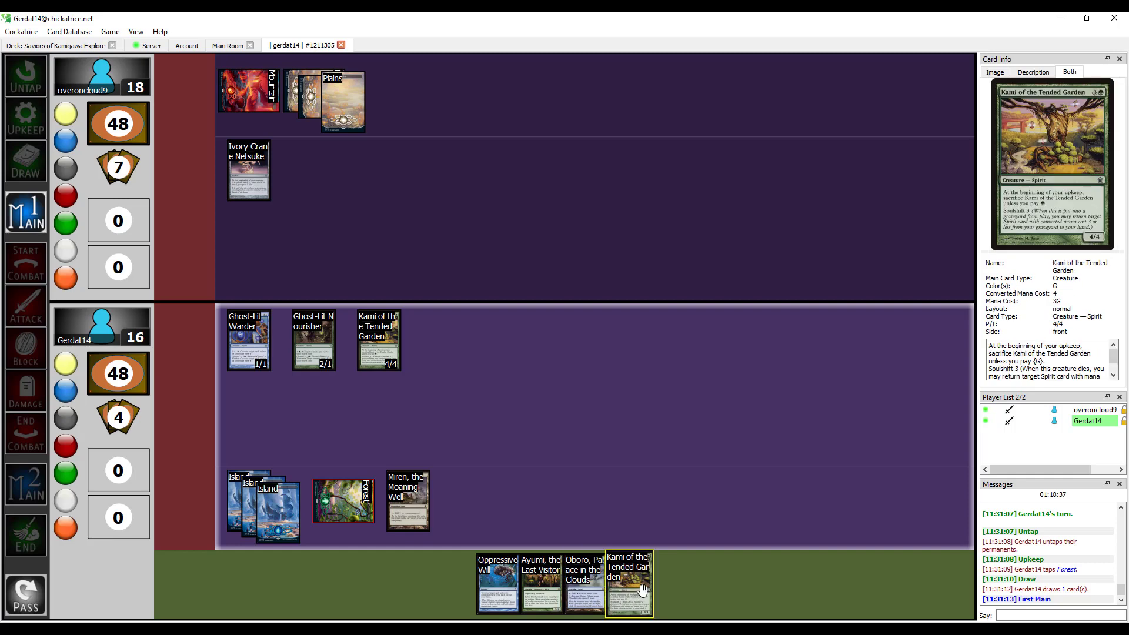
{"action": "left_click", "coordinate": [584, 582]}
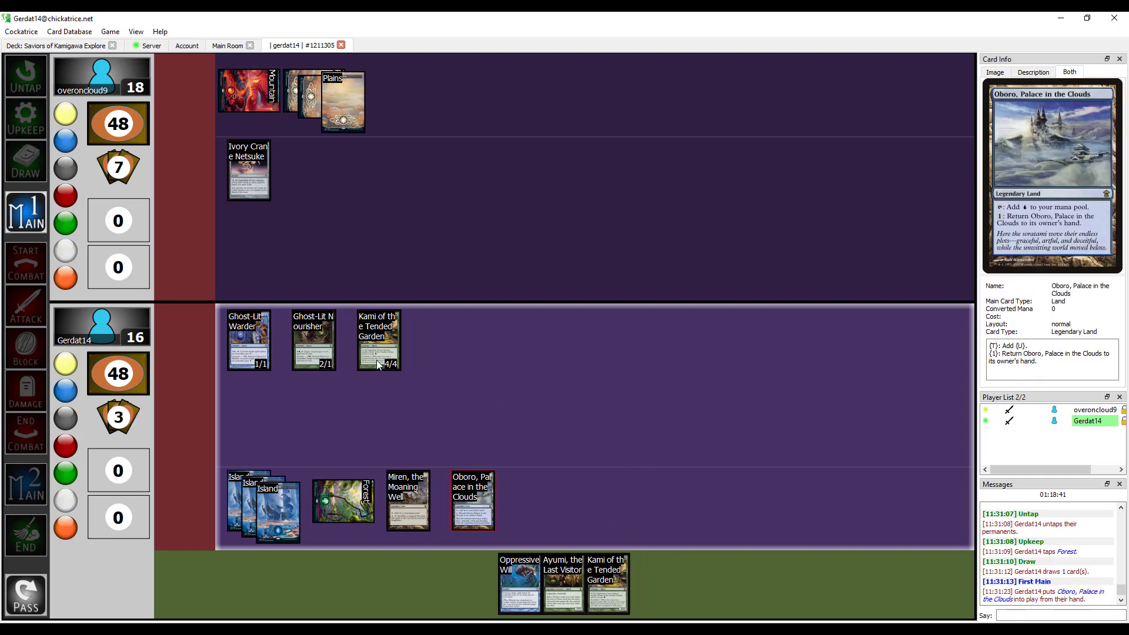
{"action": "left_click", "coordinate": [26, 306]}
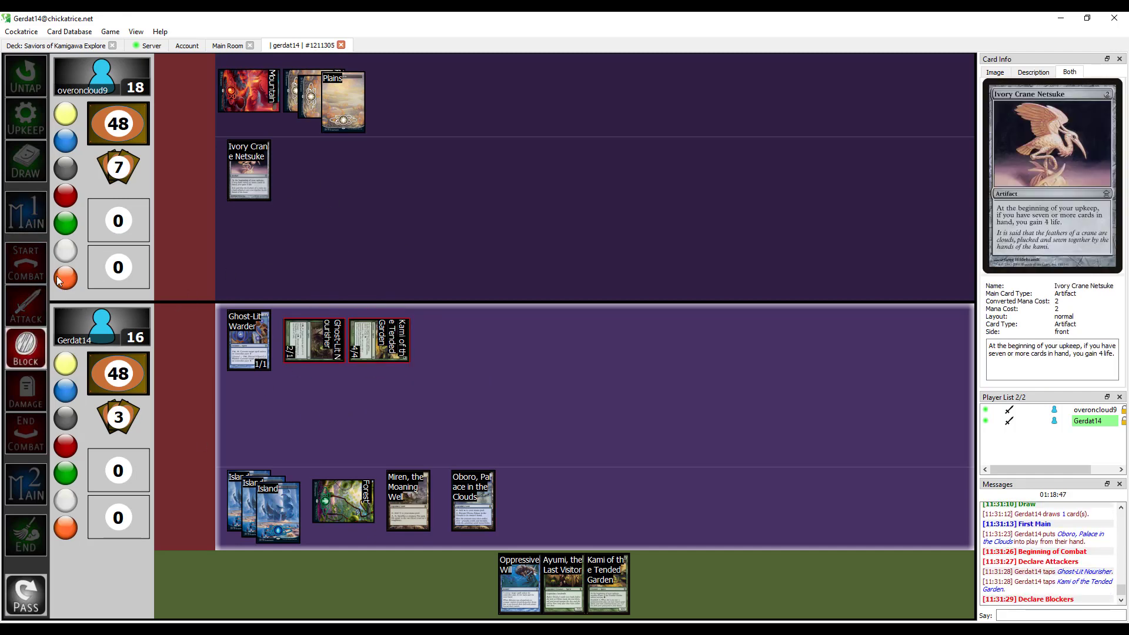
{"action": "mouse_move", "coordinate": [25, 392]}
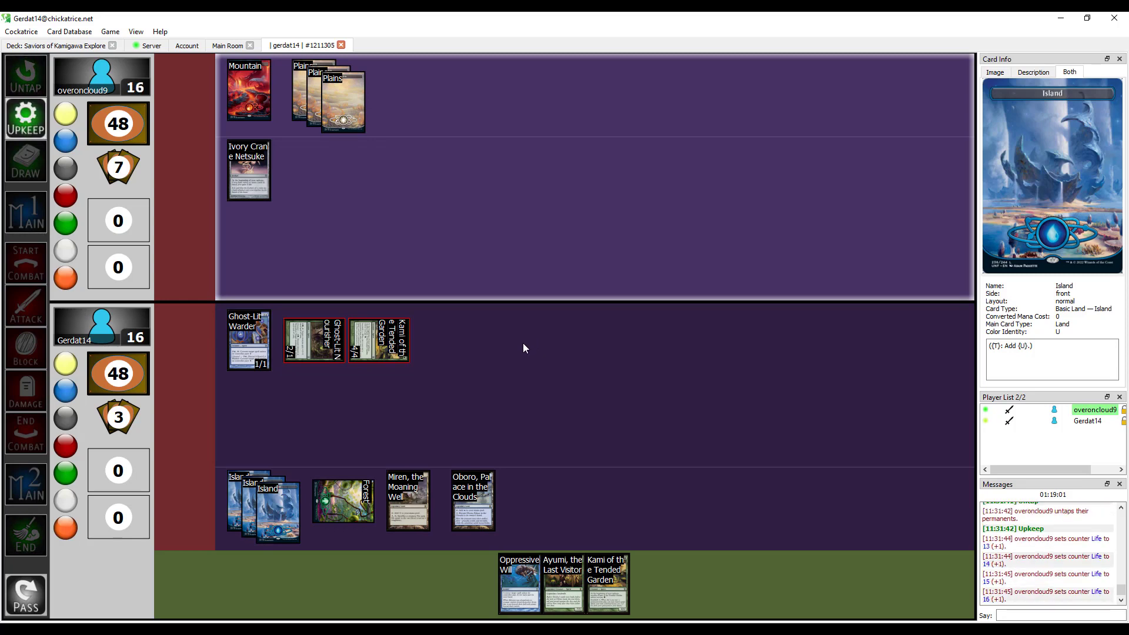
Step: Step through the opponent's draw into their main phase and inspect their side of the table
{"action": "left_click", "coordinate": [26, 161]}
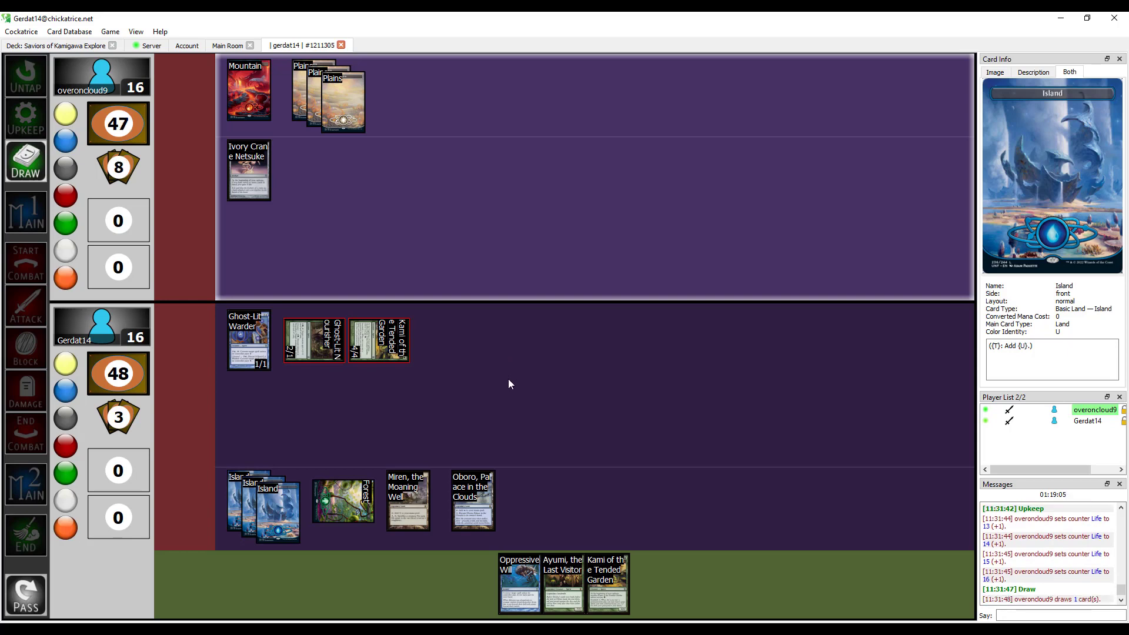
{"action": "left_click", "coordinate": [25, 212]}
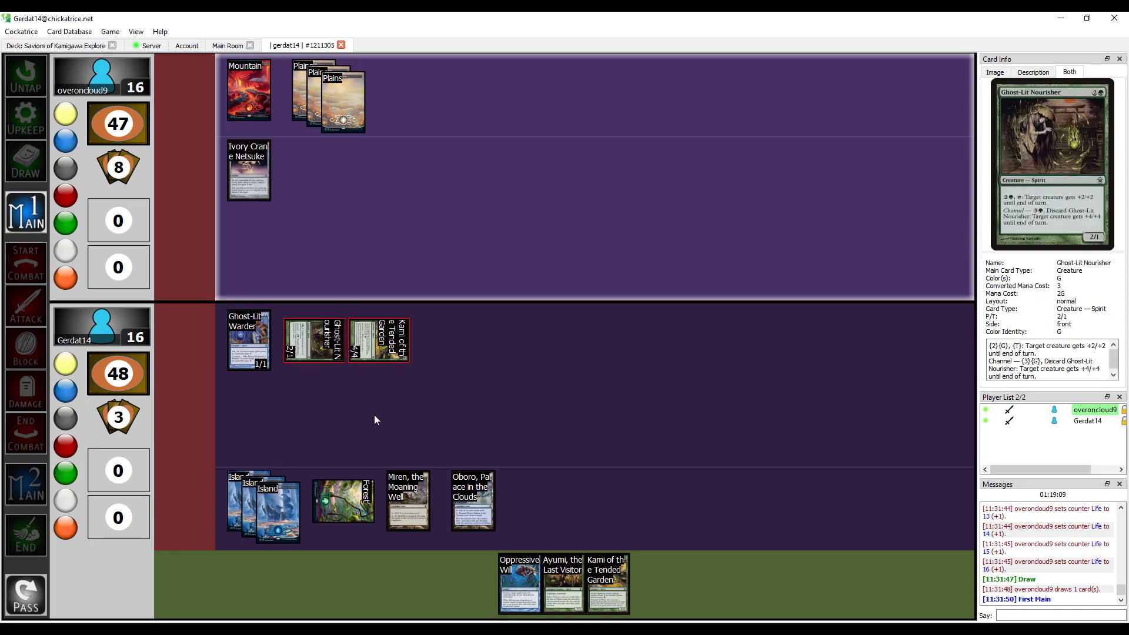
{"action": "mouse_move", "coordinate": [435, 403]}
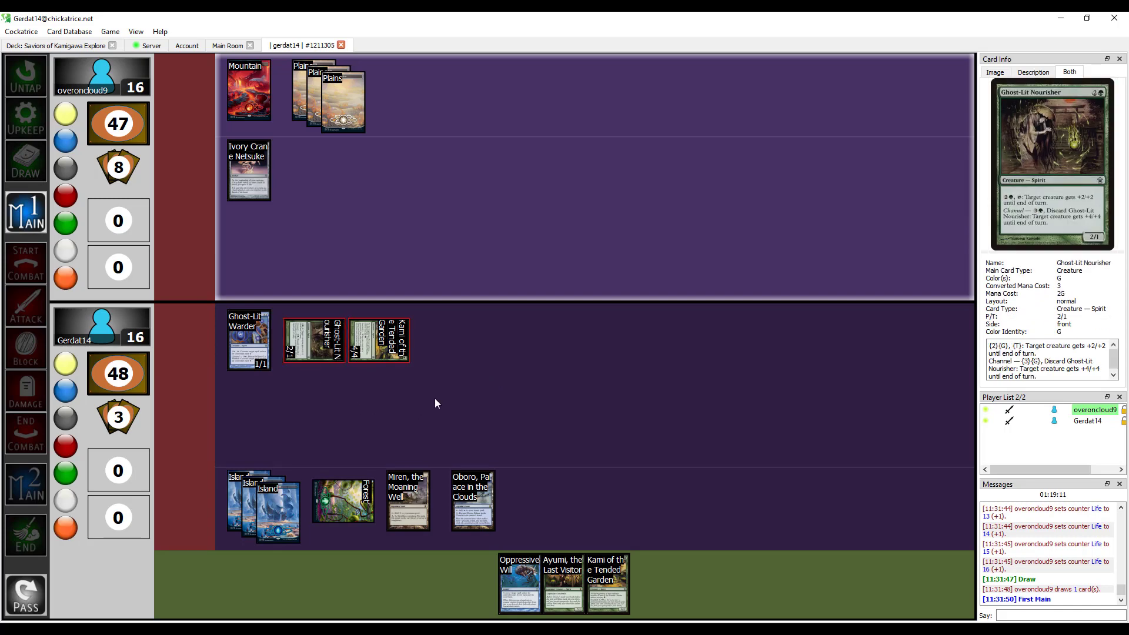
{"action": "mouse_move", "coordinate": [379, 338]}
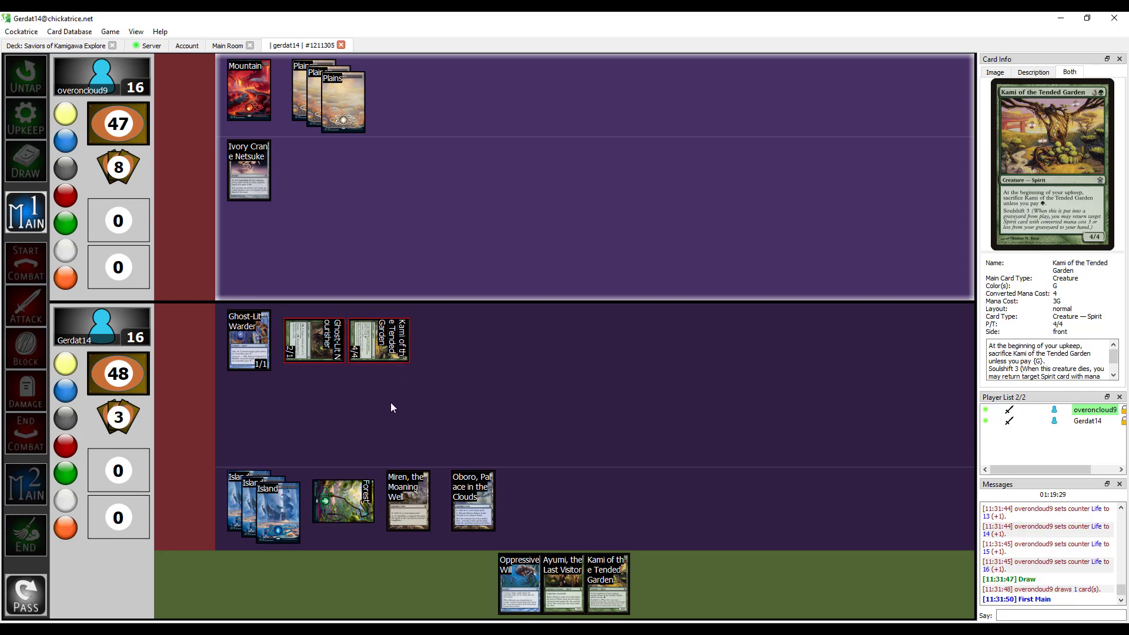
{"action": "left_click", "coordinate": [248, 90]}
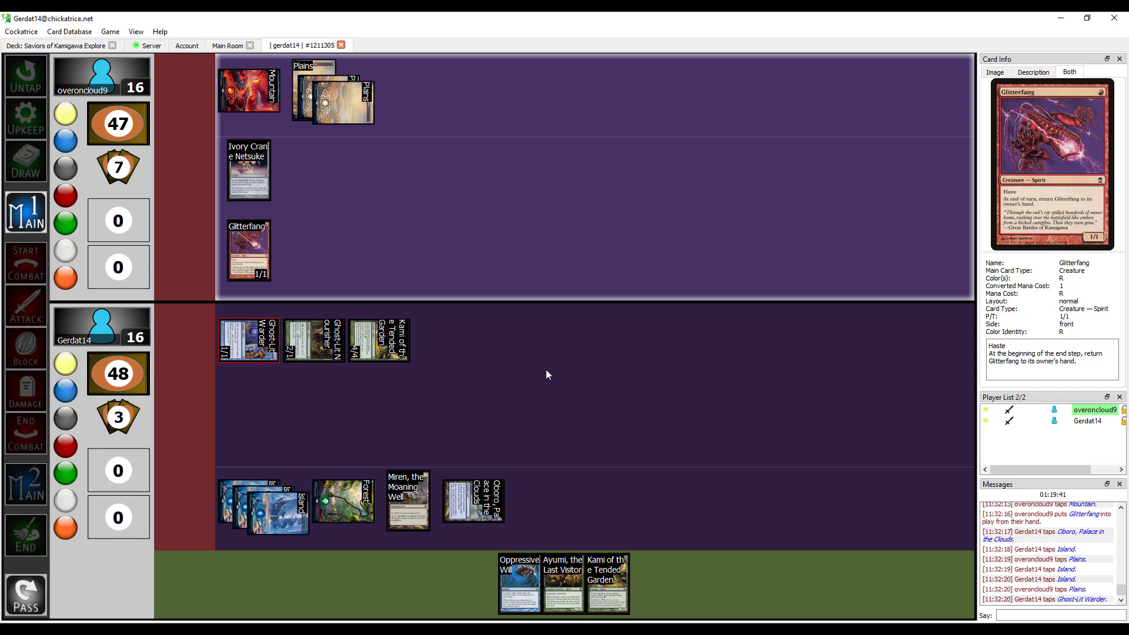
{"action": "mouse_move", "coordinate": [508, 293]}
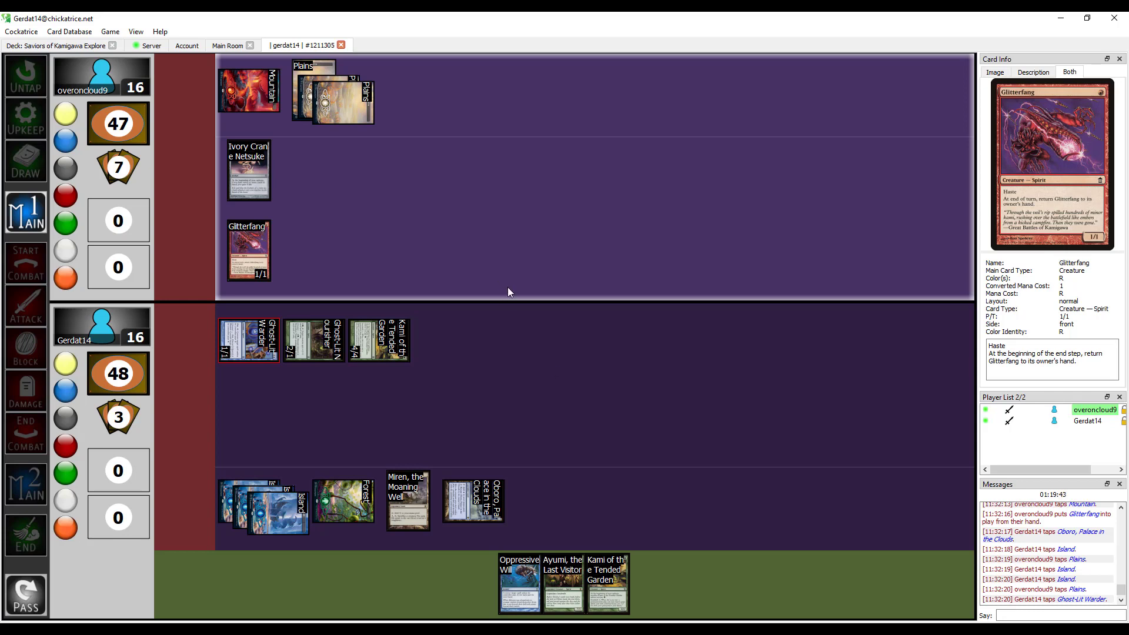
{"action": "mouse_move", "coordinate": [548, 368]}
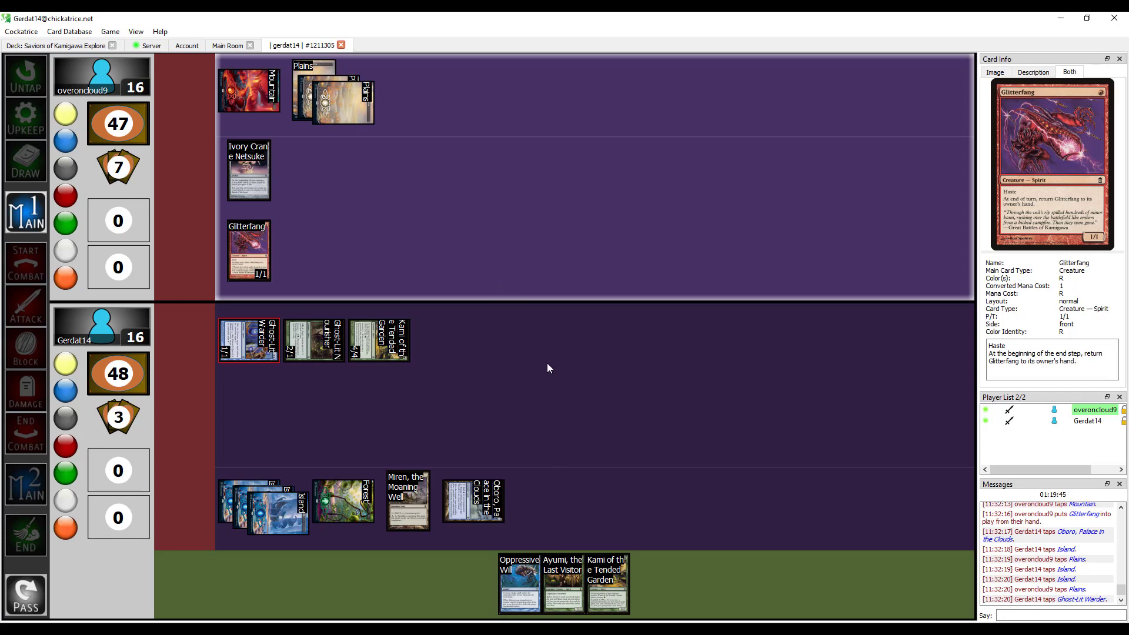
{"action": "mouse_move", "coordinate": [494, 422]}
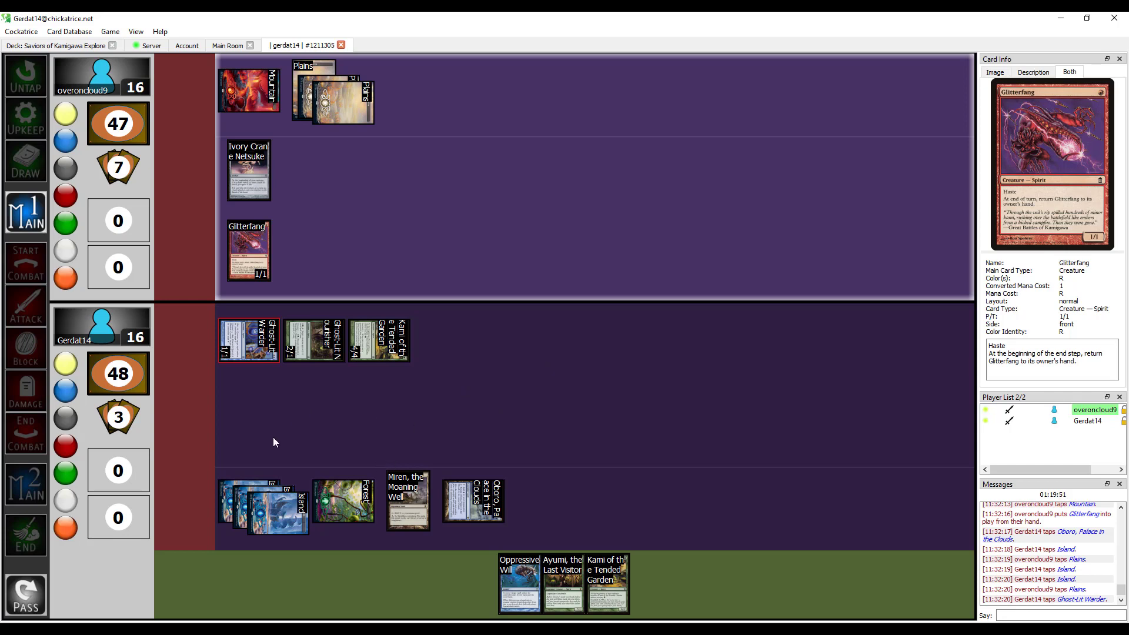
{"action": "mouse_move", "coordinate": [459, 264]}
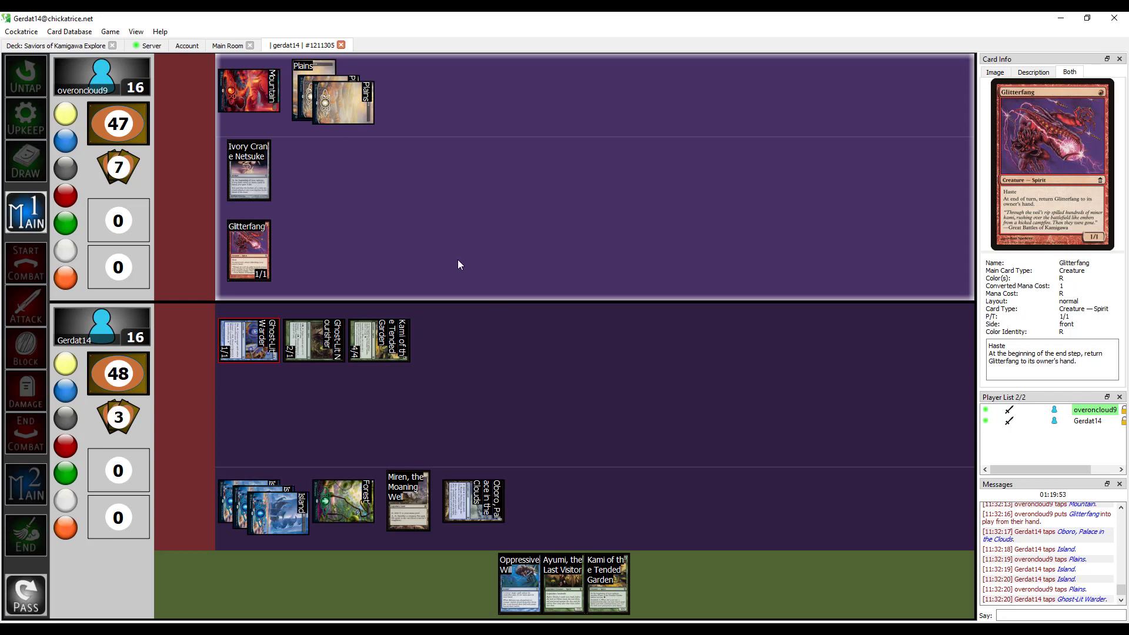
{"action": "mouse_move", "coordinate": [348, 257]}
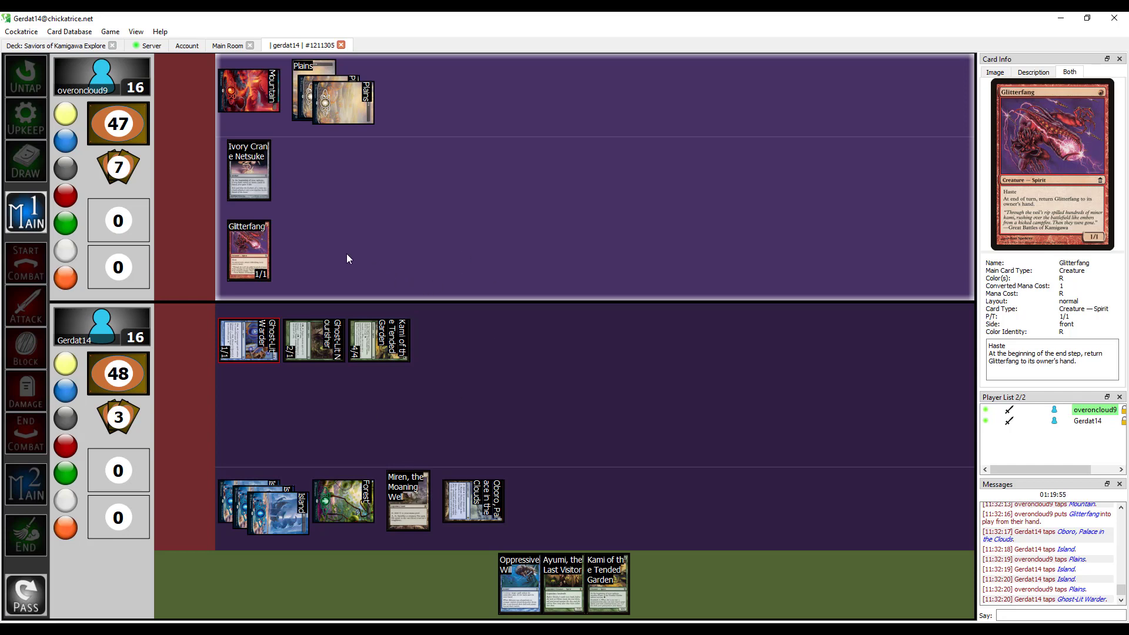
{"action": "mouse_move", "coordinate": [373, 227]}
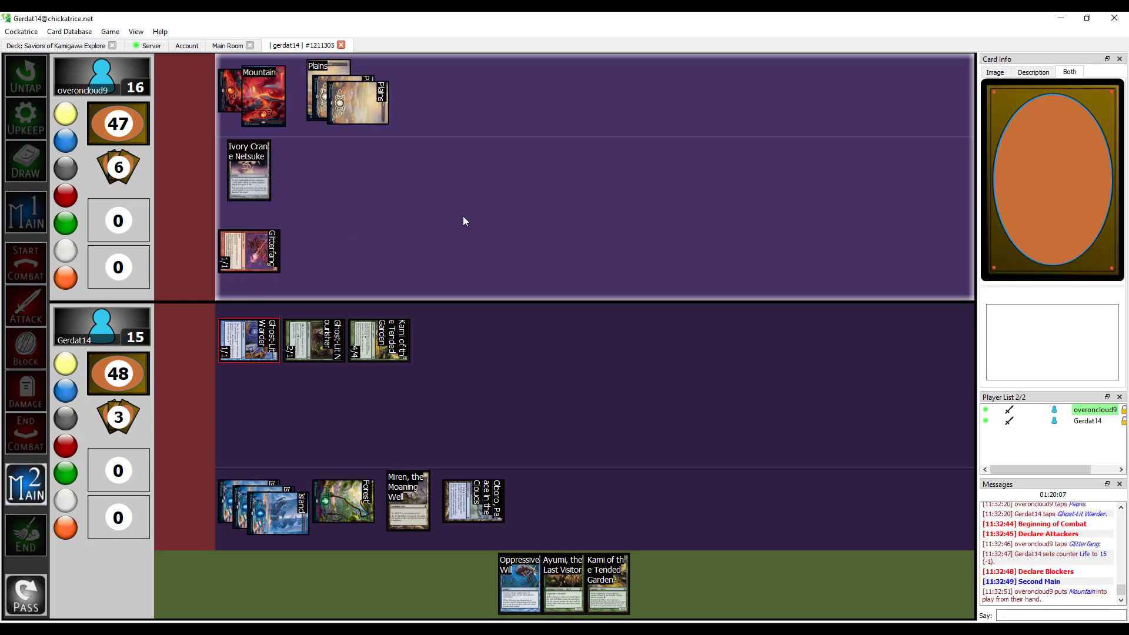
{"action": "mouse_move", "coordinate": [440, 296]}
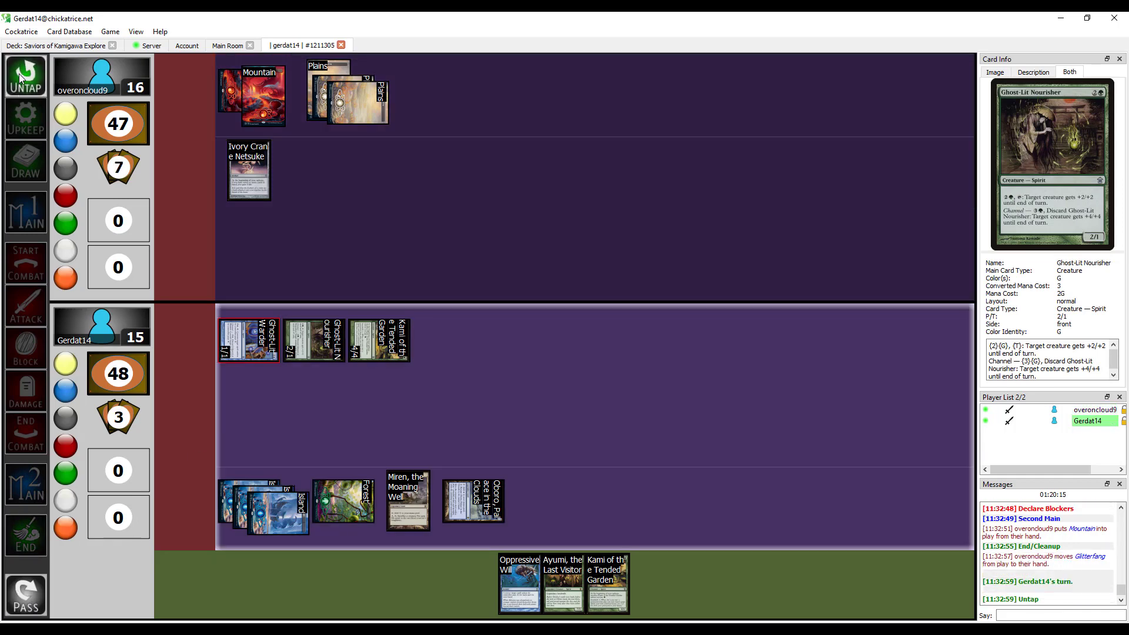
Step: Move through upkeep and draw, then advance combat to declaring blockers
{"action": "left_click", "coordinate": [25, 76]}
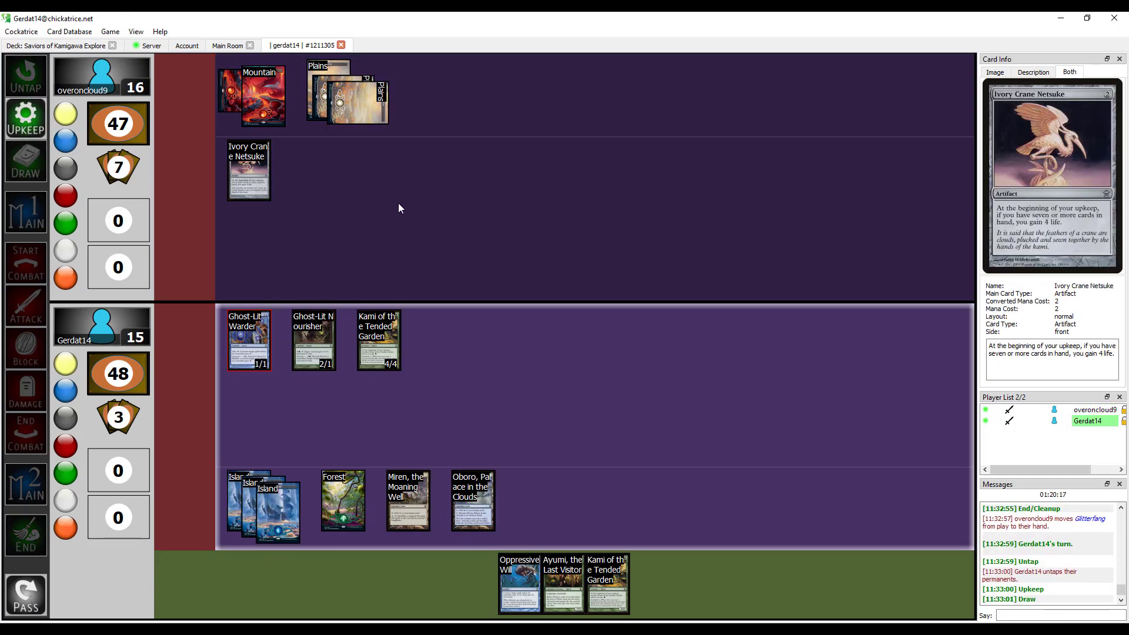
{"action": "left_click", "coordinate": [25, 160]}
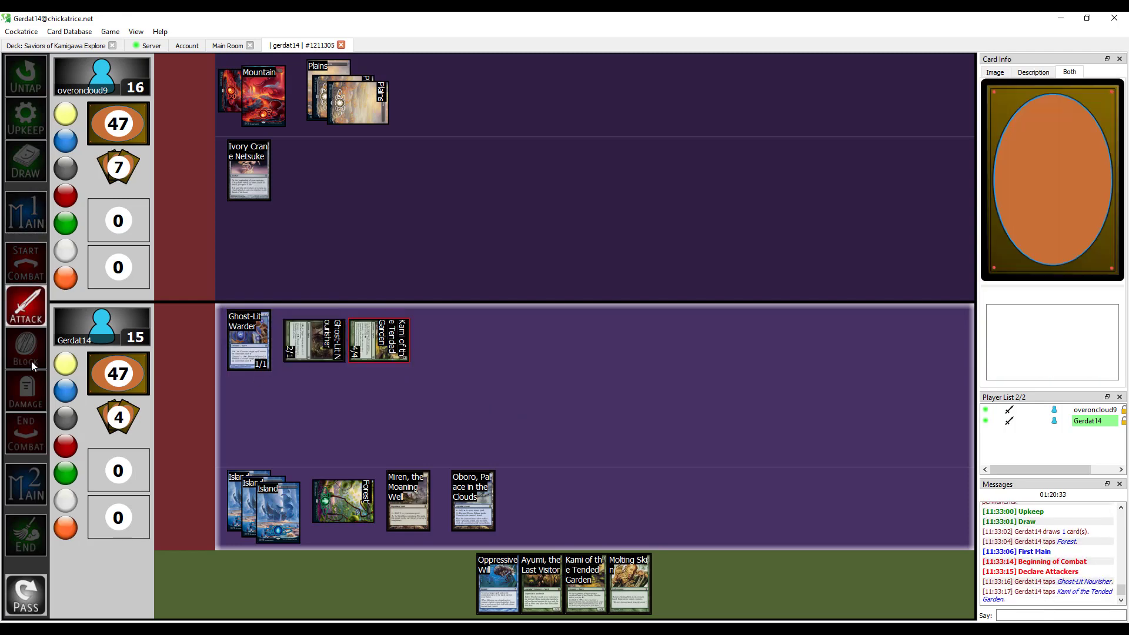
{"action": "left_click", "coordinate": [25, 349]}
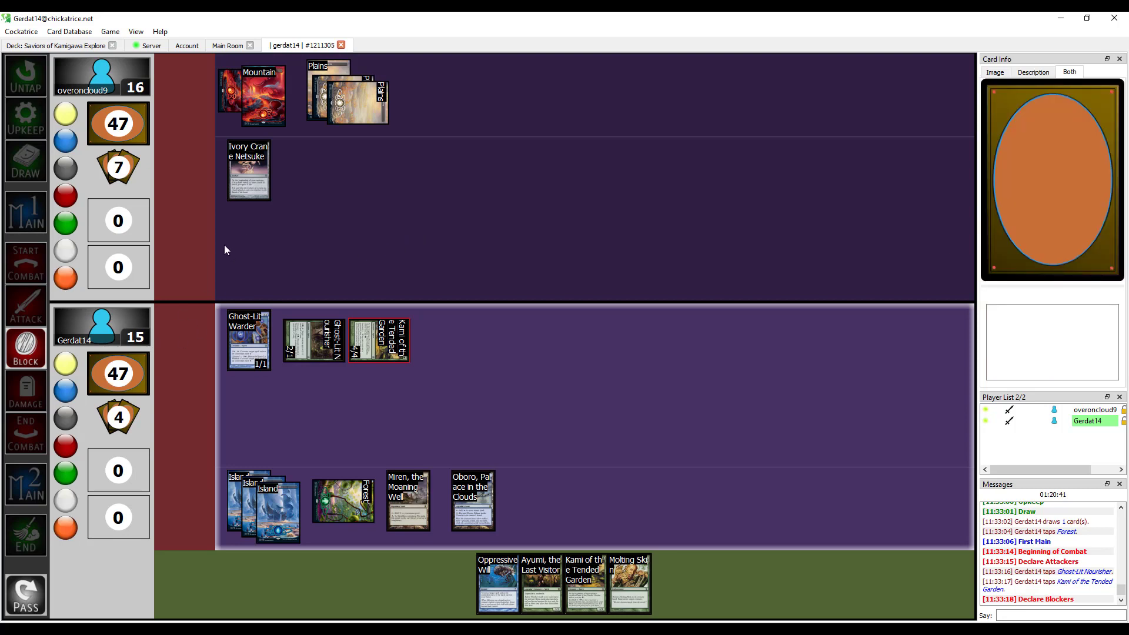
{"action": "mouse_move", "coordinate": [261, 277]}
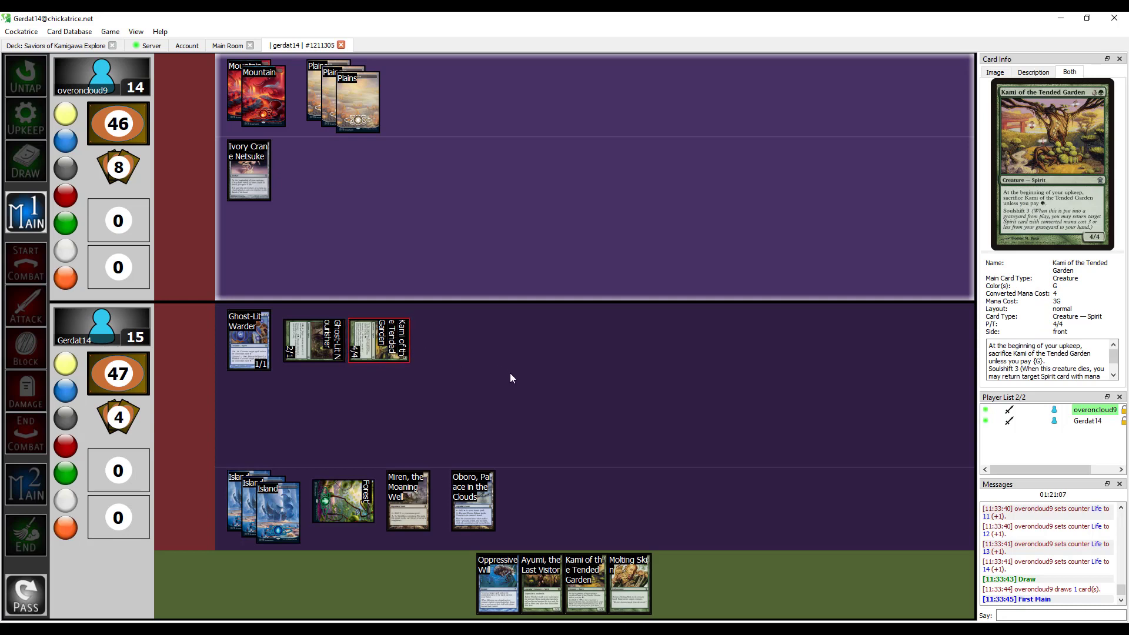
Step: Check the opponent's Glitterfang and tap Oboro, Palace in the Clouds for mana
{"action": "left_click", "coordinate": [258, 94]}
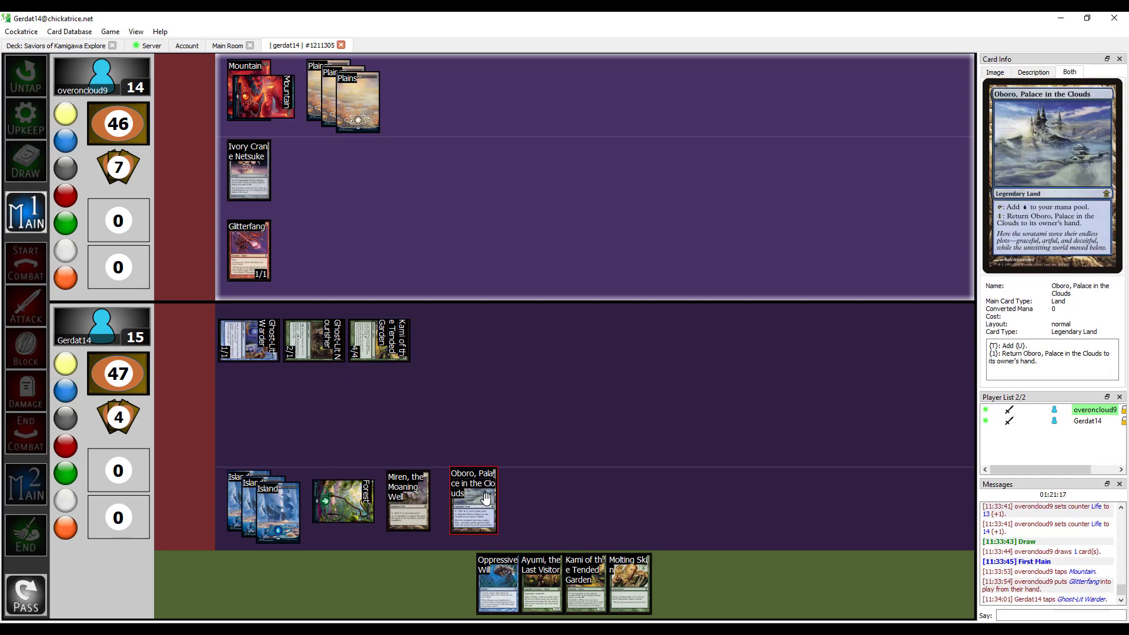
{"action": "left_click", "coordinate": [260, 504]}
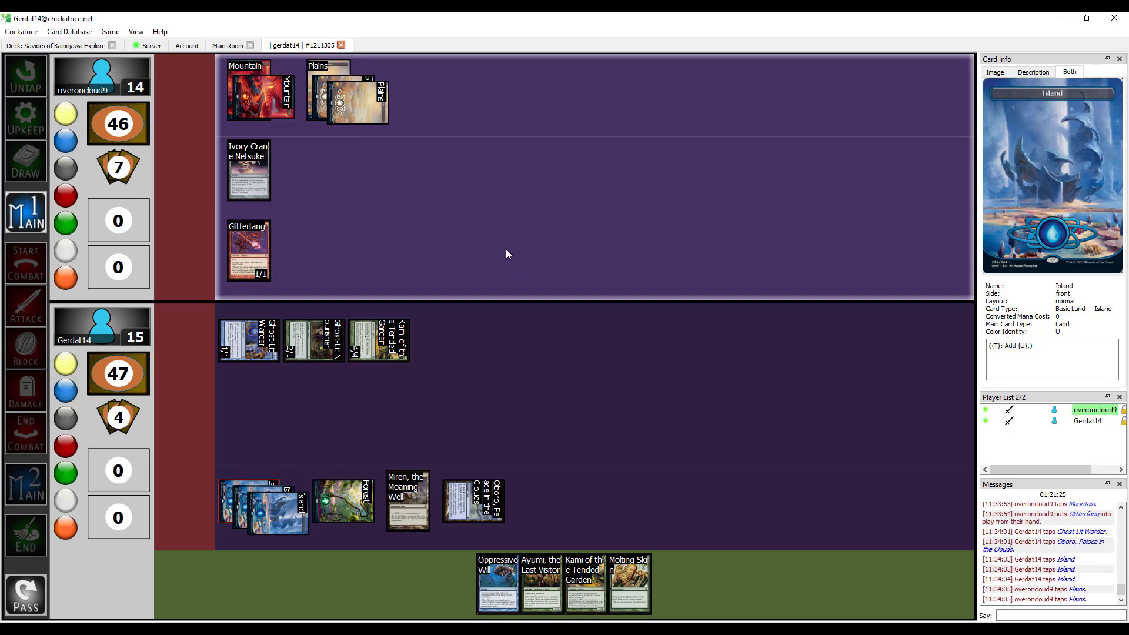
{"action": "mouse_move", "coordinate": [444, 256]}
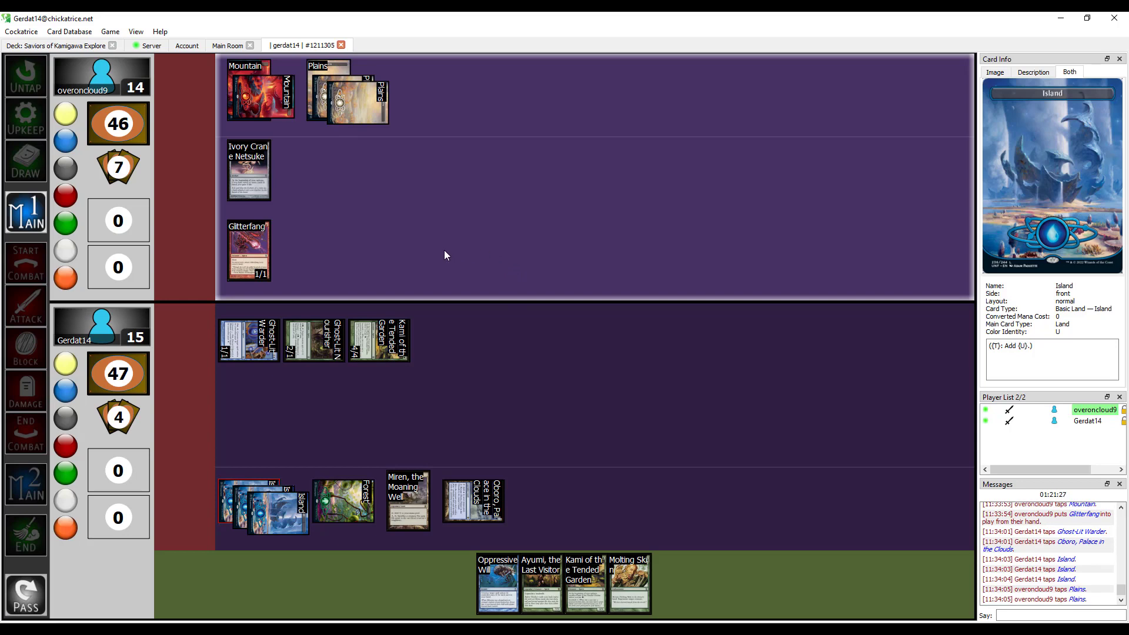
{"action": "mouse_move", "coordinate": [382, 259]}
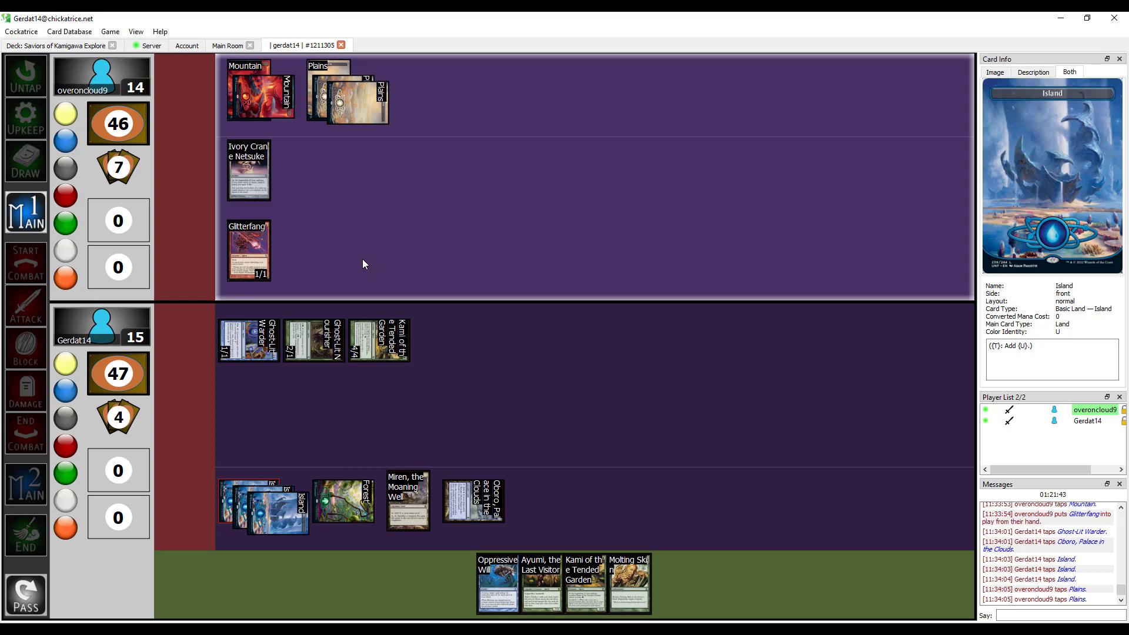
{"action": "mouse_move", "coordinate": [491, 296]}
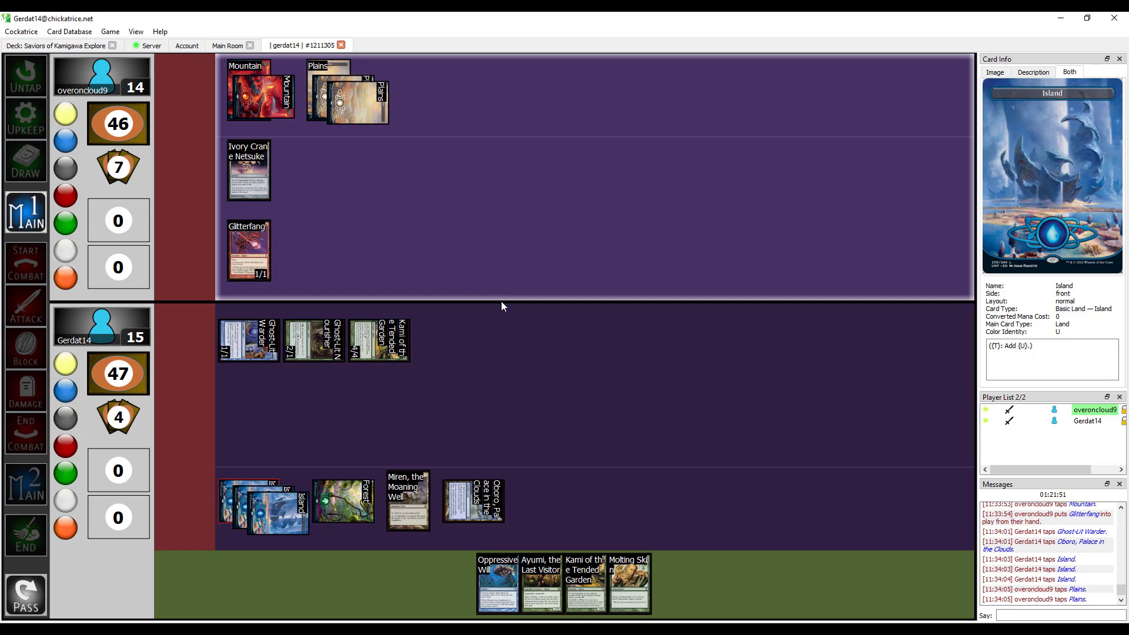
{"action": "mouse_move", "coordinate": [517, 318]}
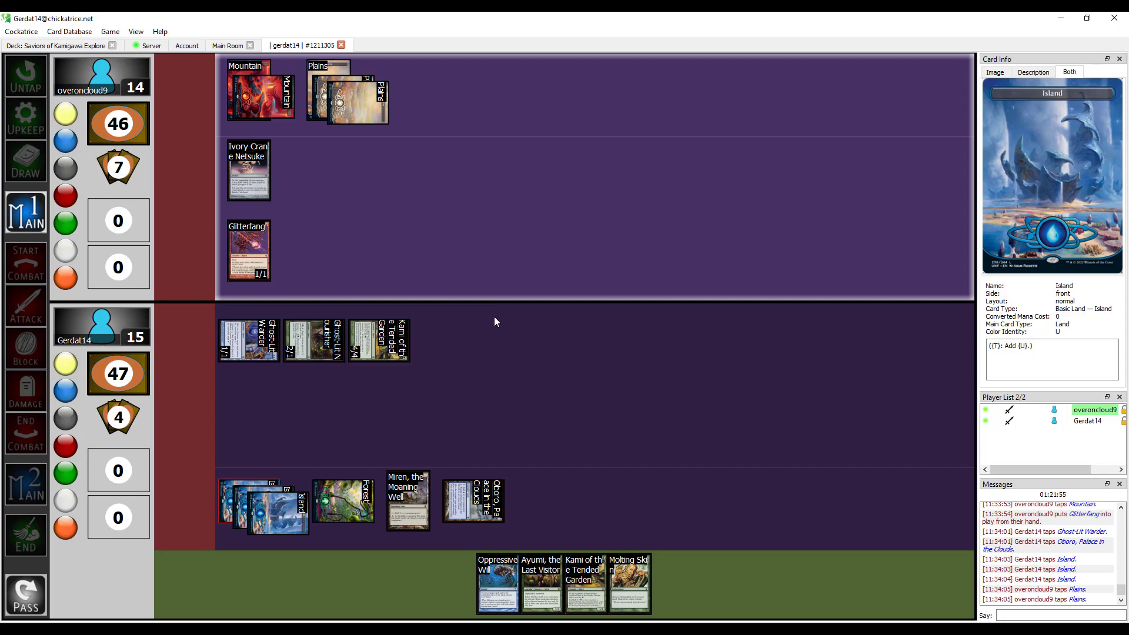
{"action": "mouse_move", "coordinate": [453, 259]}
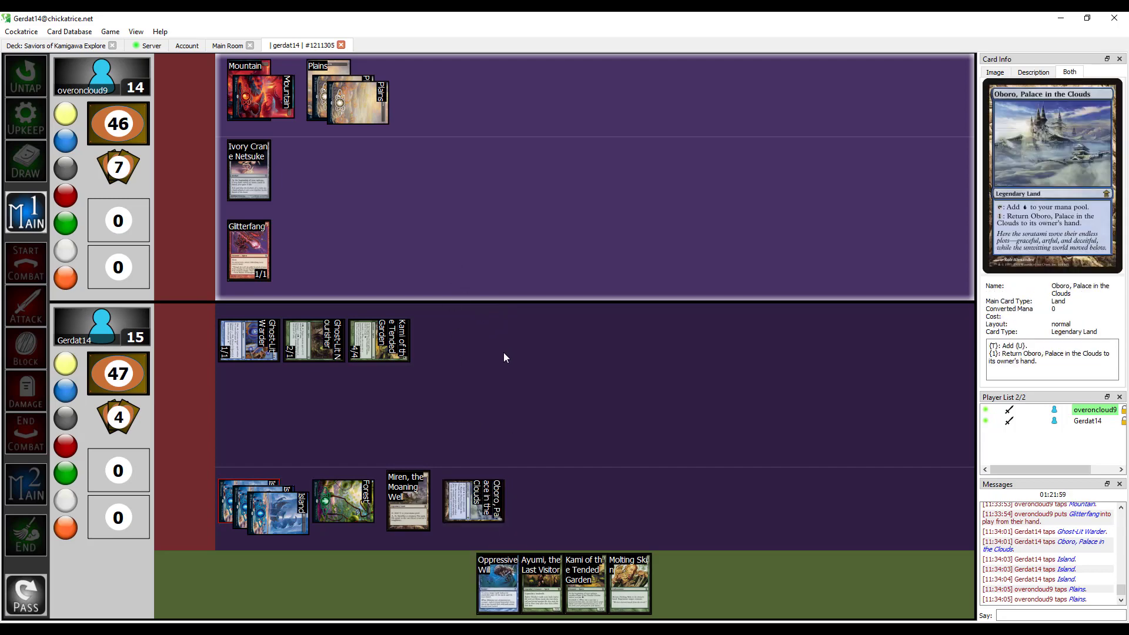
{"action": "mouse_move", "coordinate": [446, 259]}
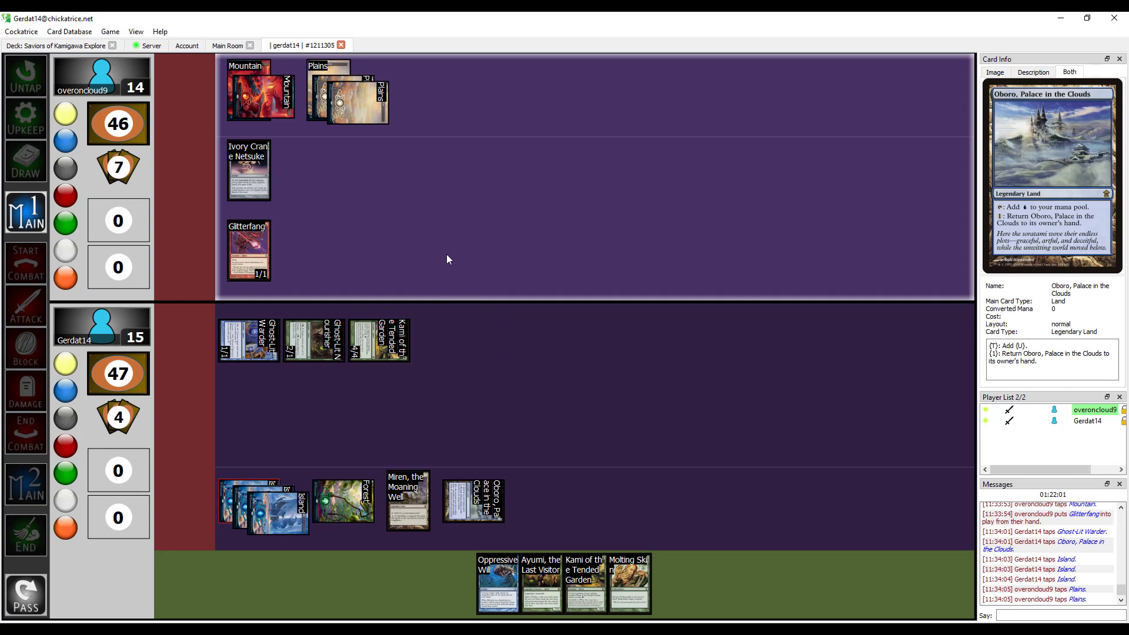
{"action": "mouse_move", "coordinate": [436, 274]}
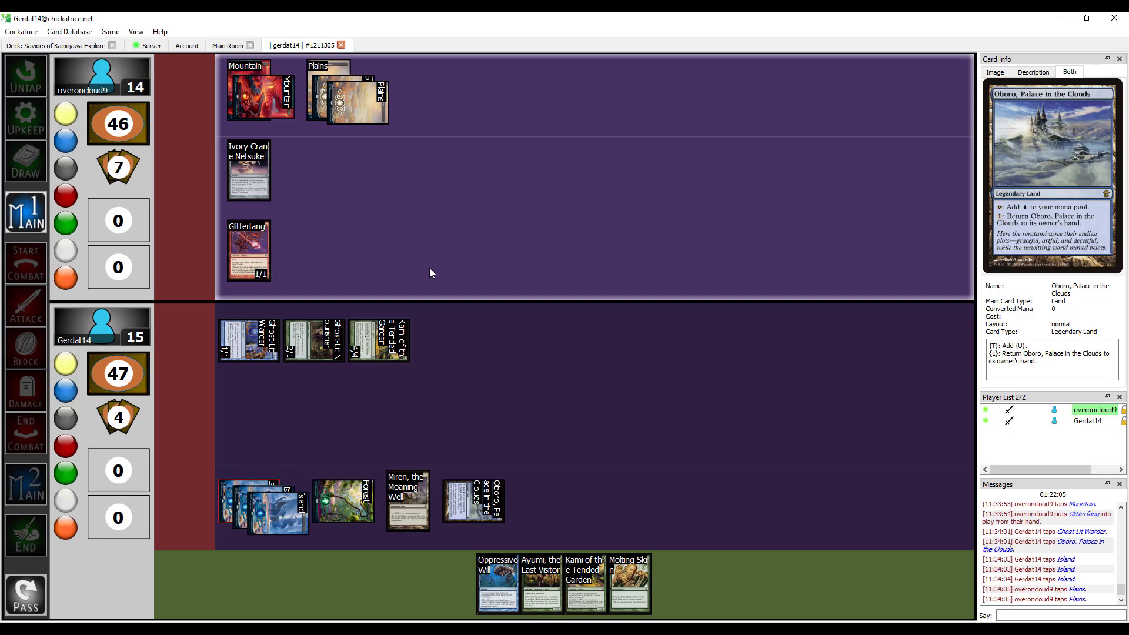
Step: Watch the opponent make a Spirit token and attack with Glitterfang, then enter declare blockers
{"action": "left_click", "coordinate": [256, 94]}
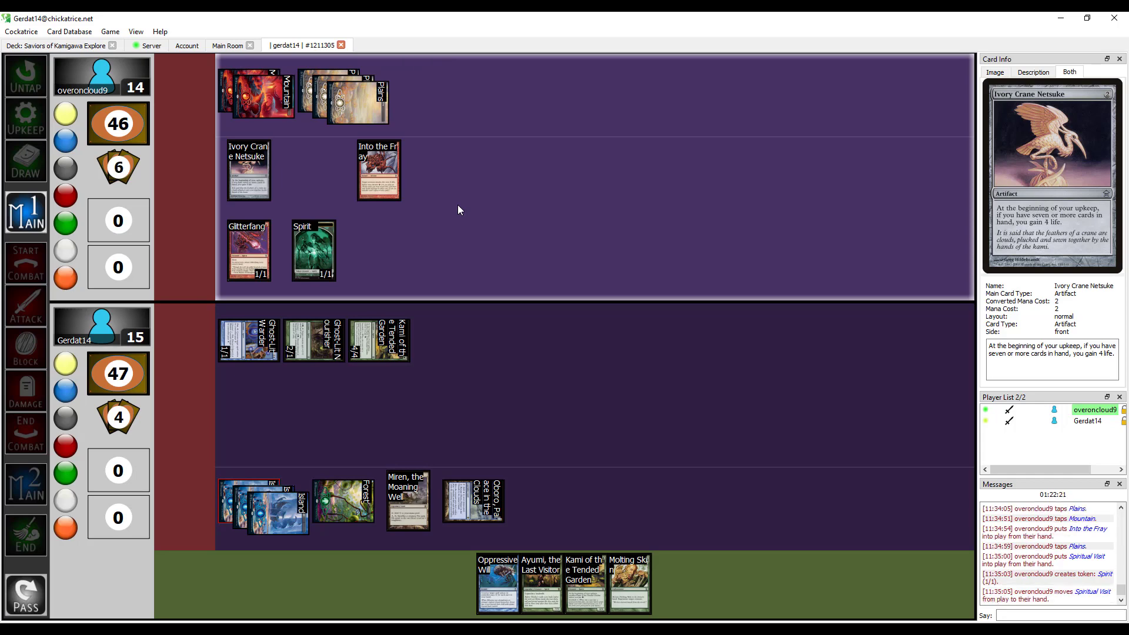
{"action": "mouse_move", "coordinate": [437, 231]}
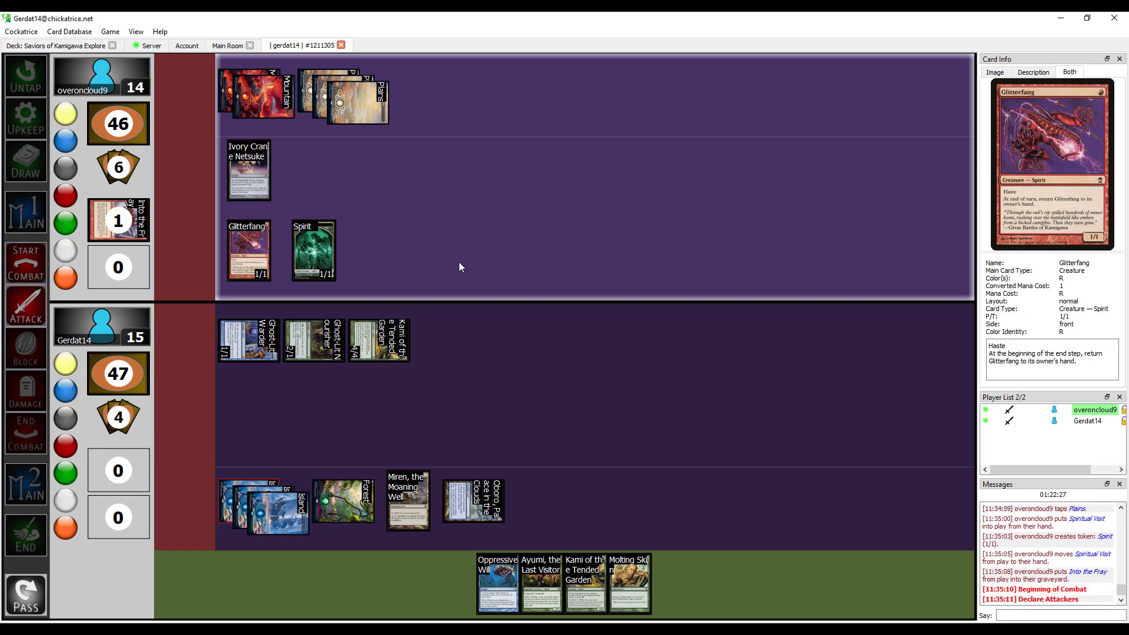
{"action": "left_click", "coordinate": [248, 248]}
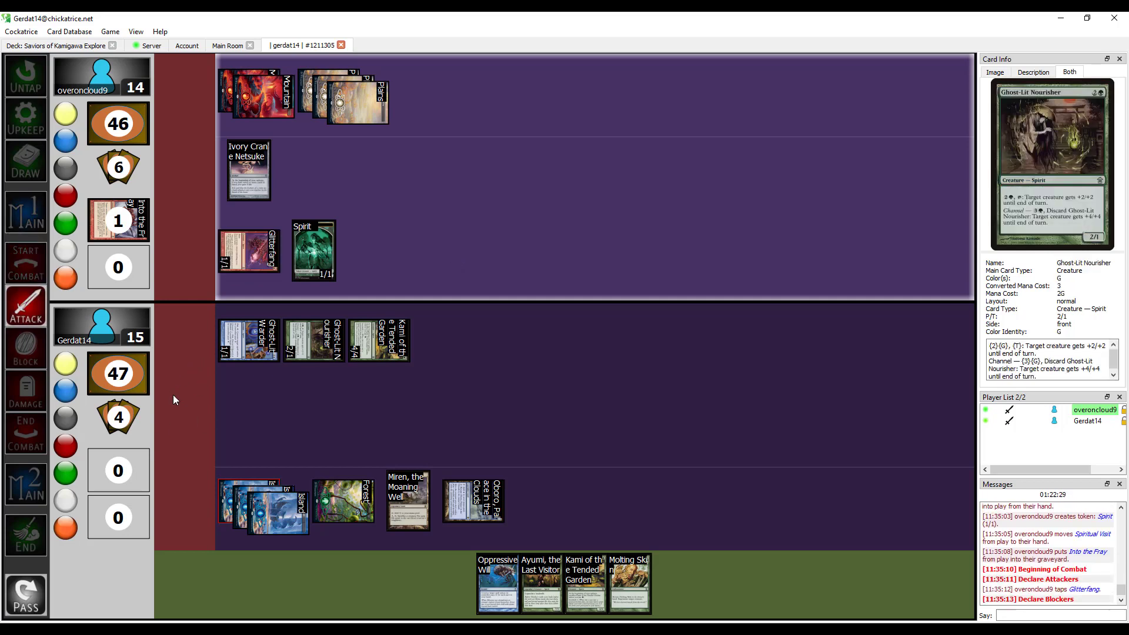